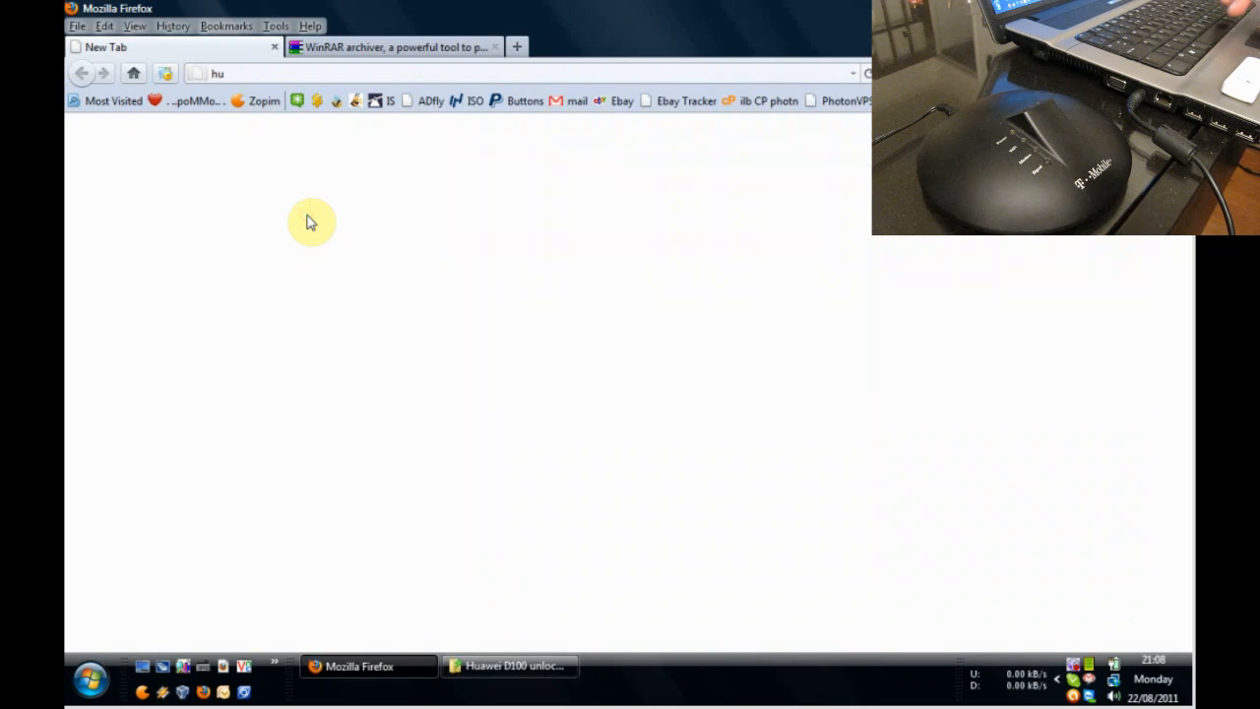
# Go to isgood.co.uk, open the Huawei board's D100 unlock guide, and find its download link.
pyautogui.click(236, 73)
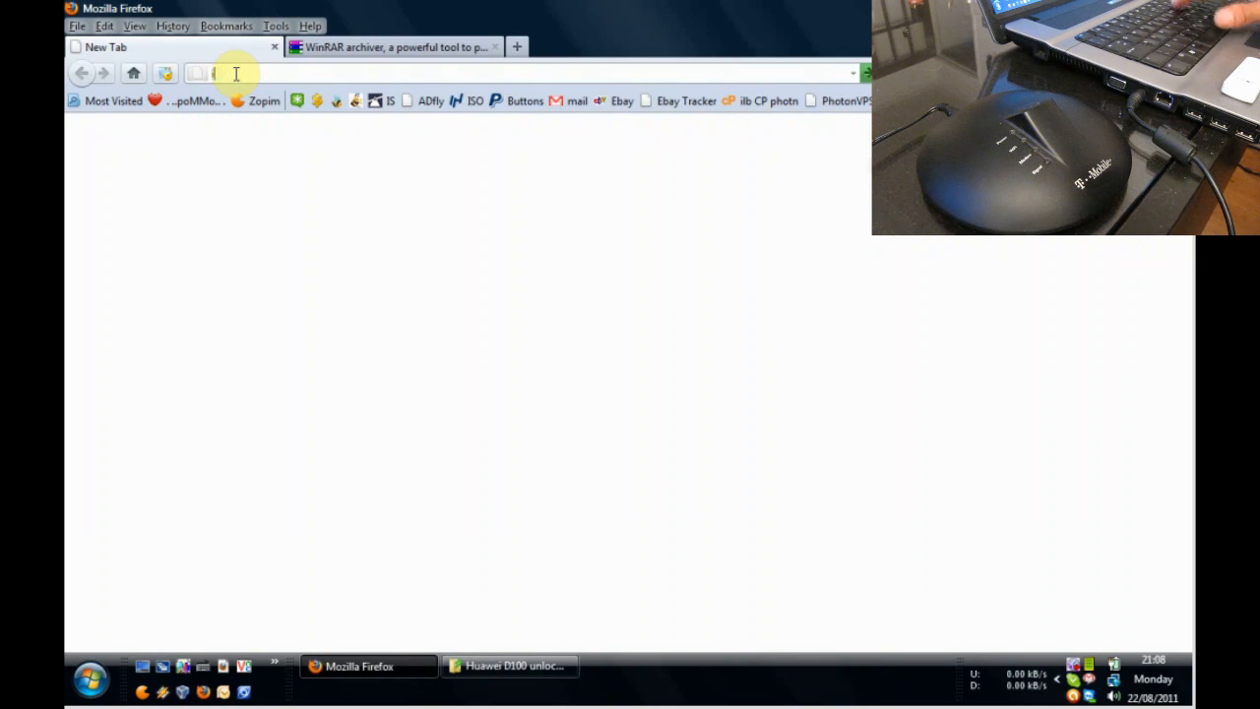
pyautogui.write('isgood.co.uk/')
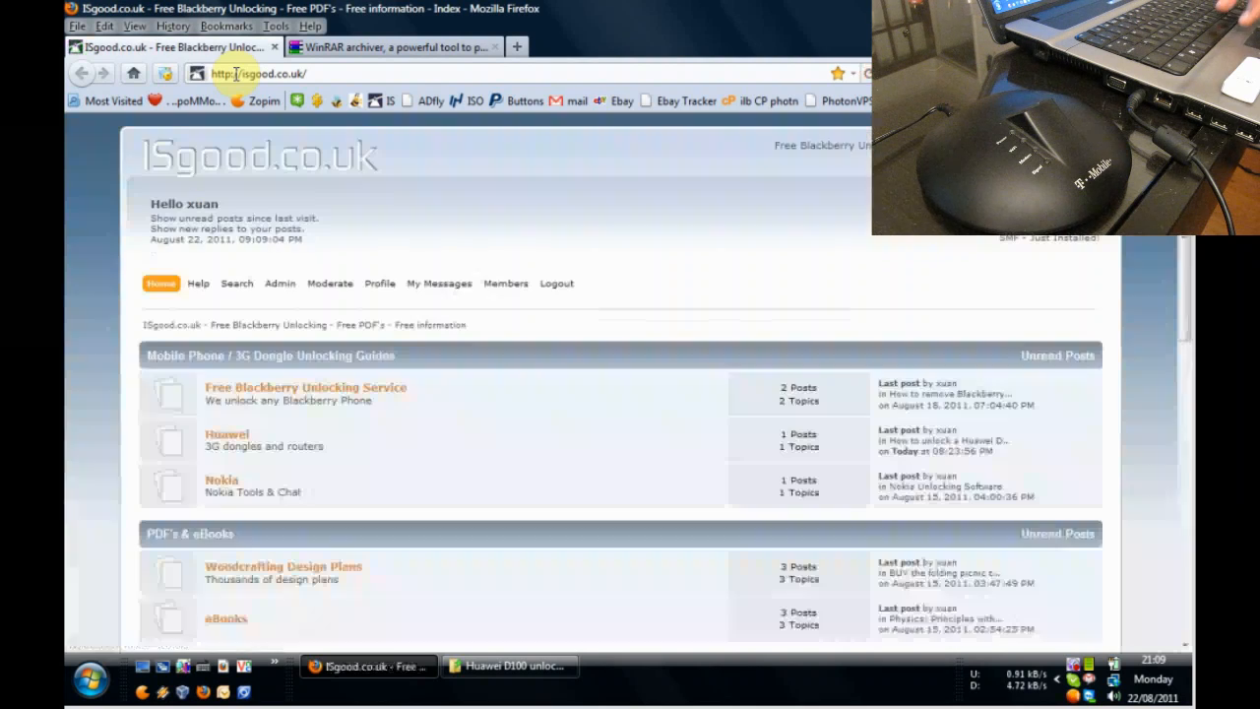
pyautogui.moveTo(228, 435)
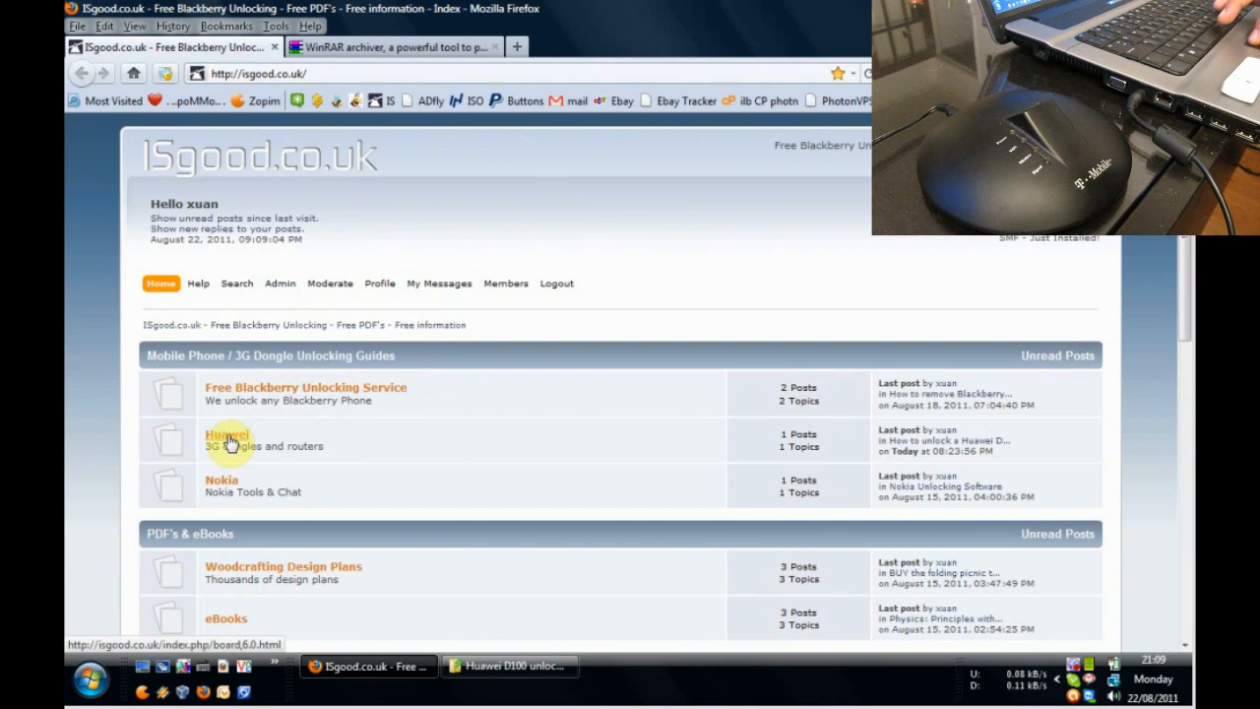
pyautogui.click(229, 435)
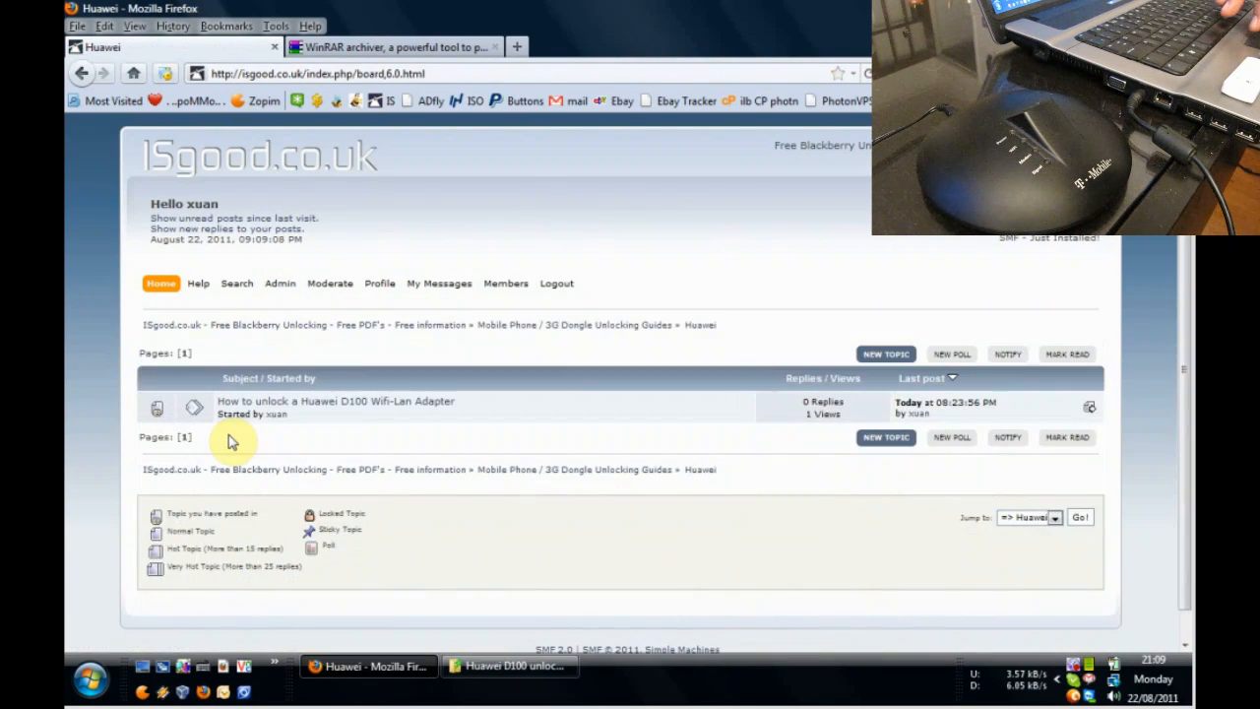
pyautogui.moveTo(246, 405)
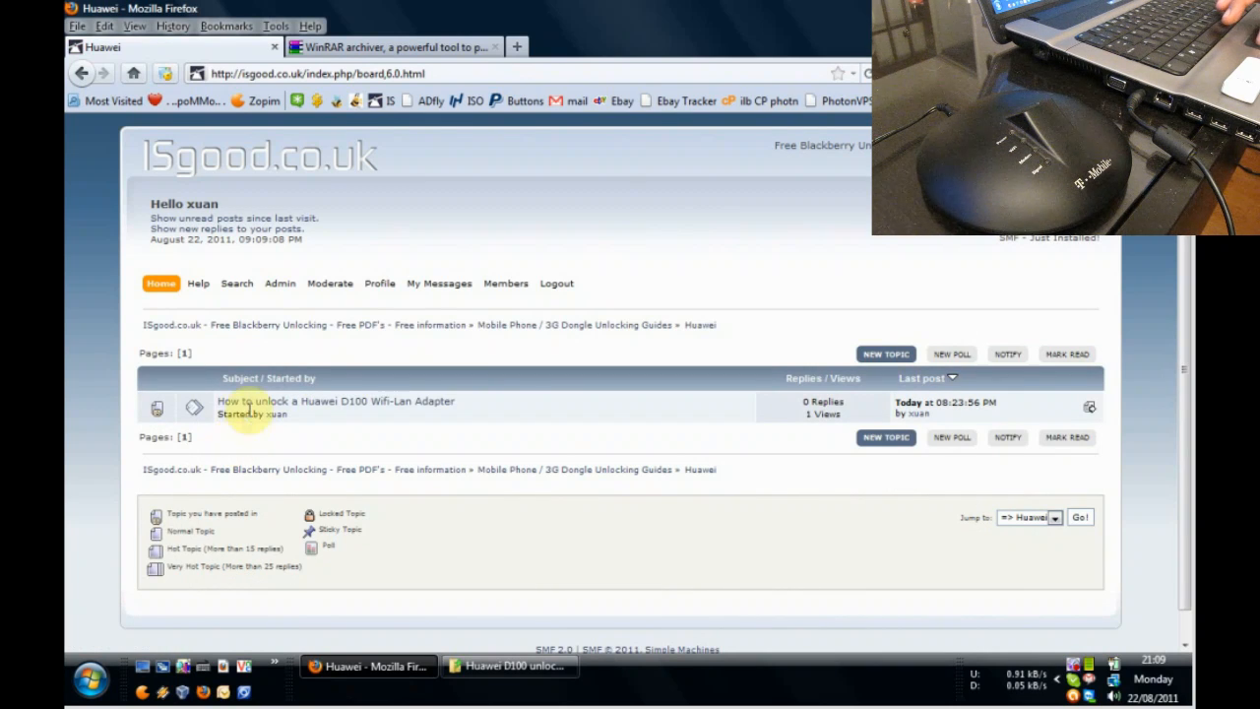
pyautogui.click(334, 400)
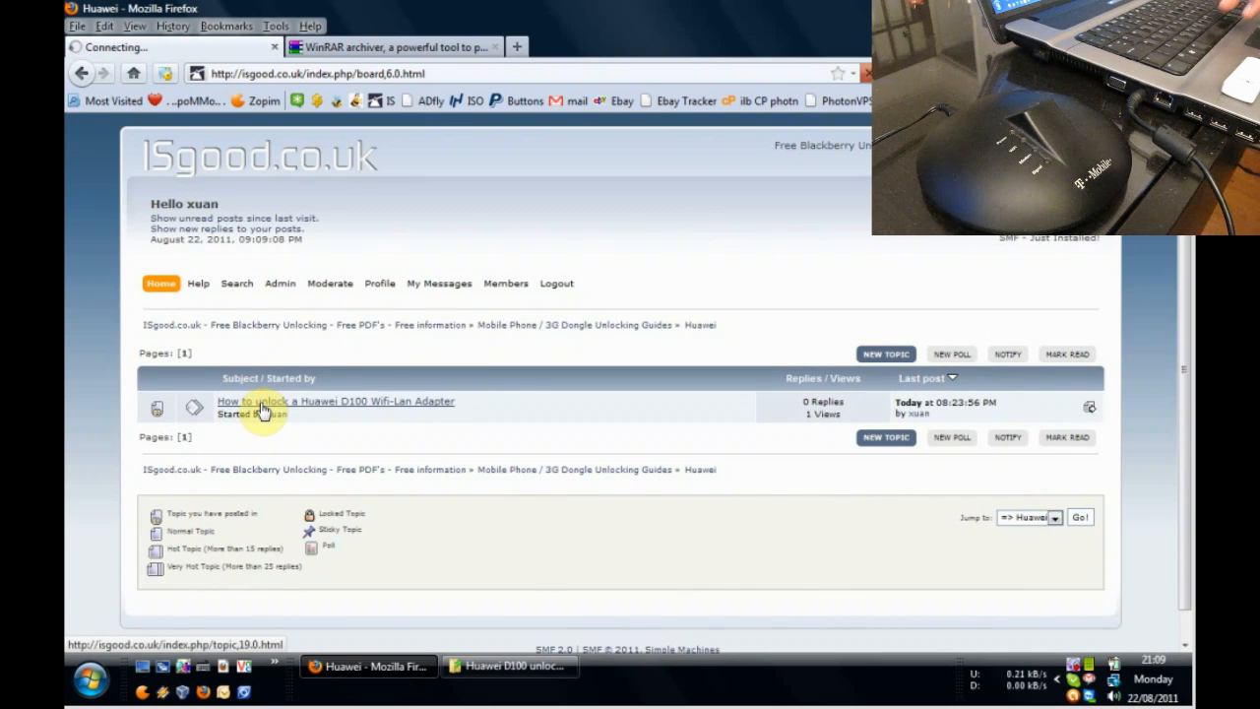
pyautogui.click(335, 401)
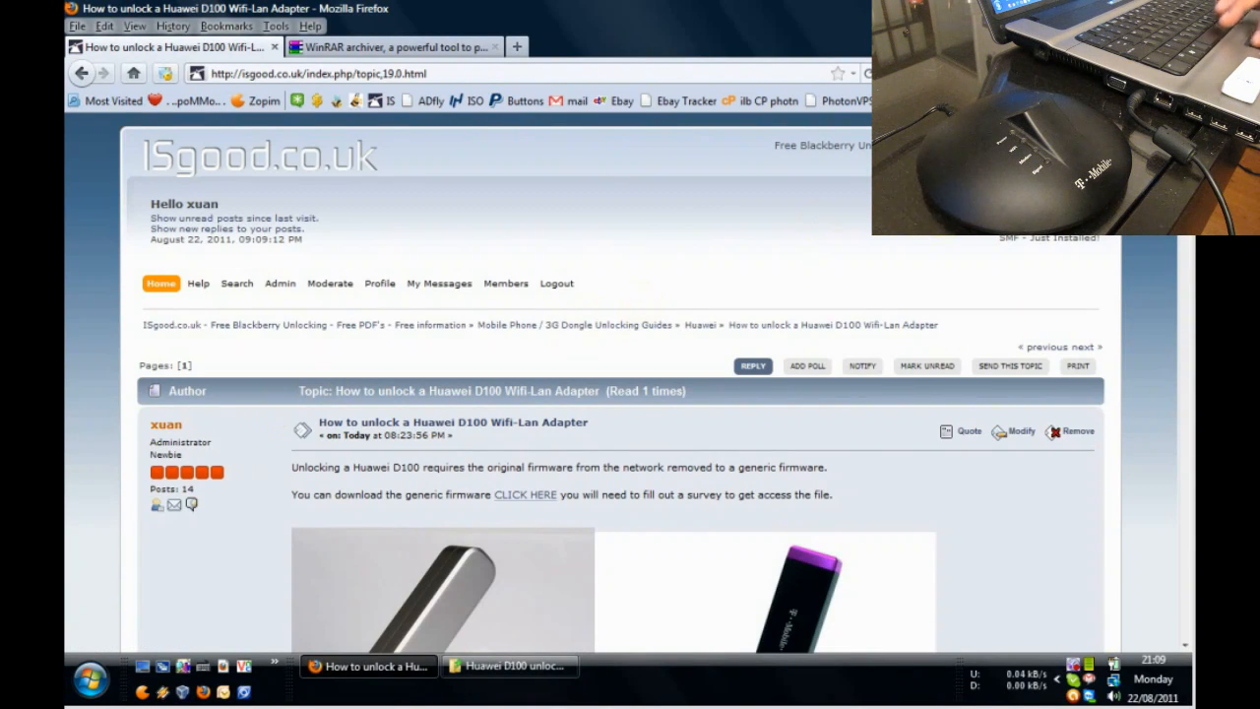
pyautogui.scroll(-3)
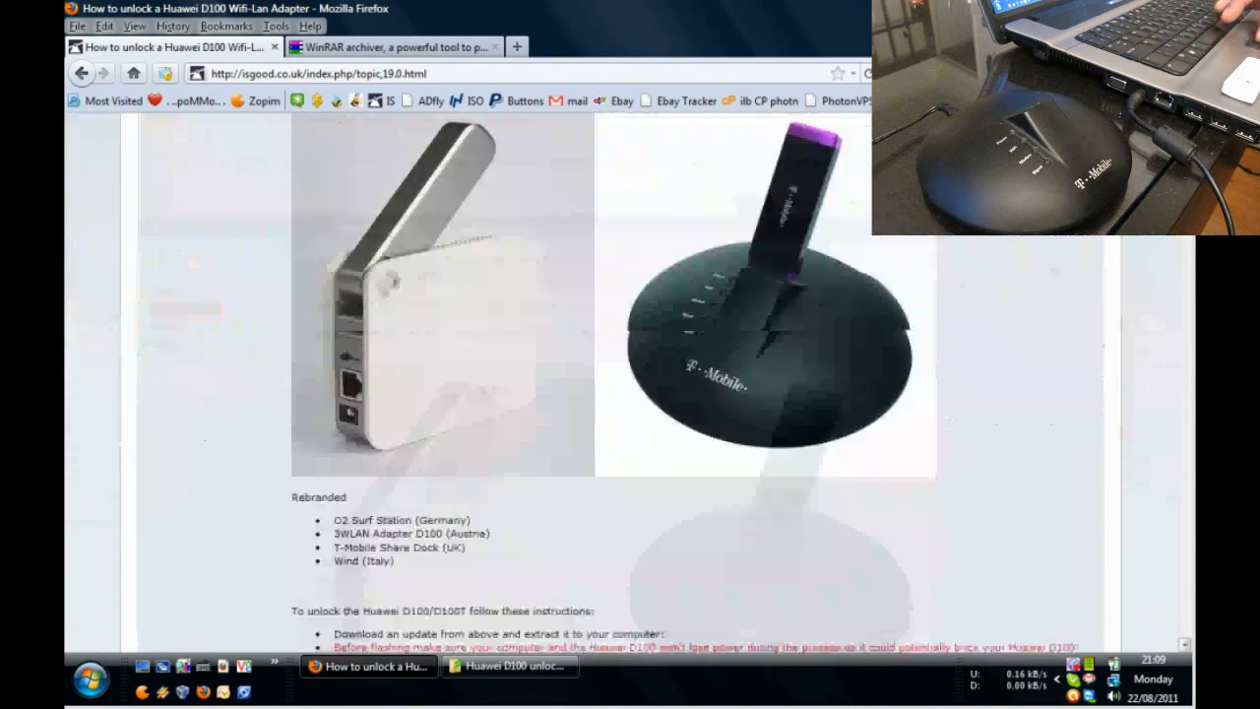
pyautogui.scroll(3)
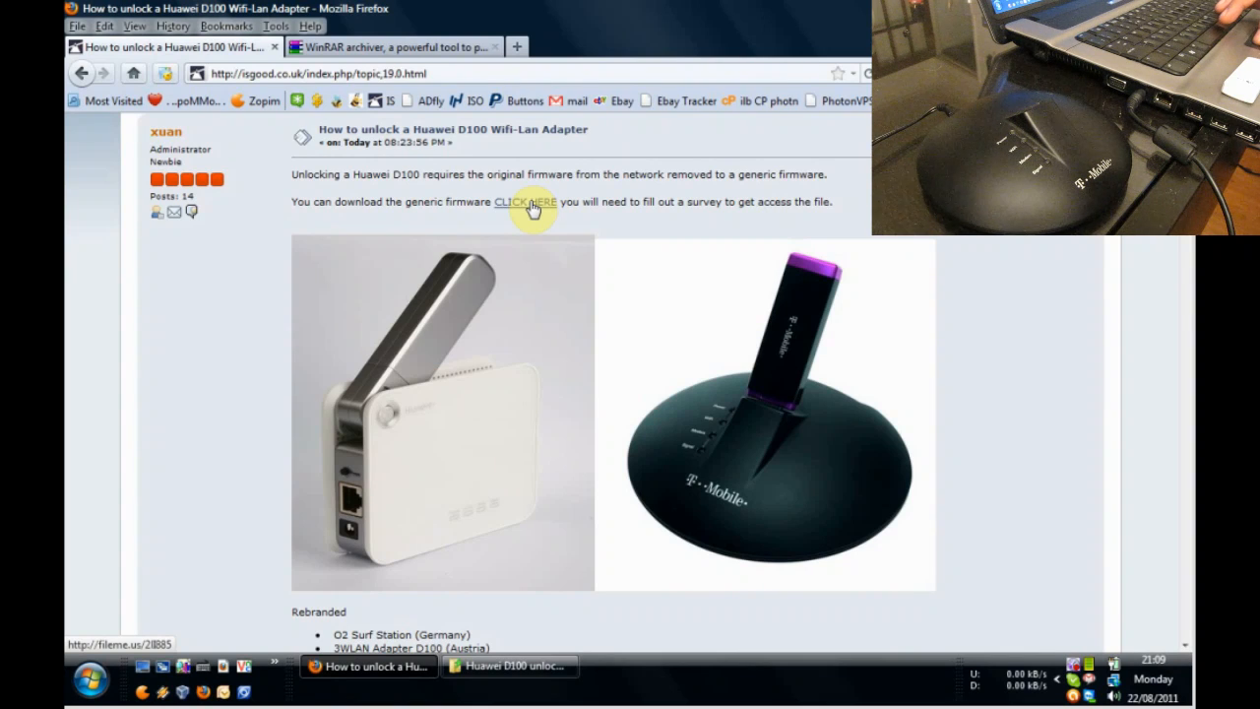
# Follow the CLICK HERE link and start the Apple survey, dismissing its warning.
pyautogui.click(525, 202)
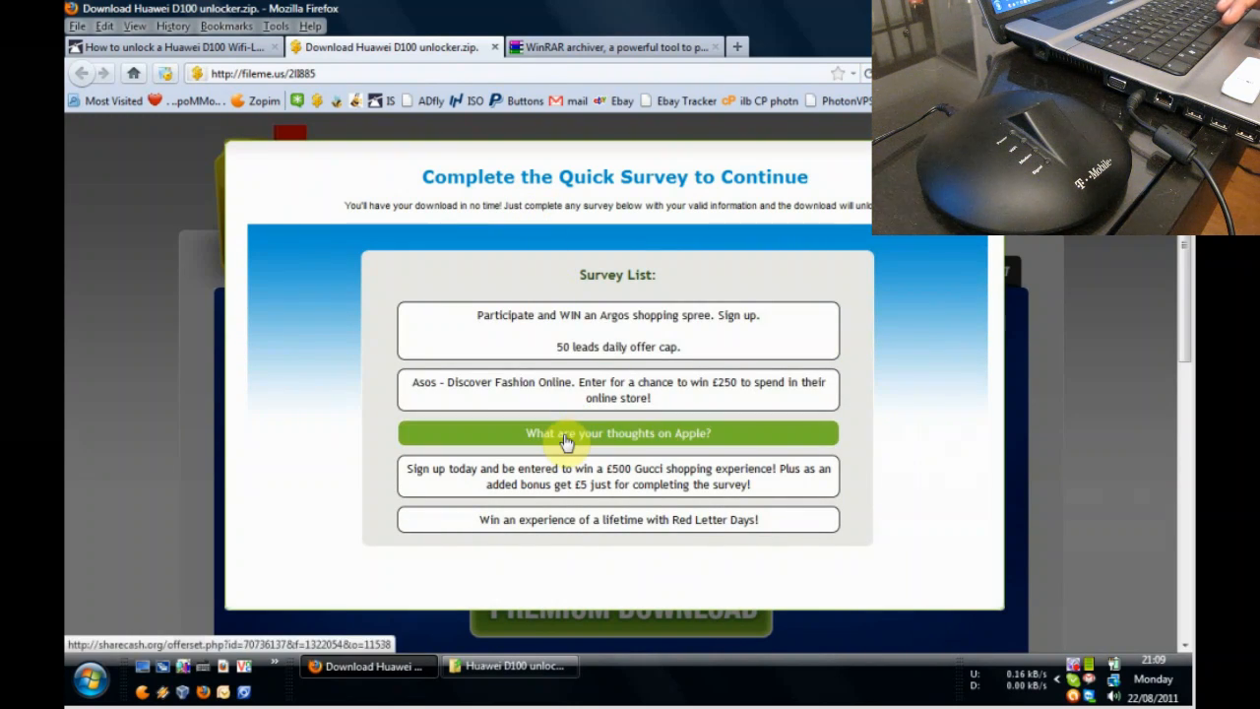
pyautogui.click(617, 433)
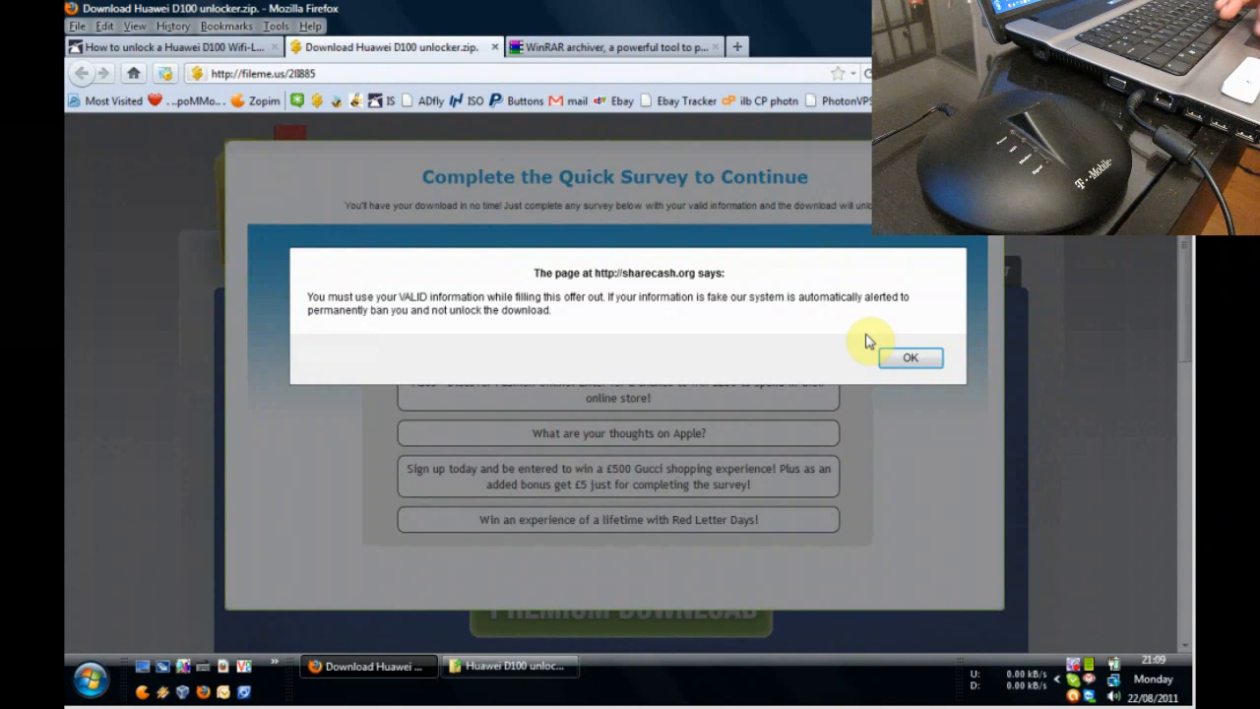
pyautogui.click(909, 357)
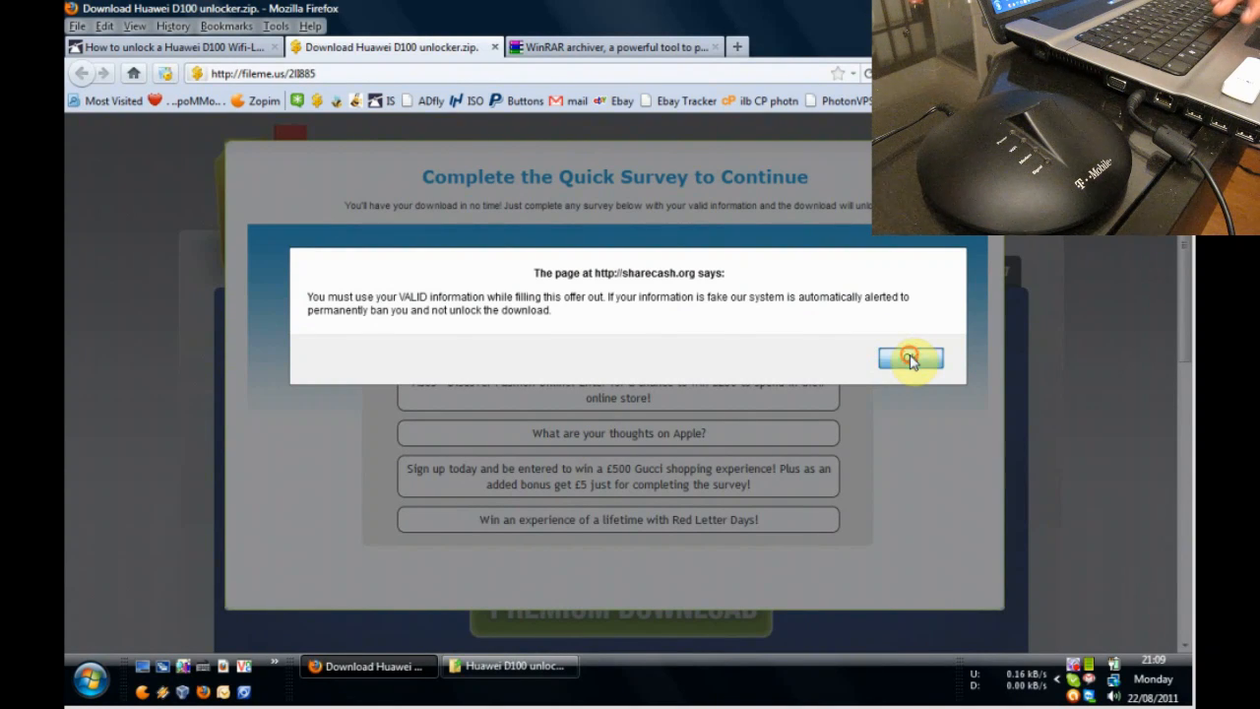
pyautogui.click(910, 357)
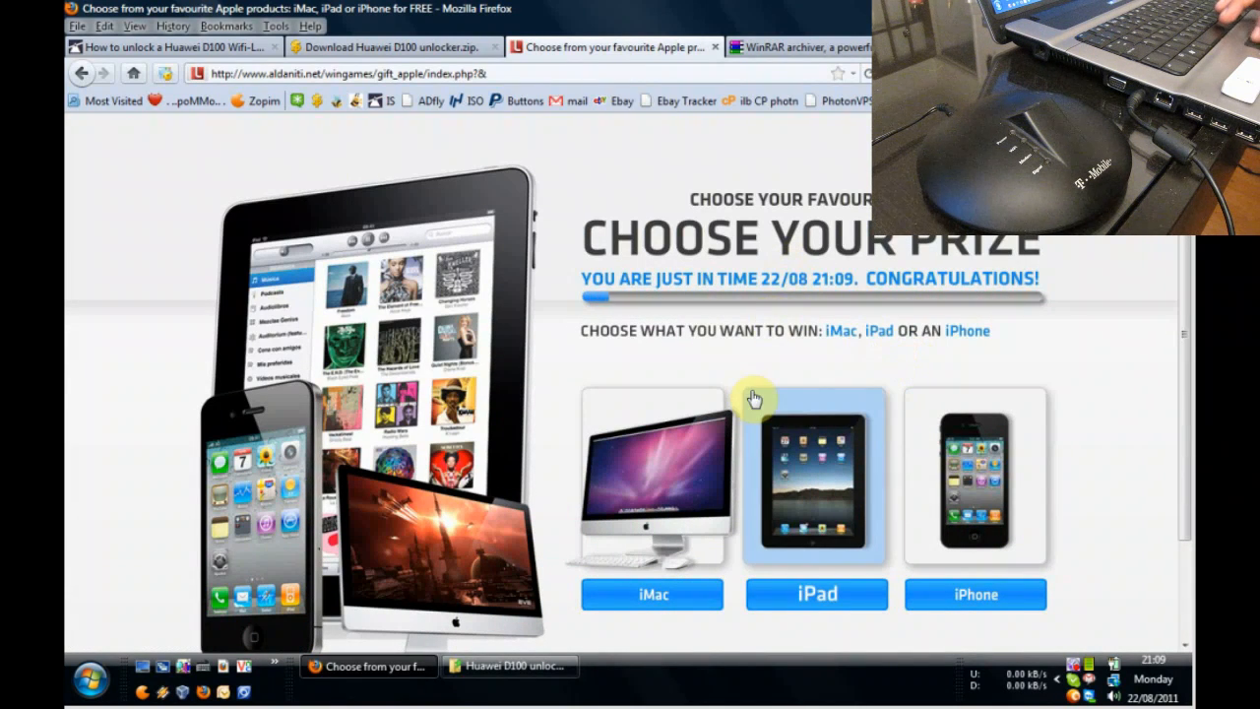
# Pick the iPad as the prize and the Apple iPad Case accessory.
pyautogui.click(817, 593)
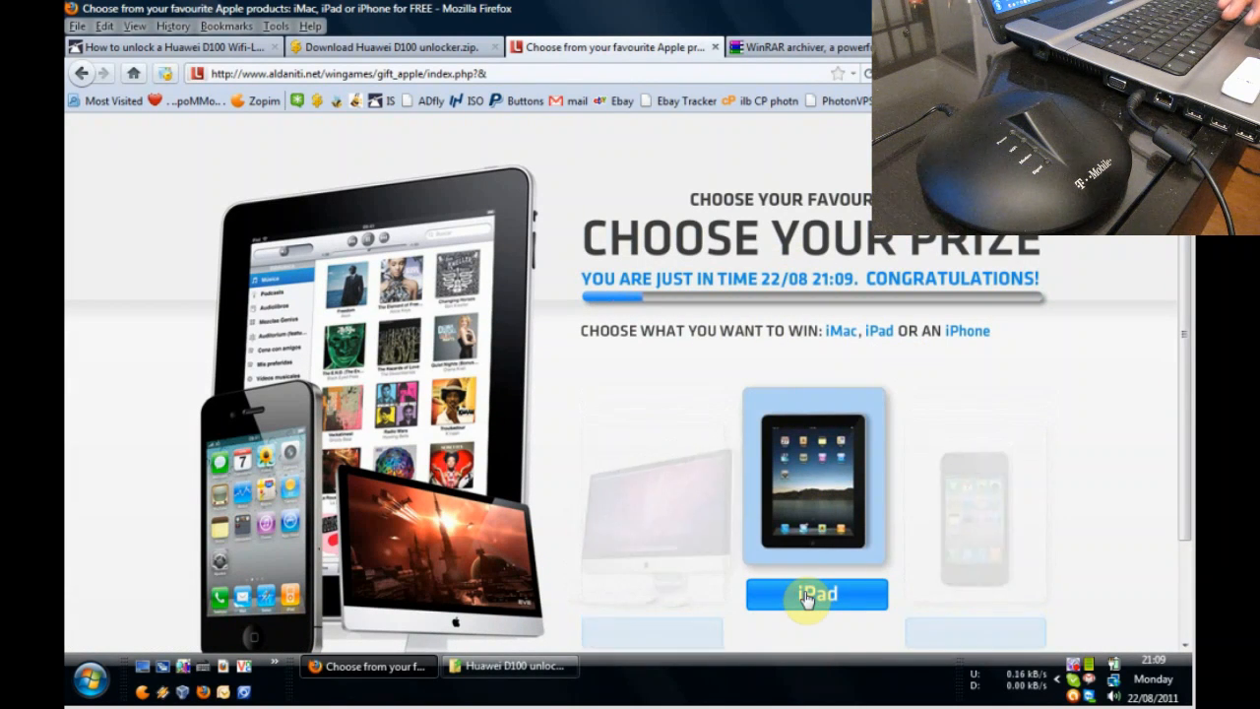
pyautogui.click(817, 593)
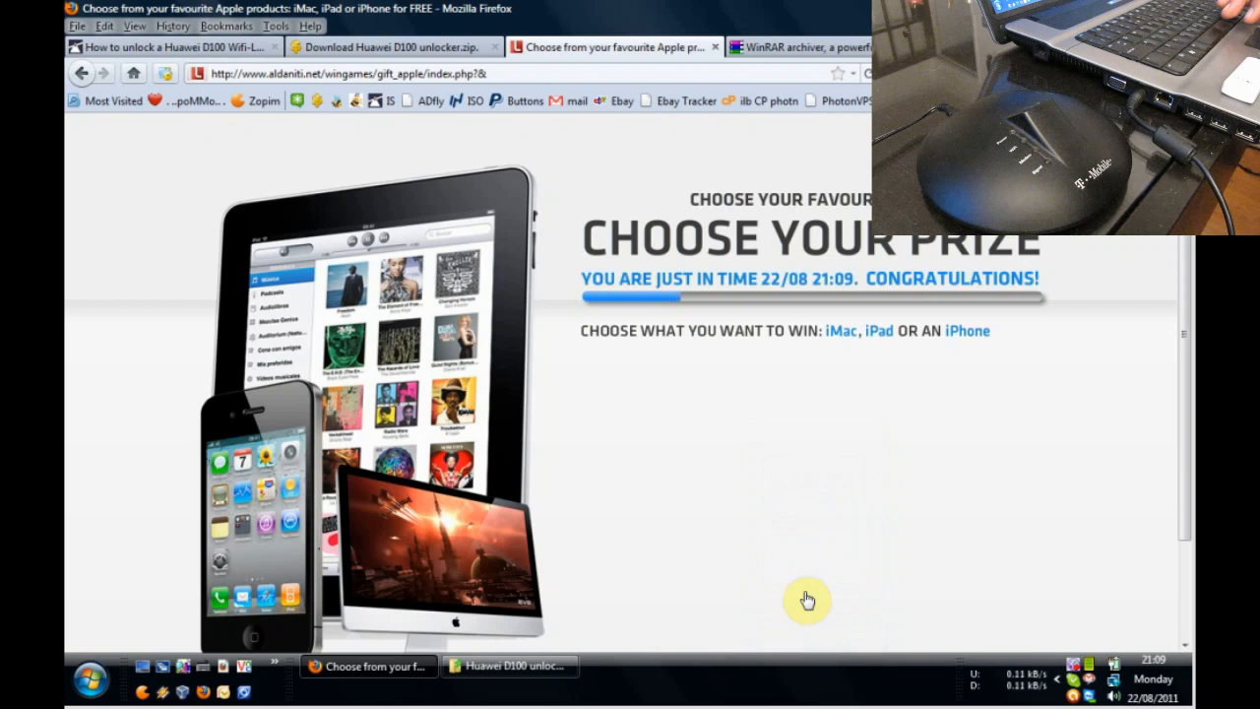
pyautogui.click(877, 329)
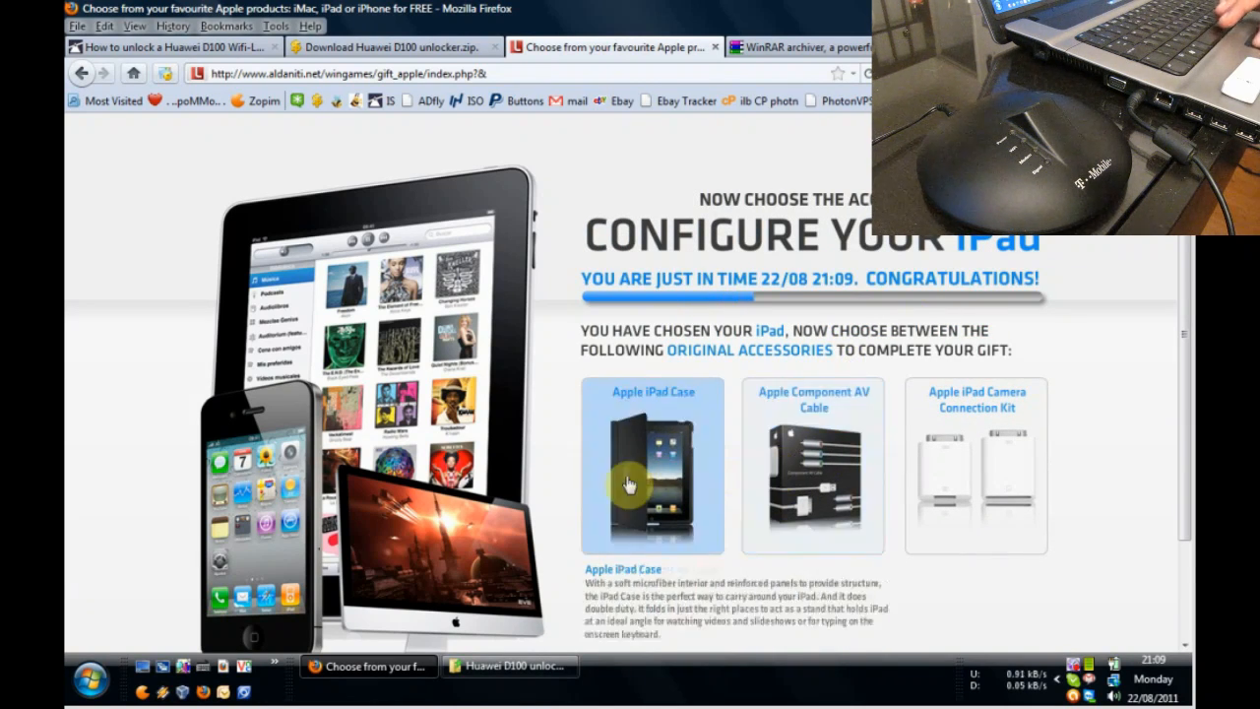
pyautogui.click(652, 464)
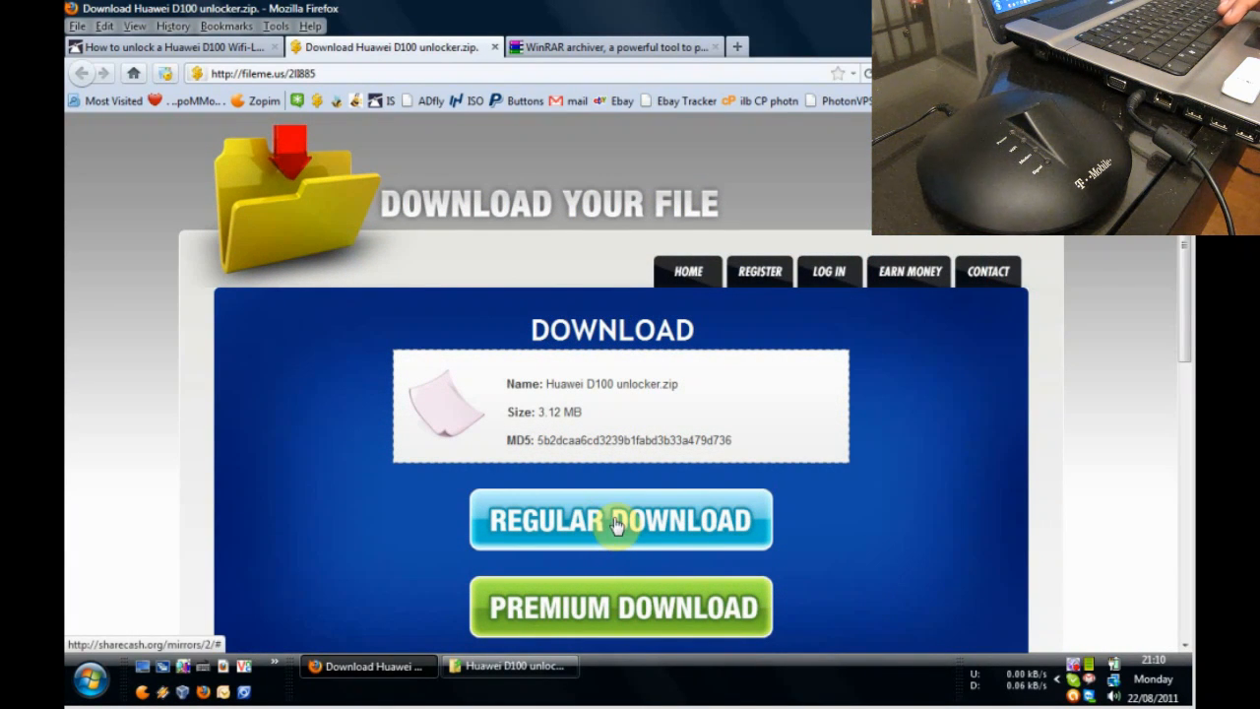
pyautogui.moveTo(593, 489)
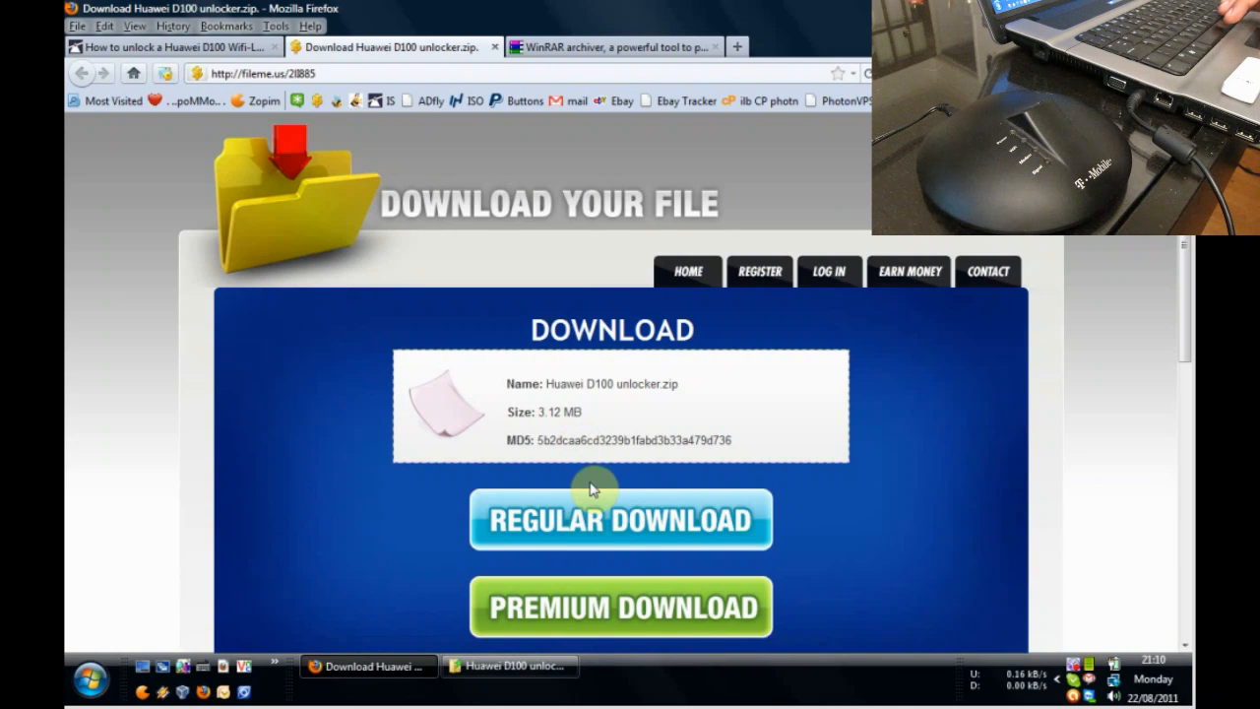
pyautogui.moveTo(591, 501)
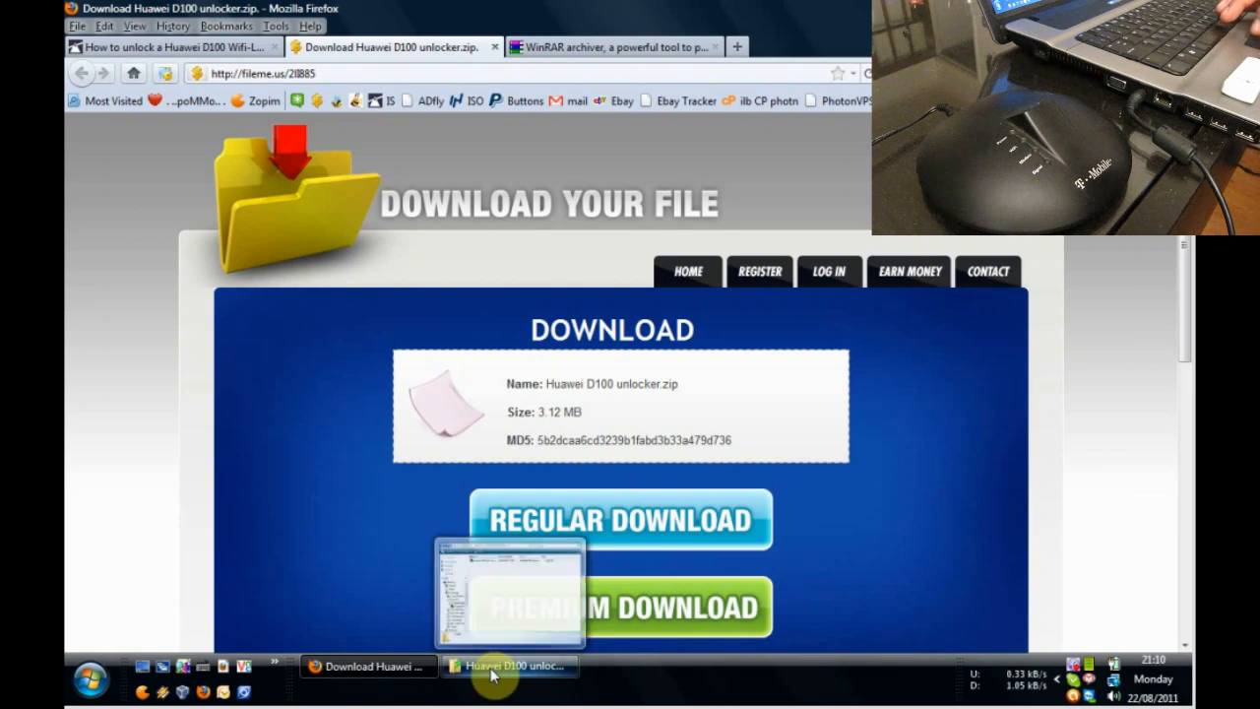
# Select Huawei D100 unlocker.zip in Explorer, view the WinRAR site, then open the zip's context menu.
pyautogui.click(510, 666)
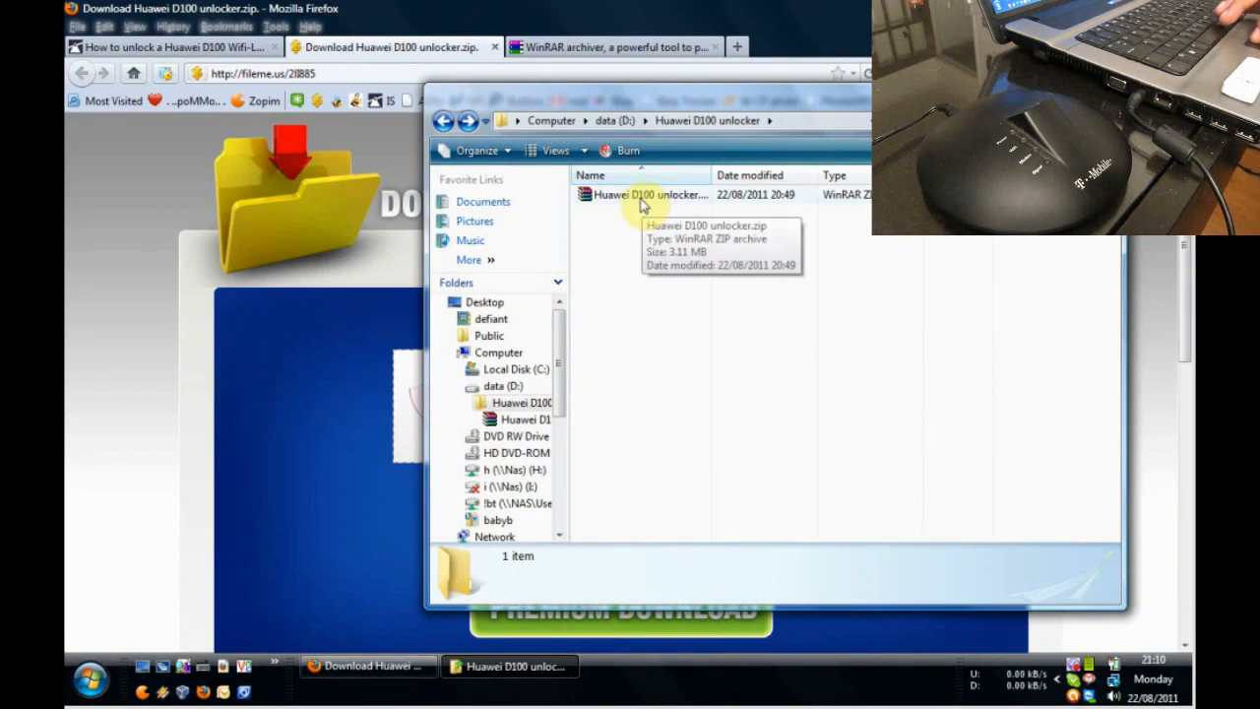
pyautogui.click(645, 194)
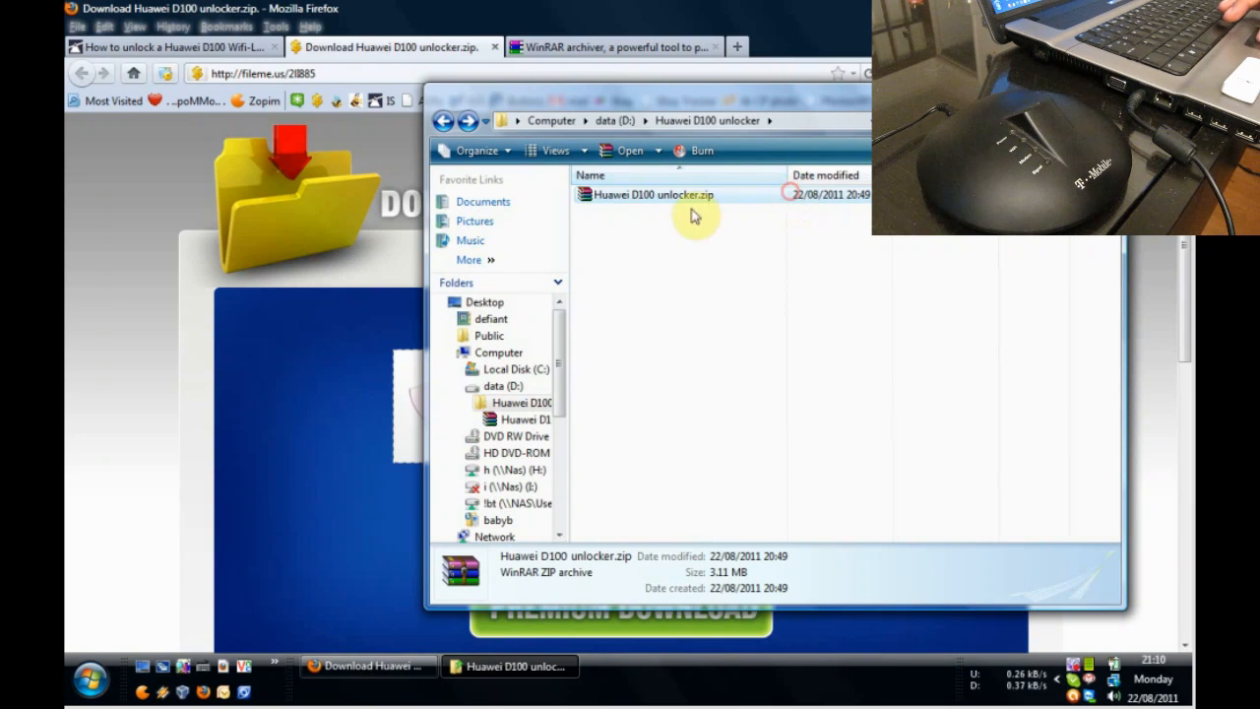
pyautogui.moveTo(703, 197)
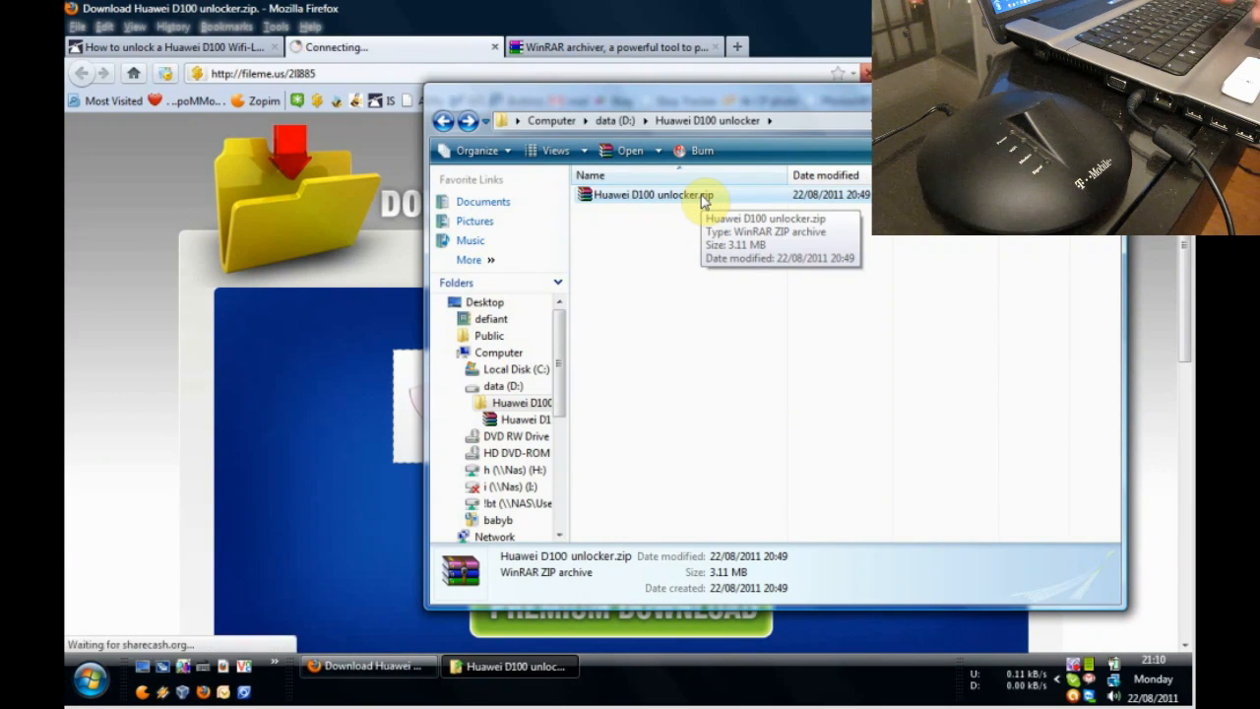
pyautogui.click(613, 46)
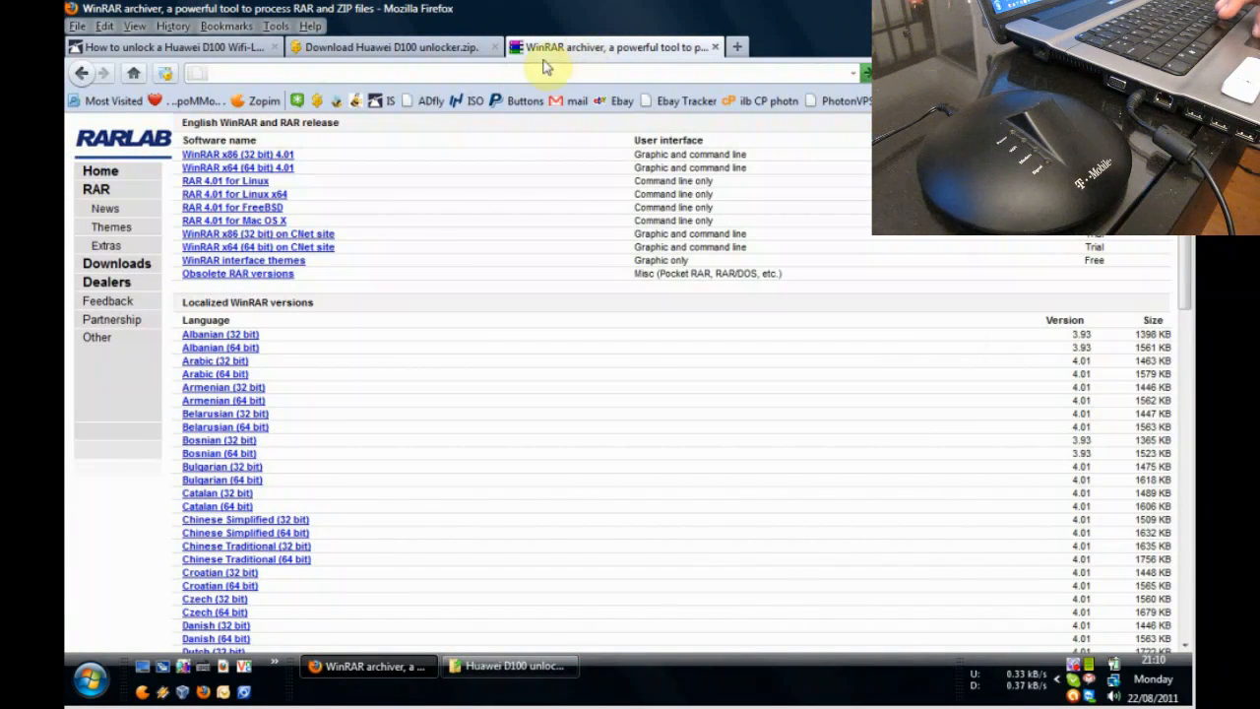
pyautogui.moveTo(403, 70)
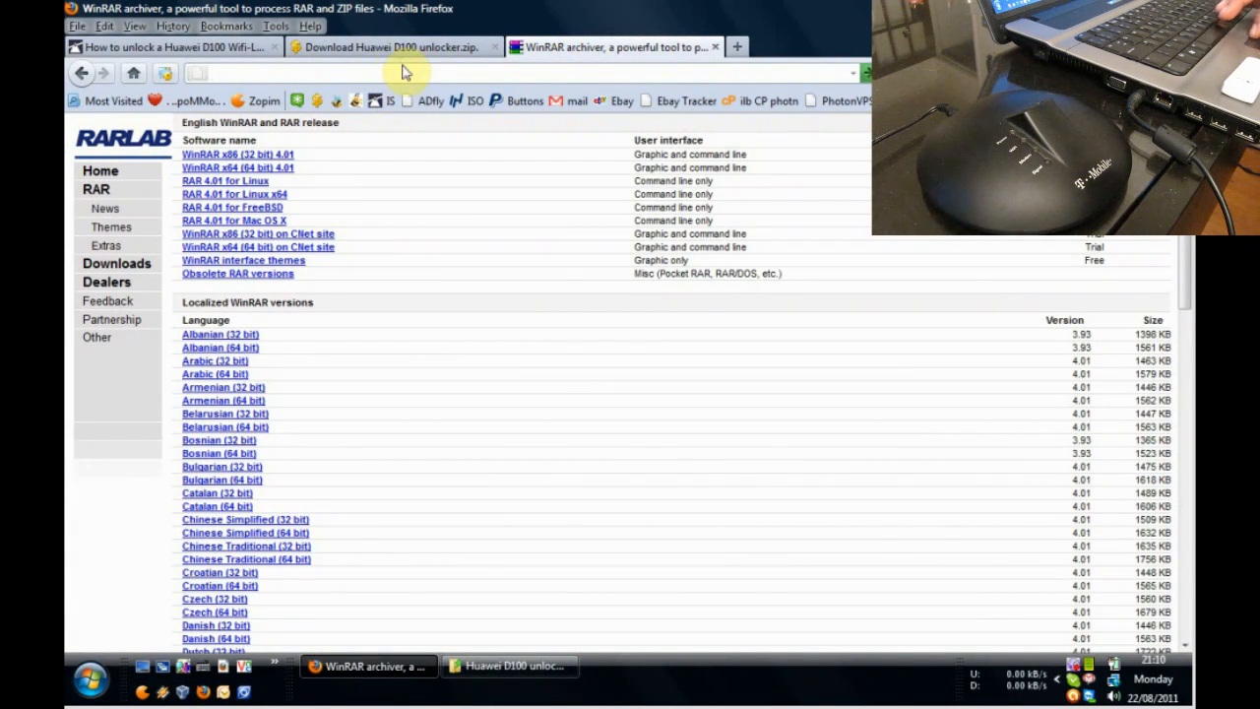
pyautogui.click(394, 47)
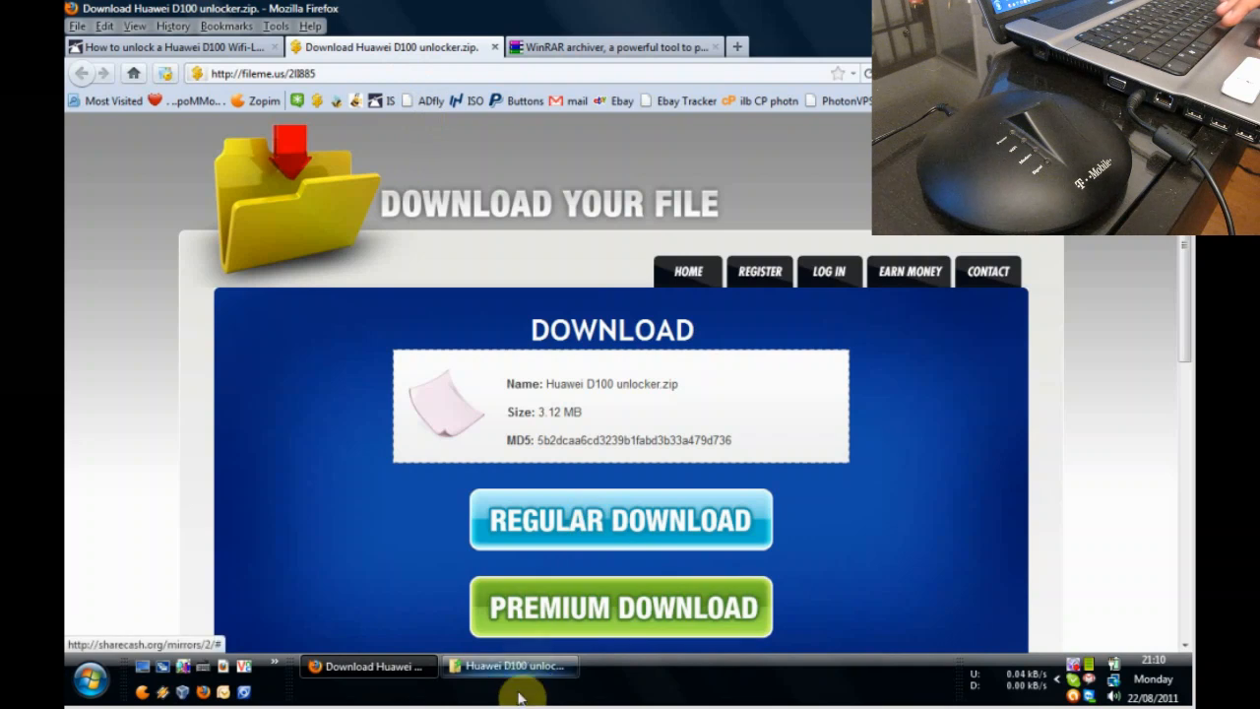
pyautogui.click(509, 666)
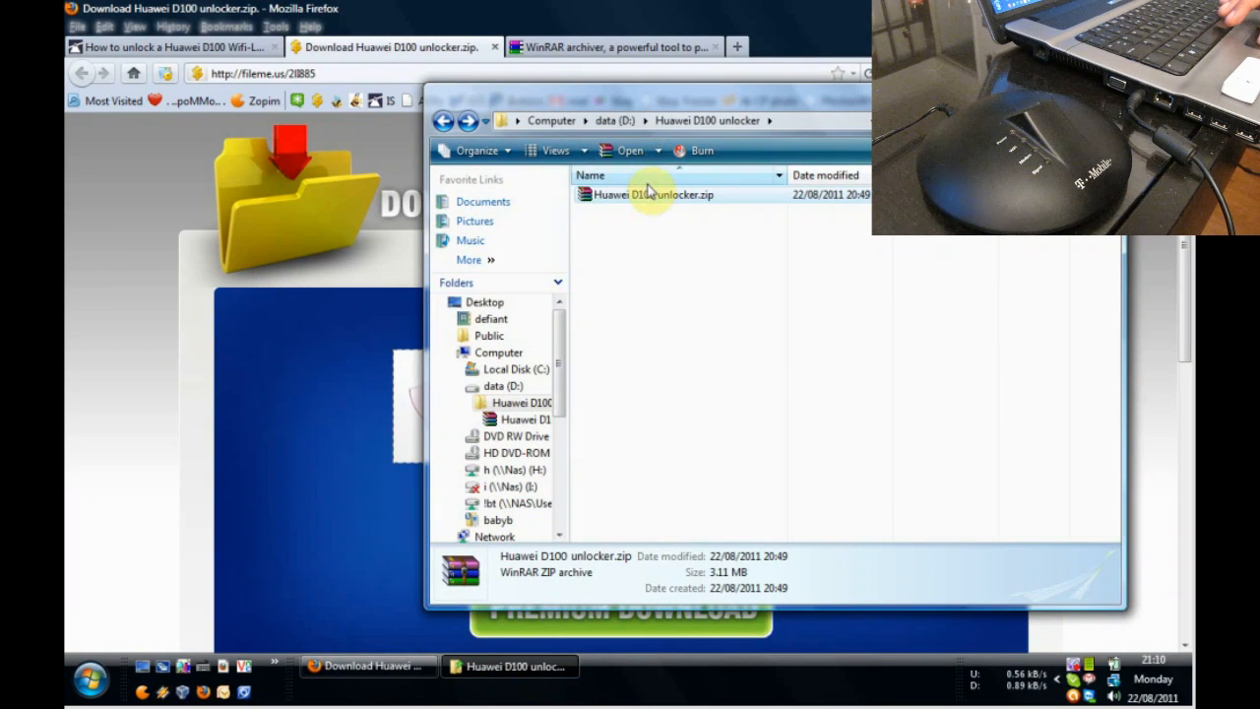
pyautogui.rightClick(654, 194)
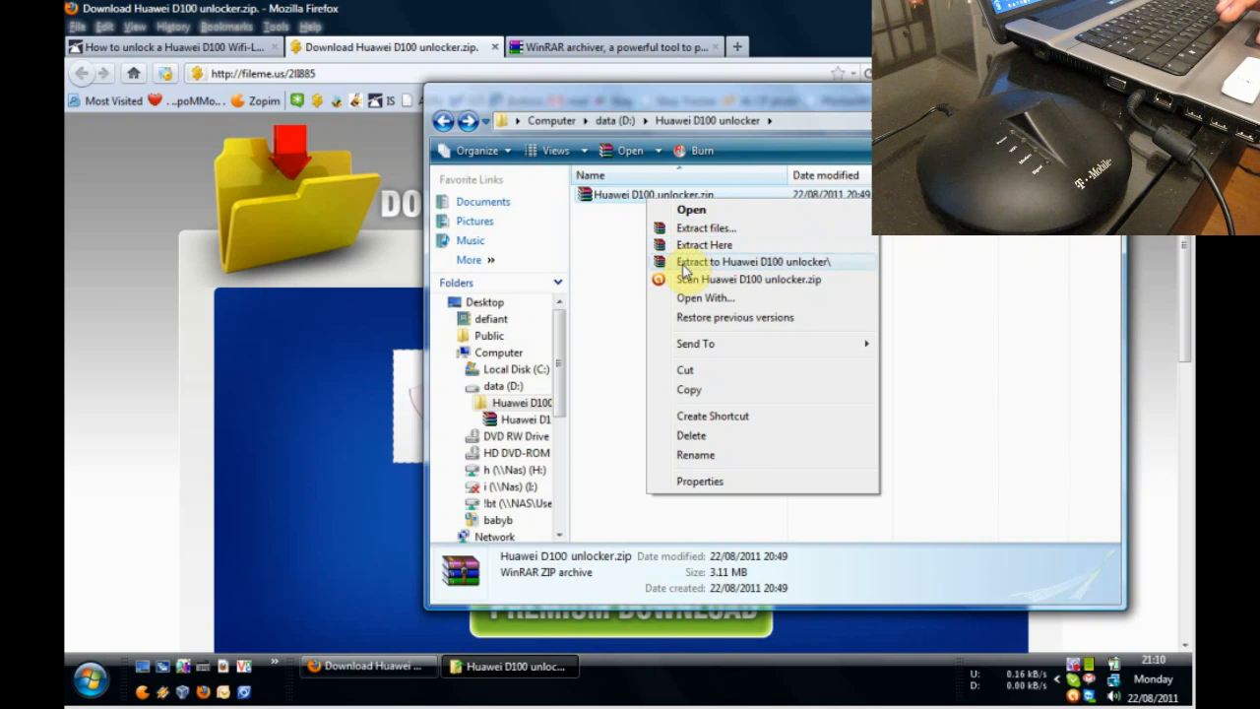
pyautogui.moveTo(705, 228)
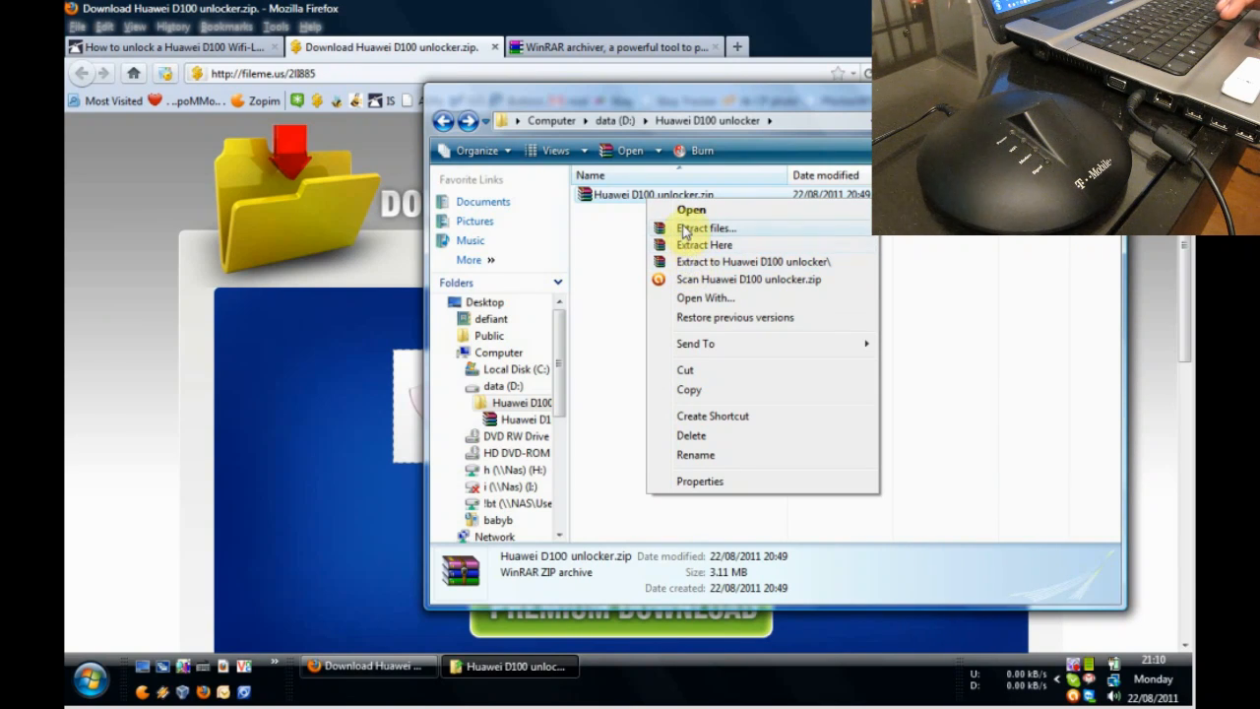
pyautogui.moveTo(581, 47)
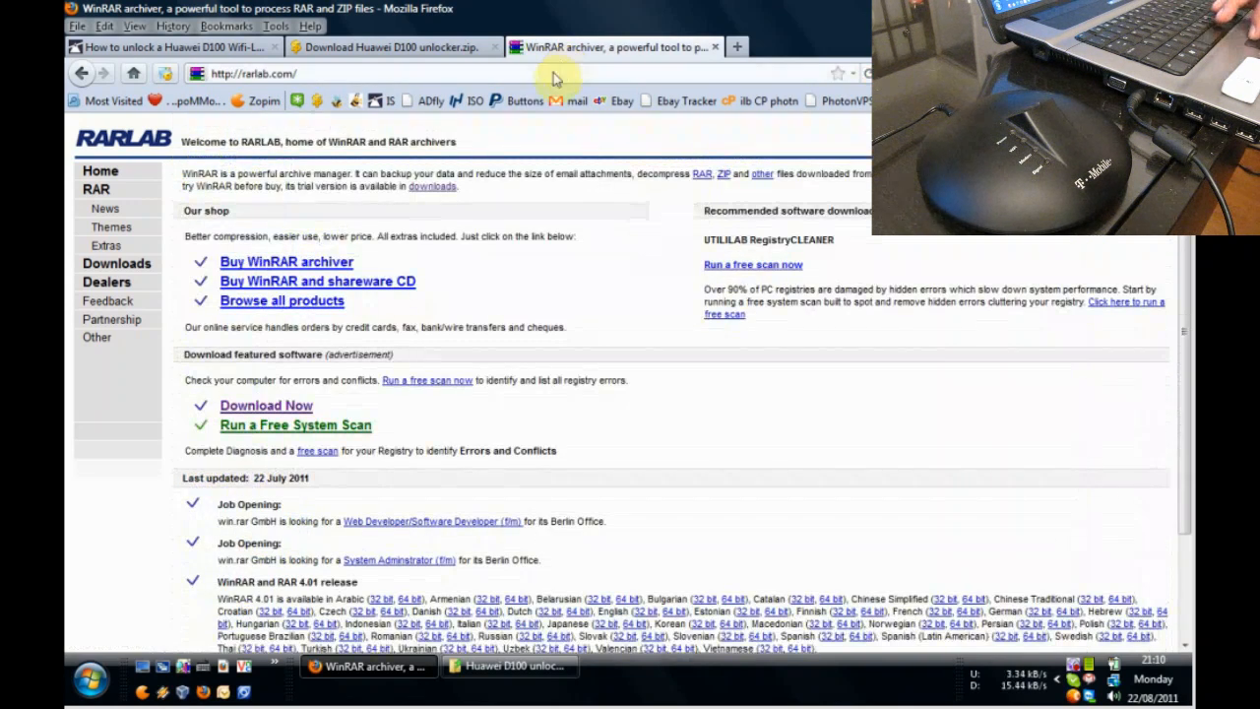
# Open RARLAB's downloads page and cancel the WinRAR x86 4.01 (wrar401.exe) download.
pyautogui.click(116, 263)
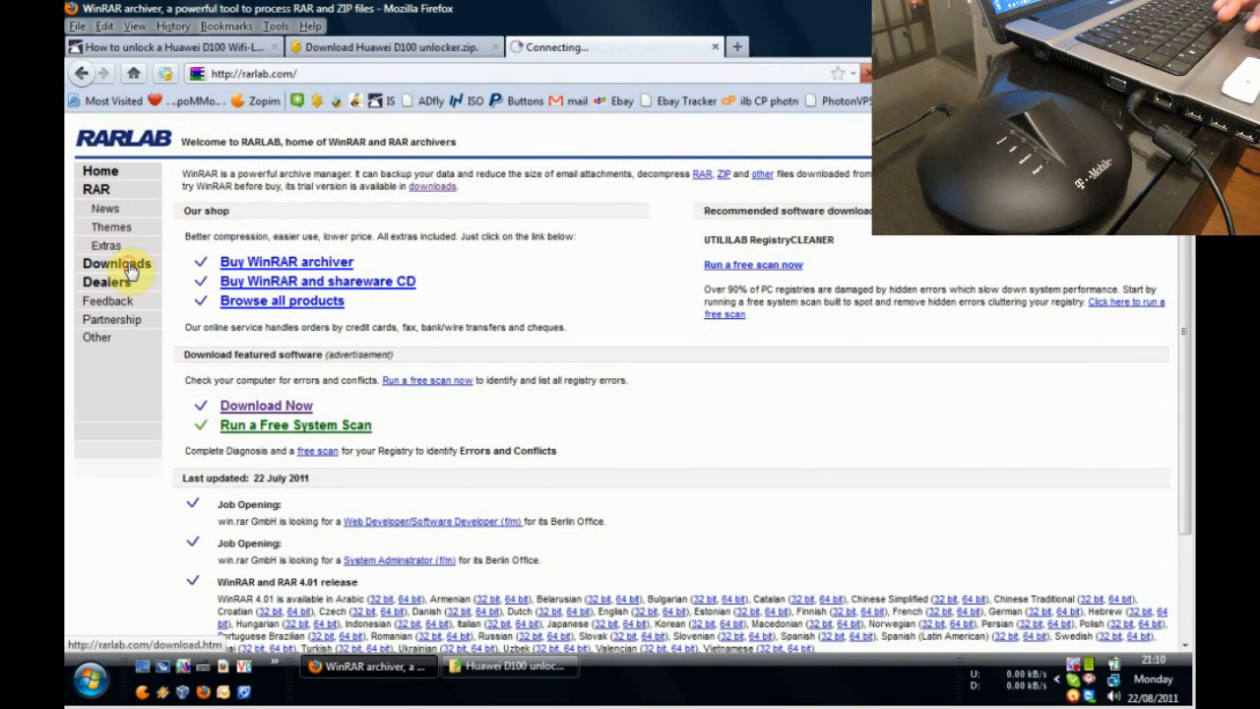
pyautogui.click(116, 263)
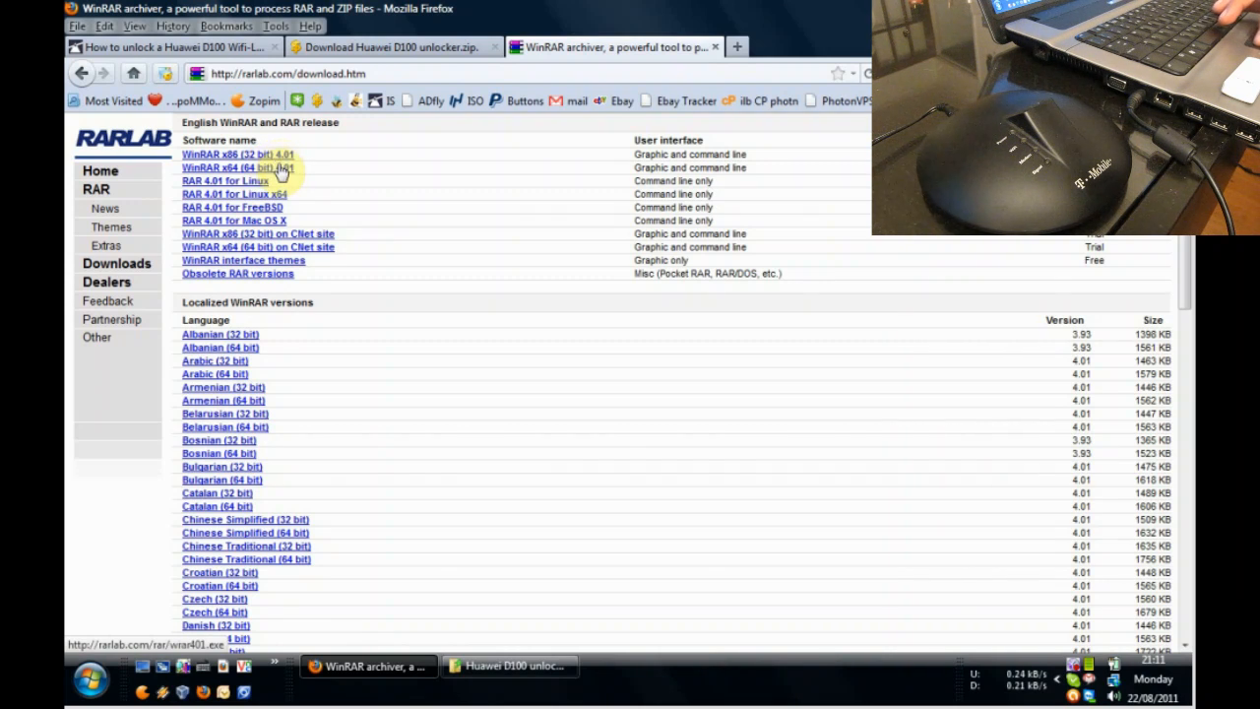
pyautogui.click(236, 155)
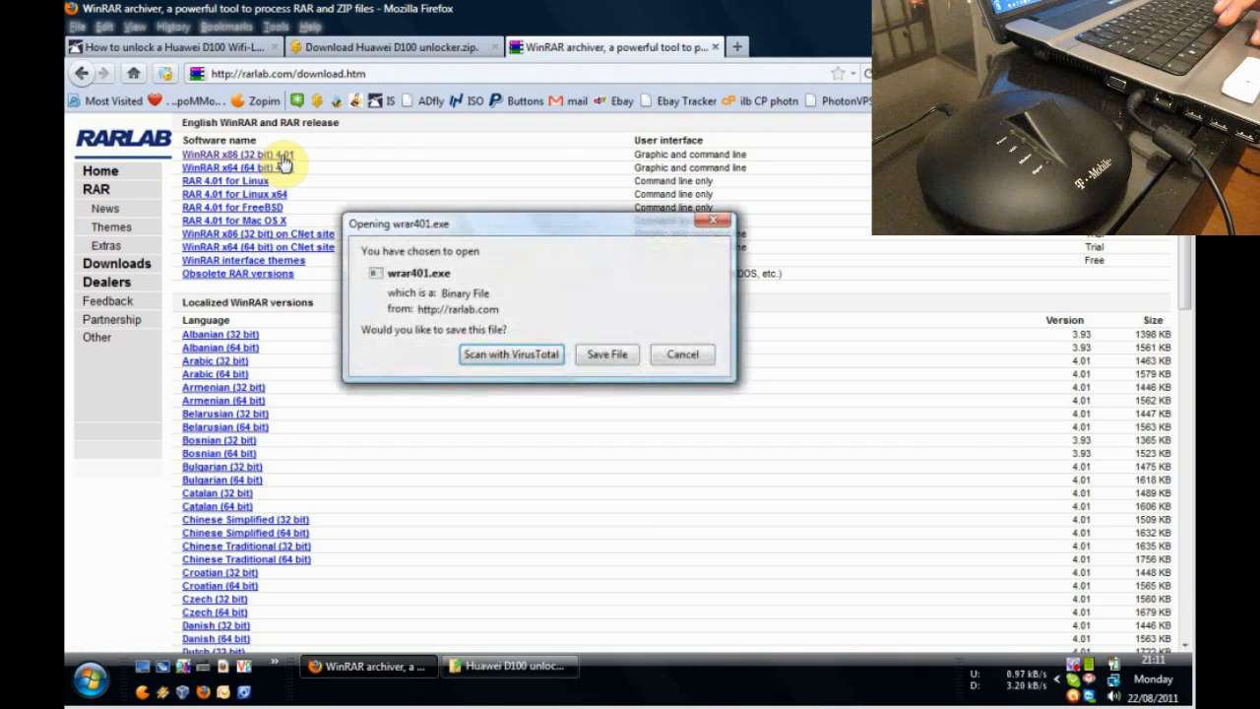
pyautogui.moveTo(575, 317)
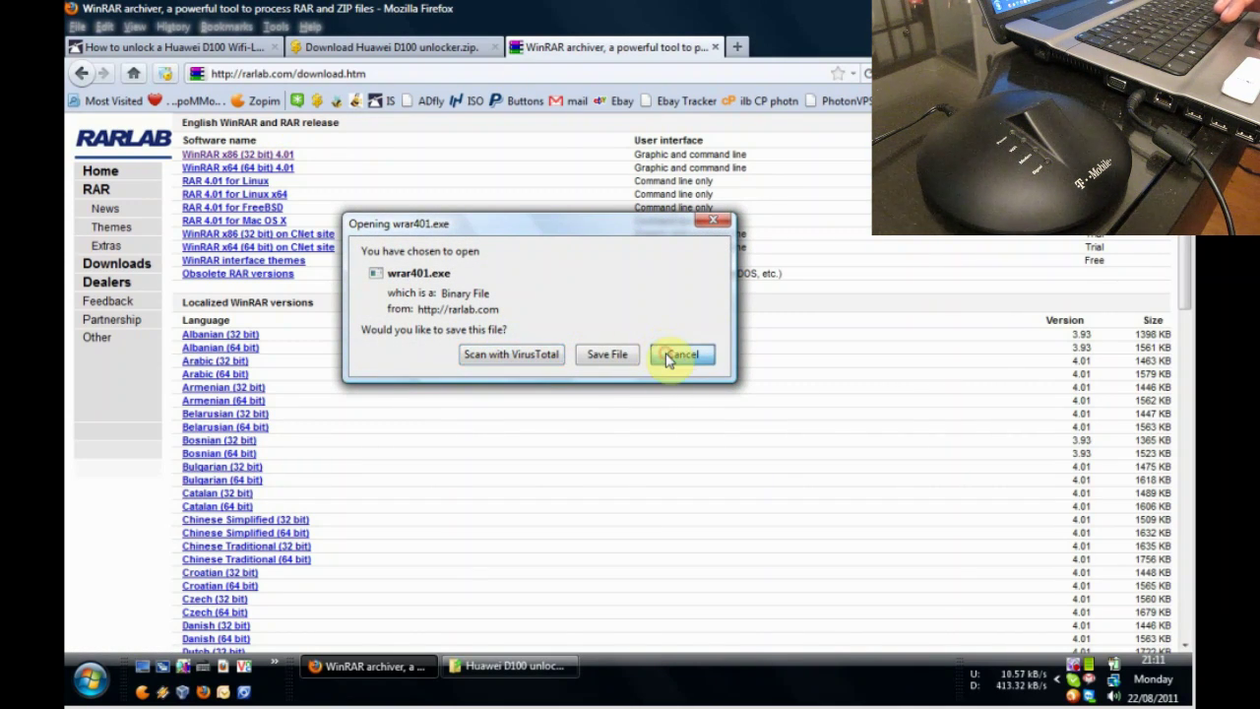
pyautogui.click(681, 354)
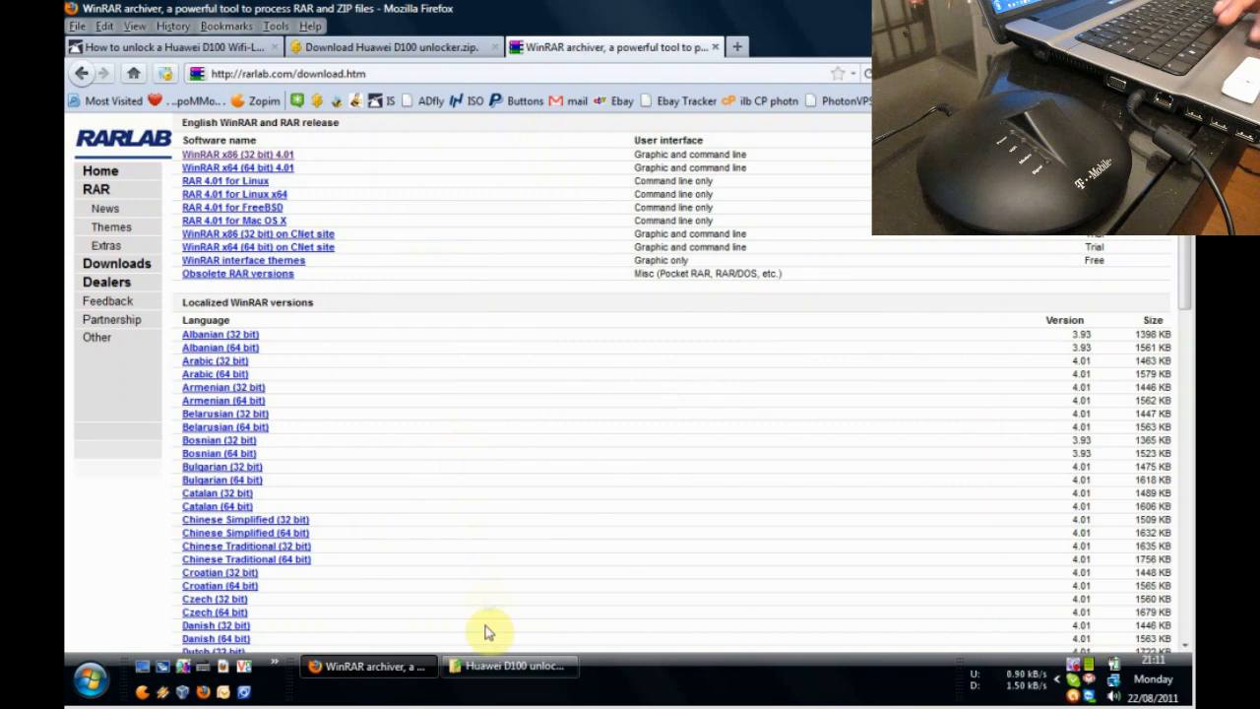
# Extract Huawei D100 unlocker.zip into its own folder and open the 396.11.133.04.112 subfolder.
pyautogui.click(514, 665)
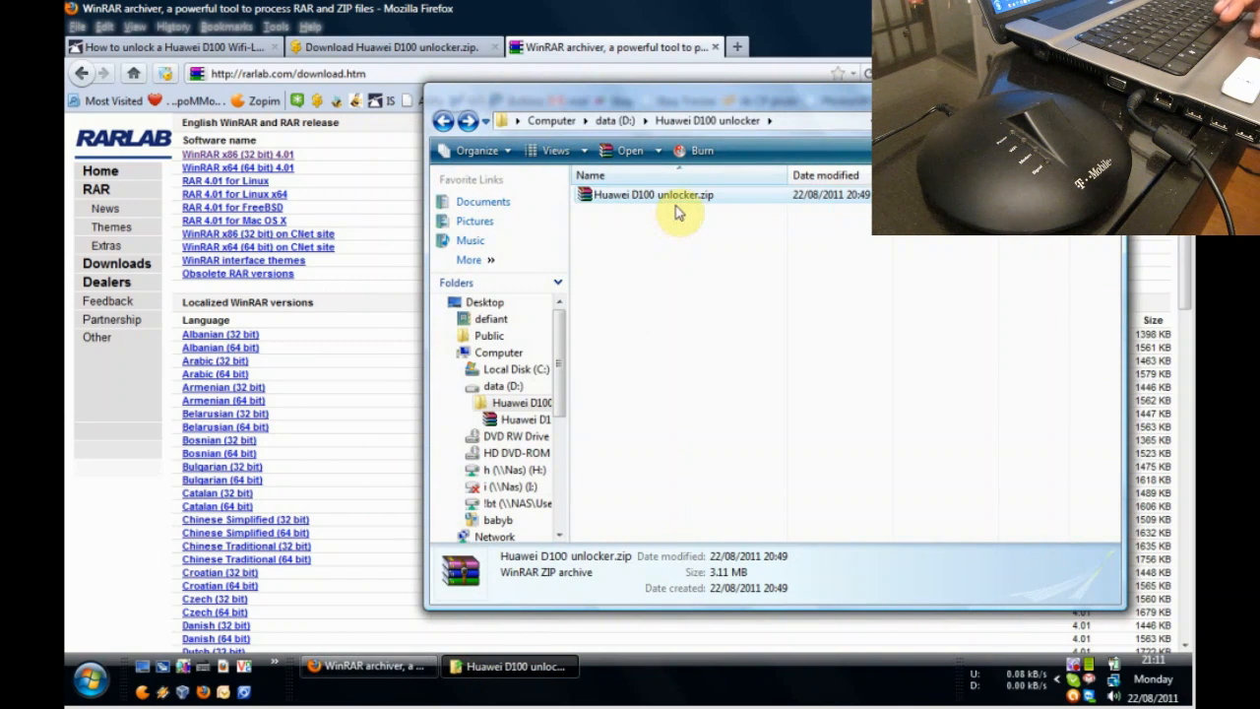
pyautogui.rightClick(653, 194)
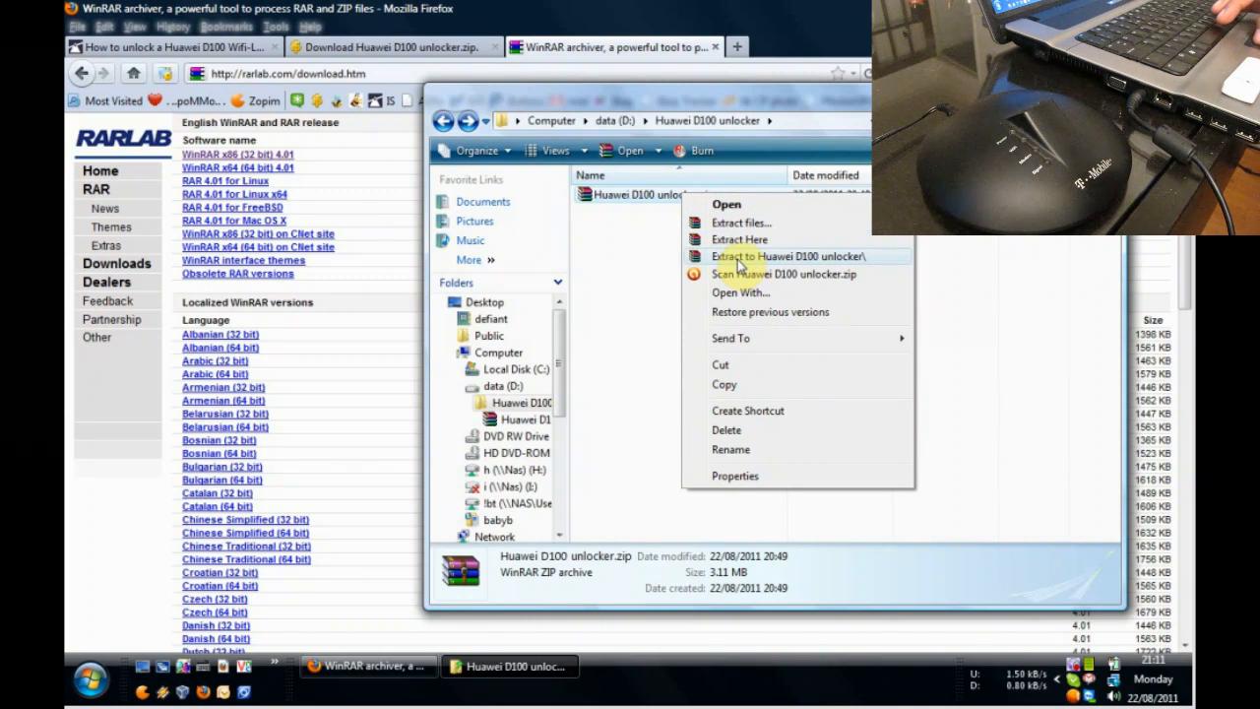
pyautogui.moveTo(797, 273)
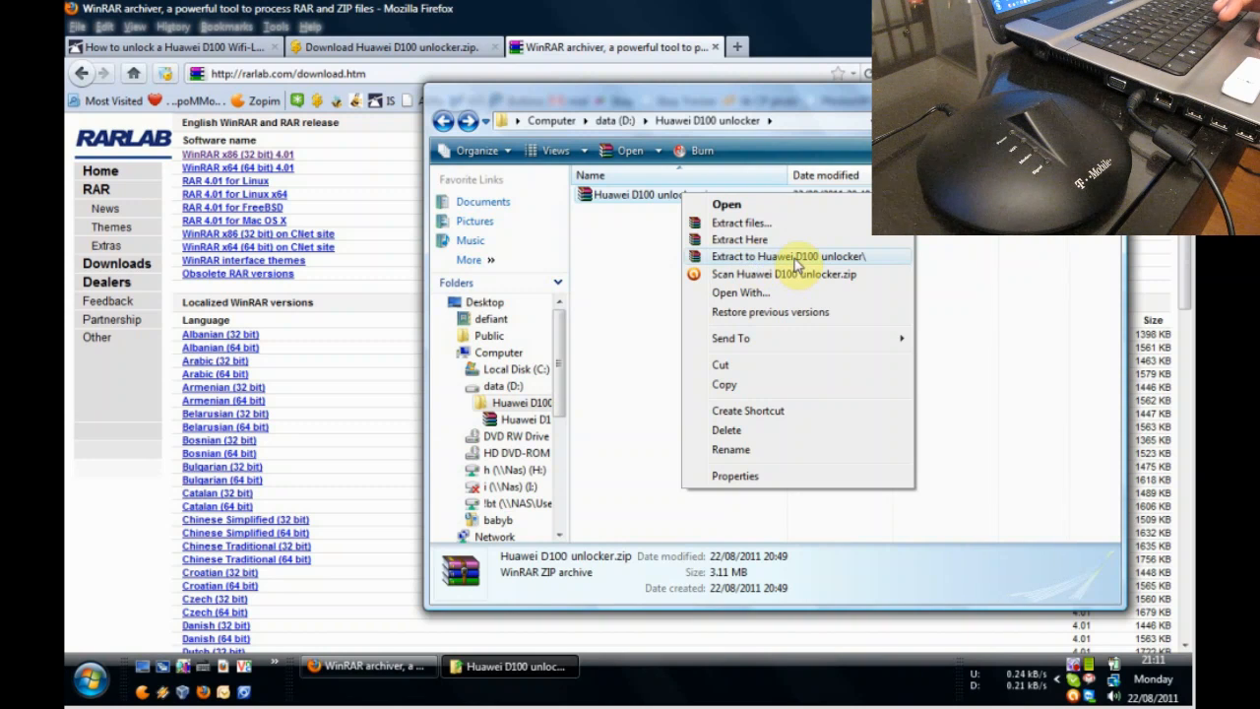
pyautogui.click(740, 223)
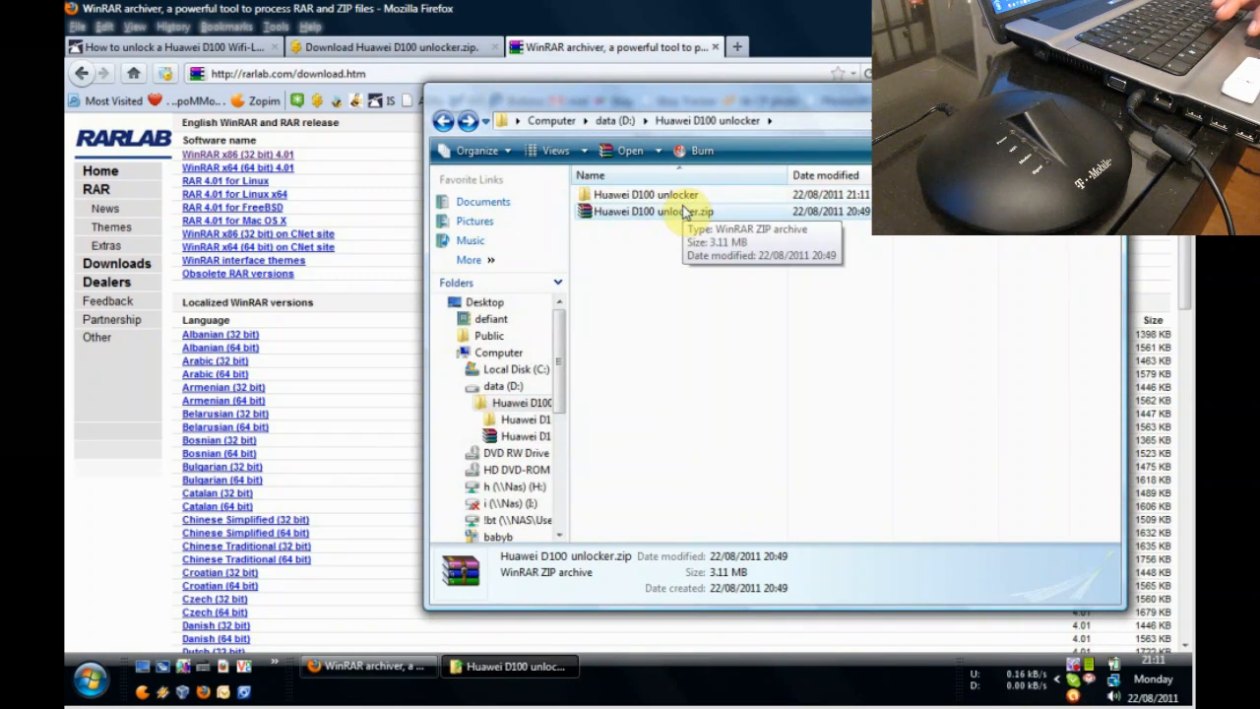
pyautogui.moveTo(645, 194)
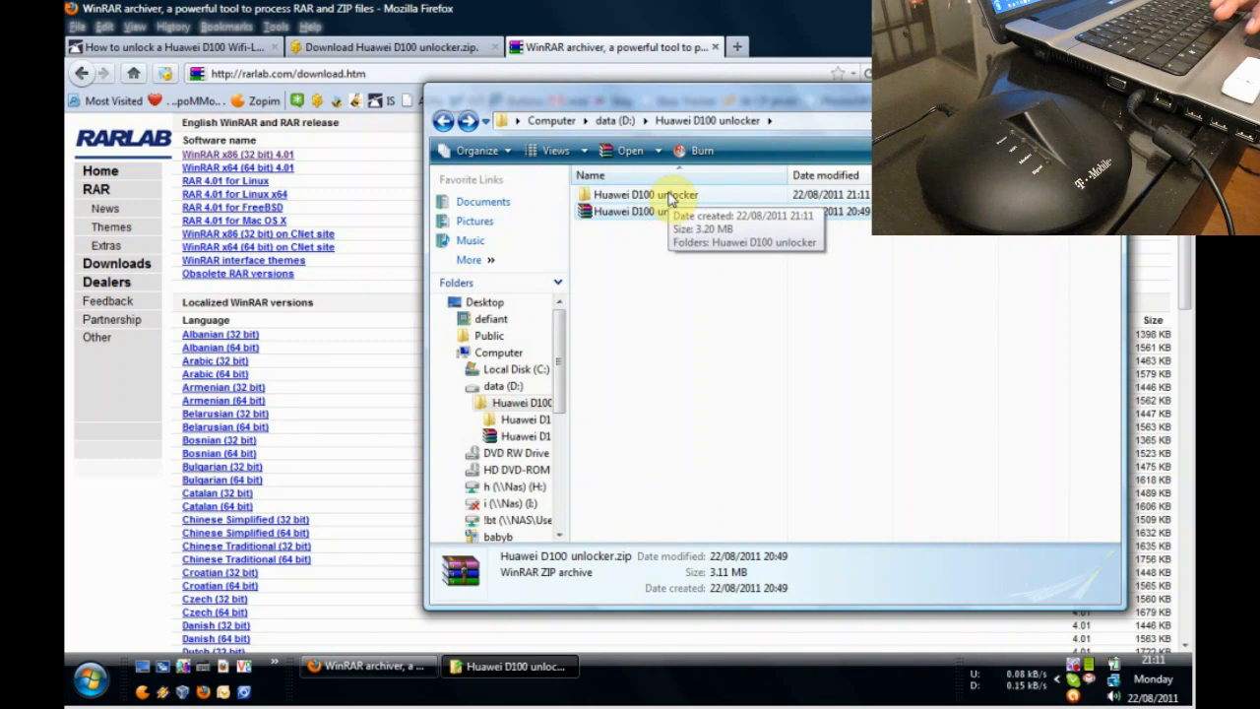
pyautogui.doubleClick(645, 194)
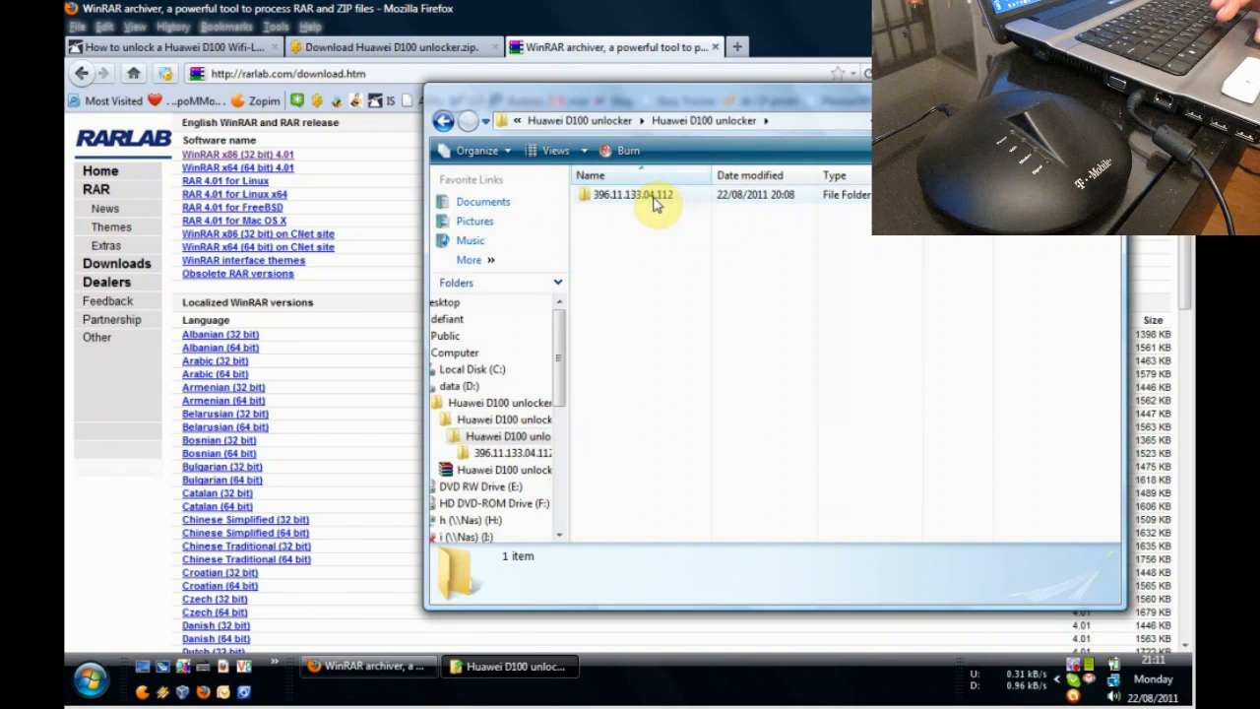
pyautogui.moveTo(640, 194)
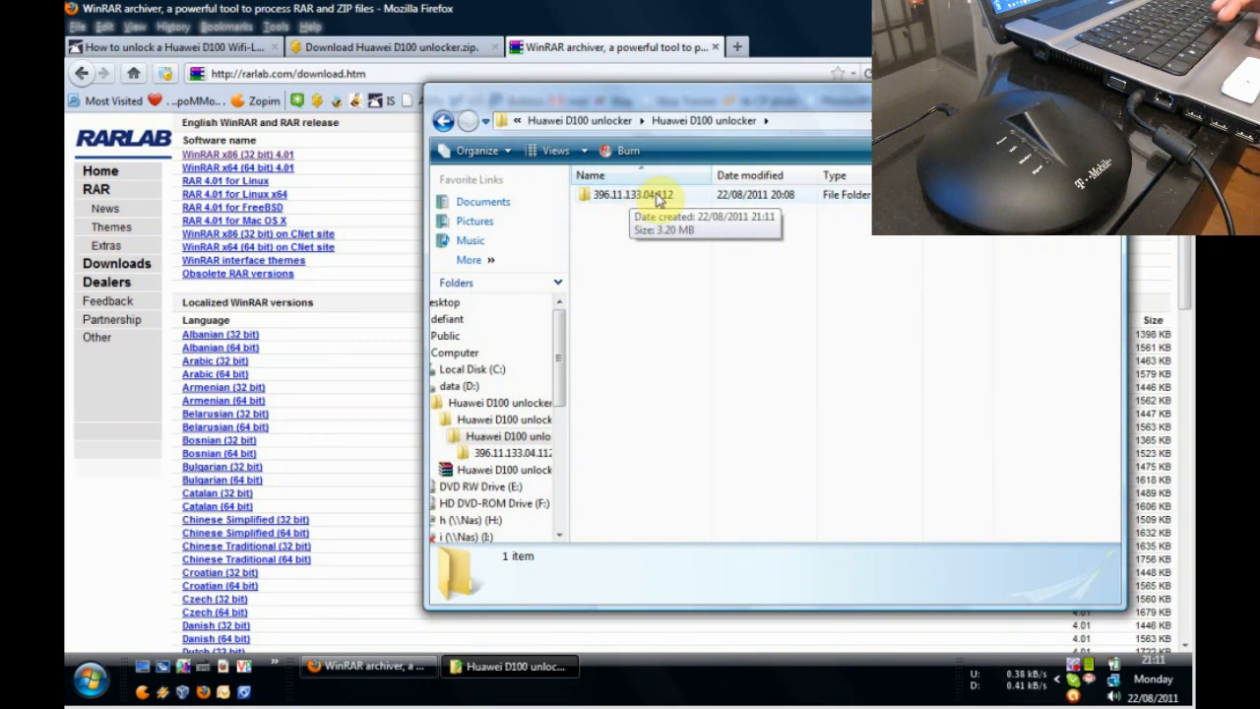
pyautogui.doubleClick(630, 193)
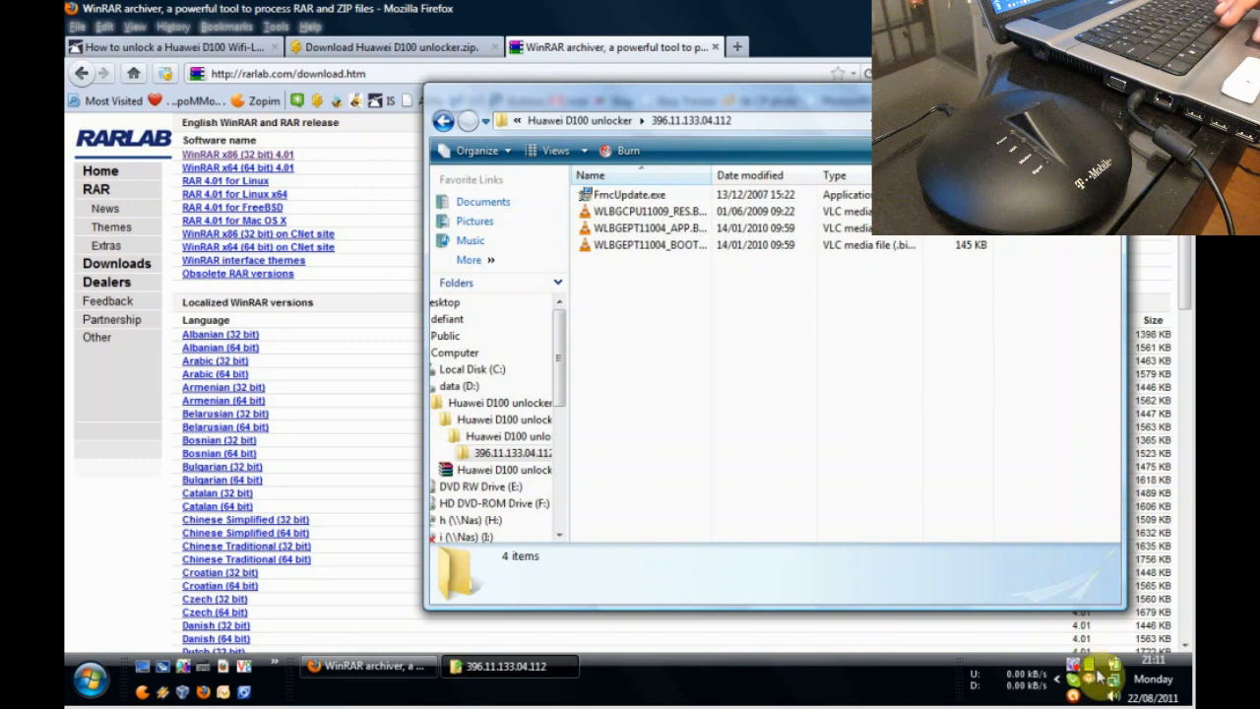
# Disconnect from the 'zone' network through the tray icon and bring up the Start menu.
pyautogui.click(1113, 678)
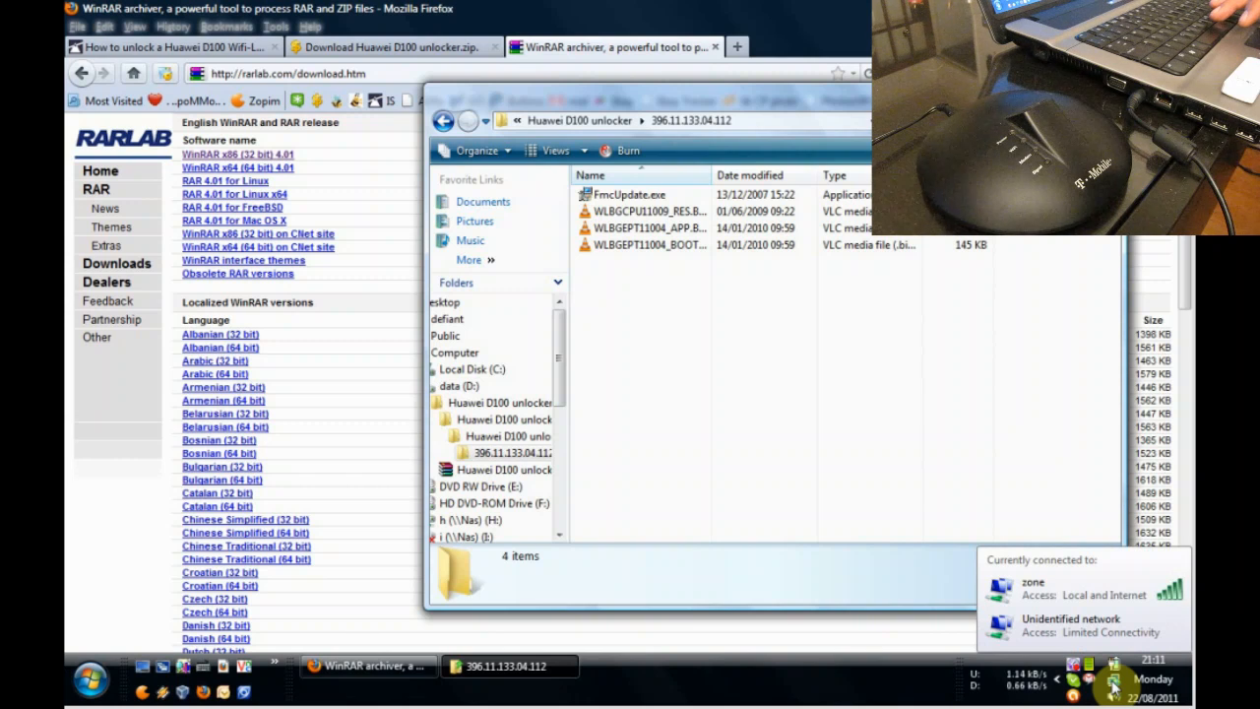
pyautogui.rightClick(1111, 679)
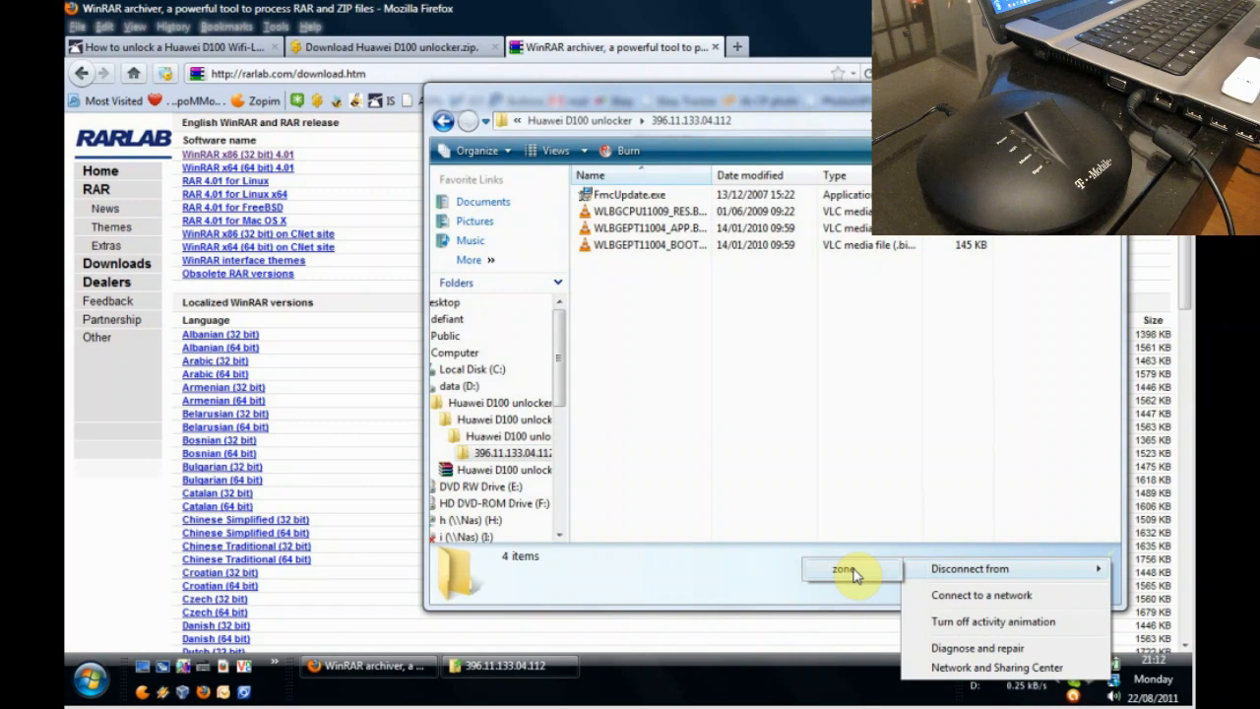
pyautogui.moveTo(745, 417)
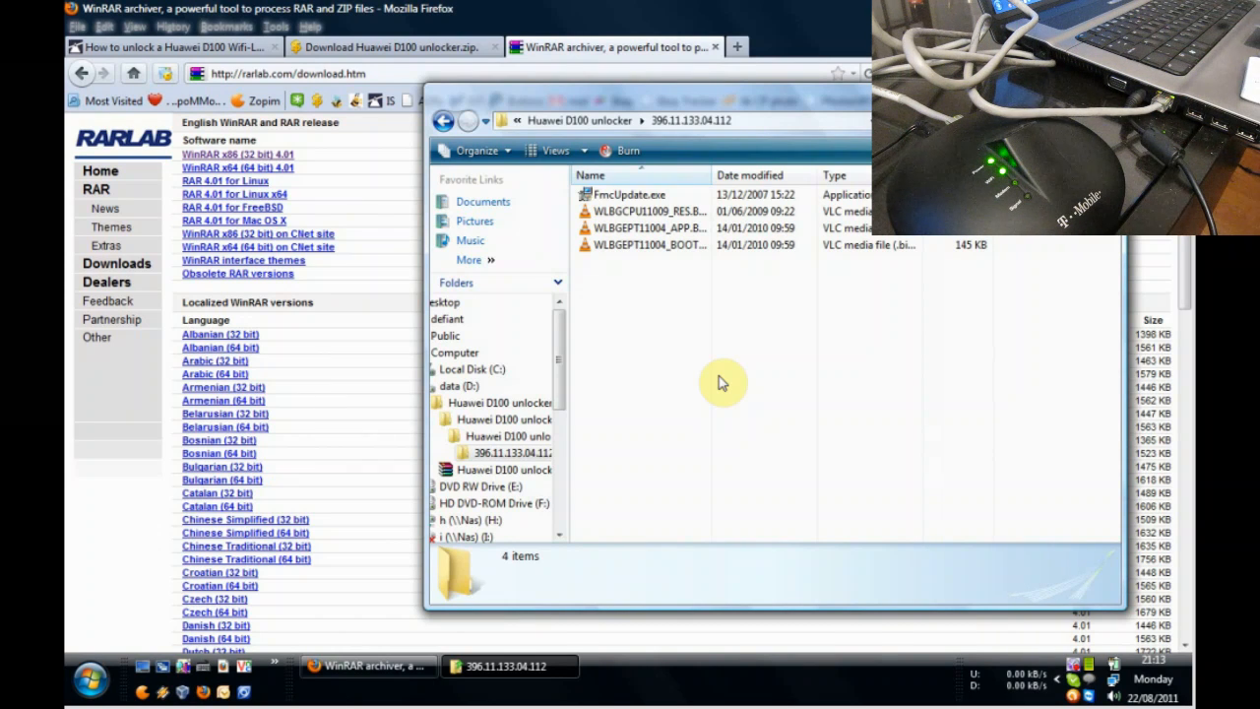
pyautogui.moveTo(1117, 689)
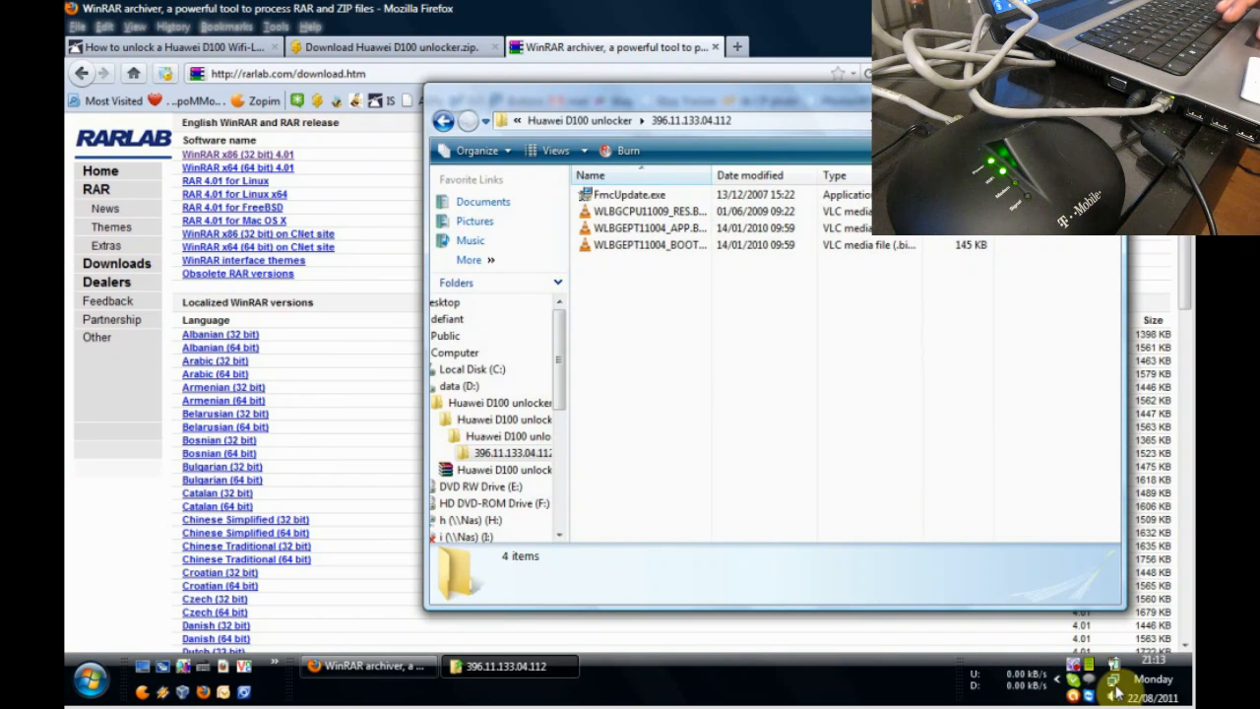
pyautogui.click(1114, 679)
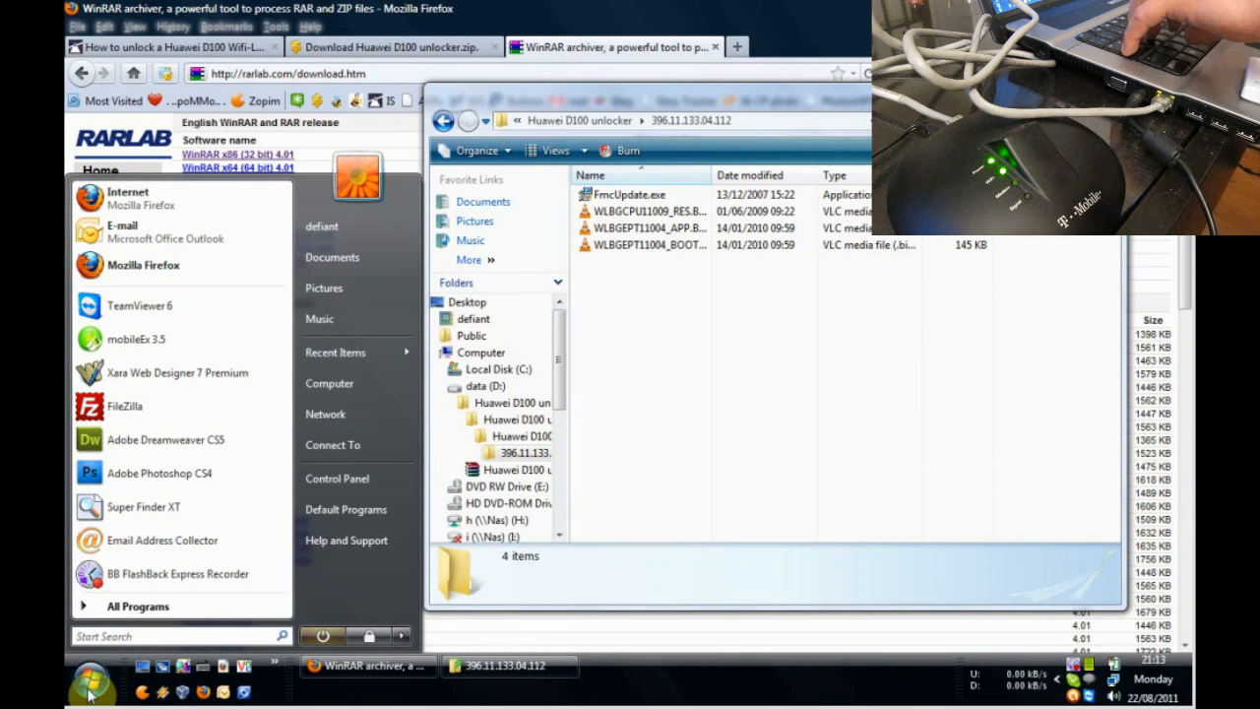
# Launch cmd.exe and run ipconfig, showing IPv4 192.168.1.100 with gateway 192.168.1.1.
pyautogui.write('cmd')
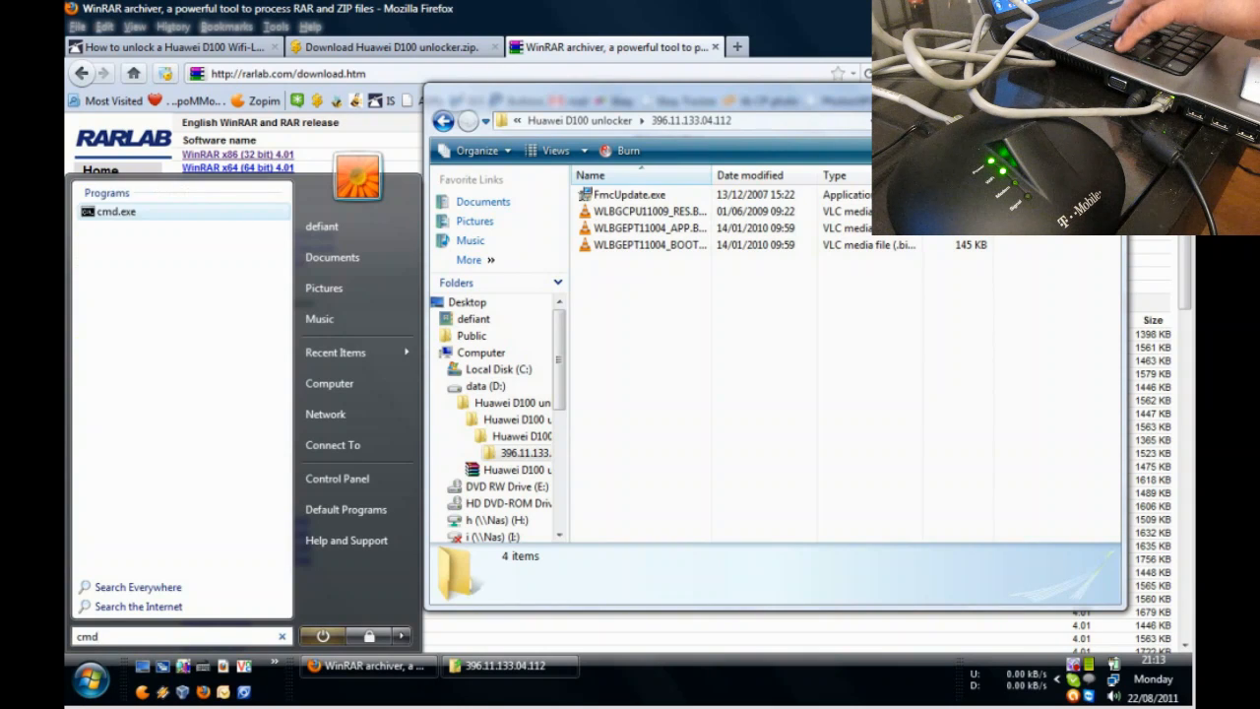
pyautogui.click(116, 212)
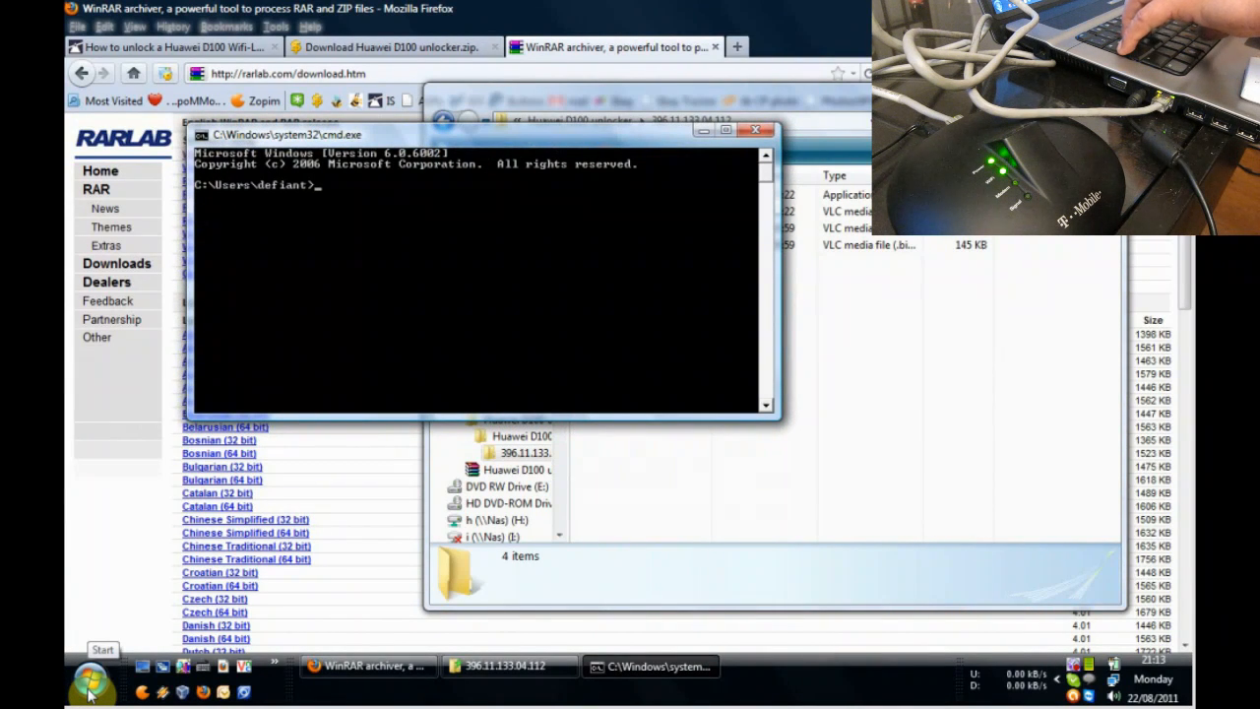
pyautogui.write('ipconfig')
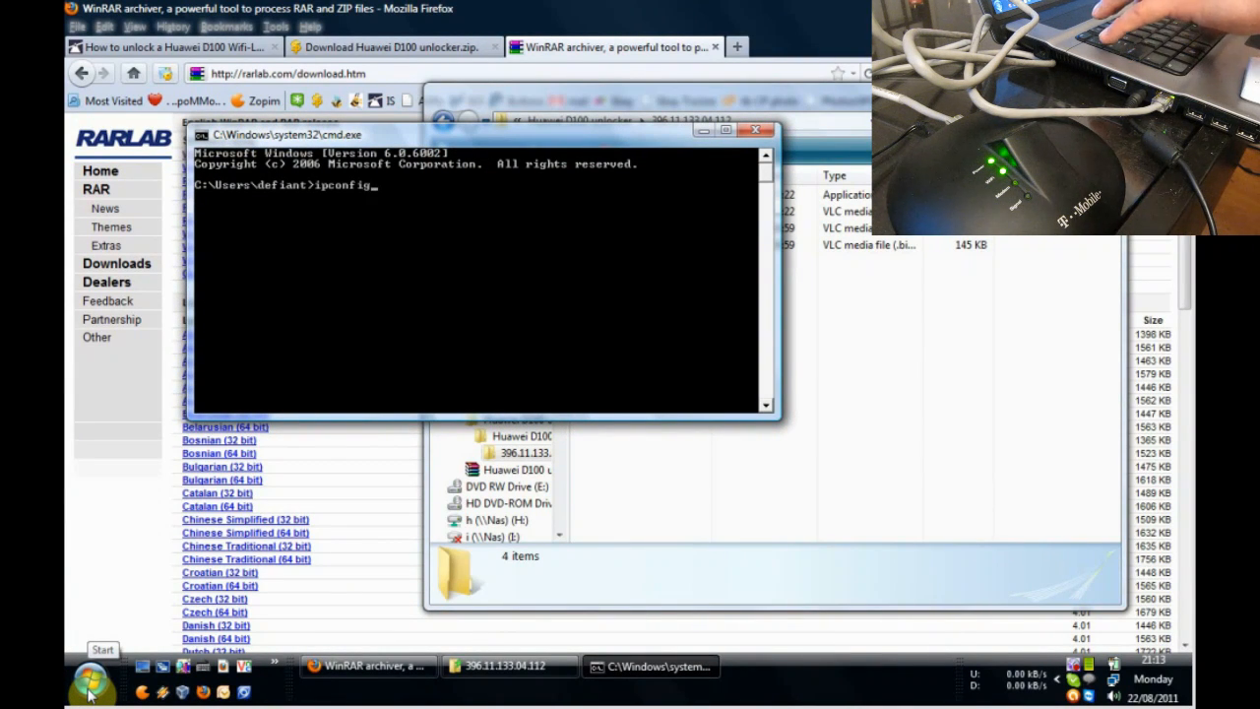
pyautogui.press('Return')
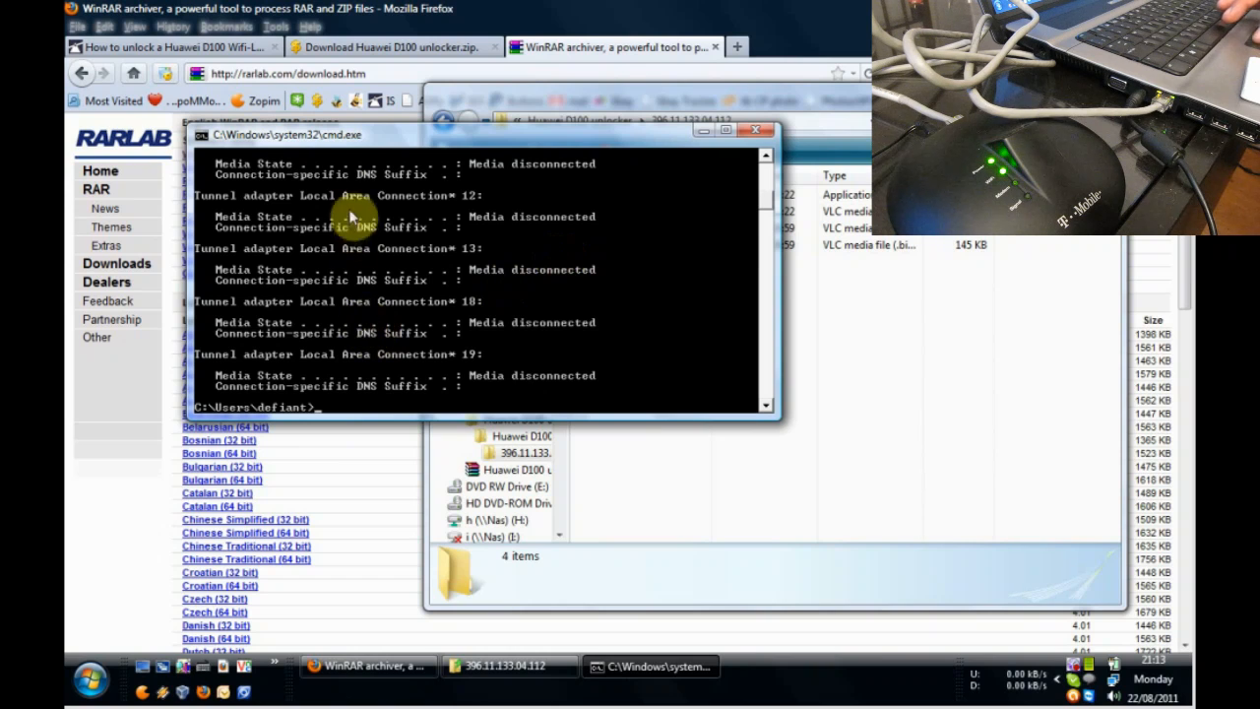
pyautogui.moveTo(766, 210)
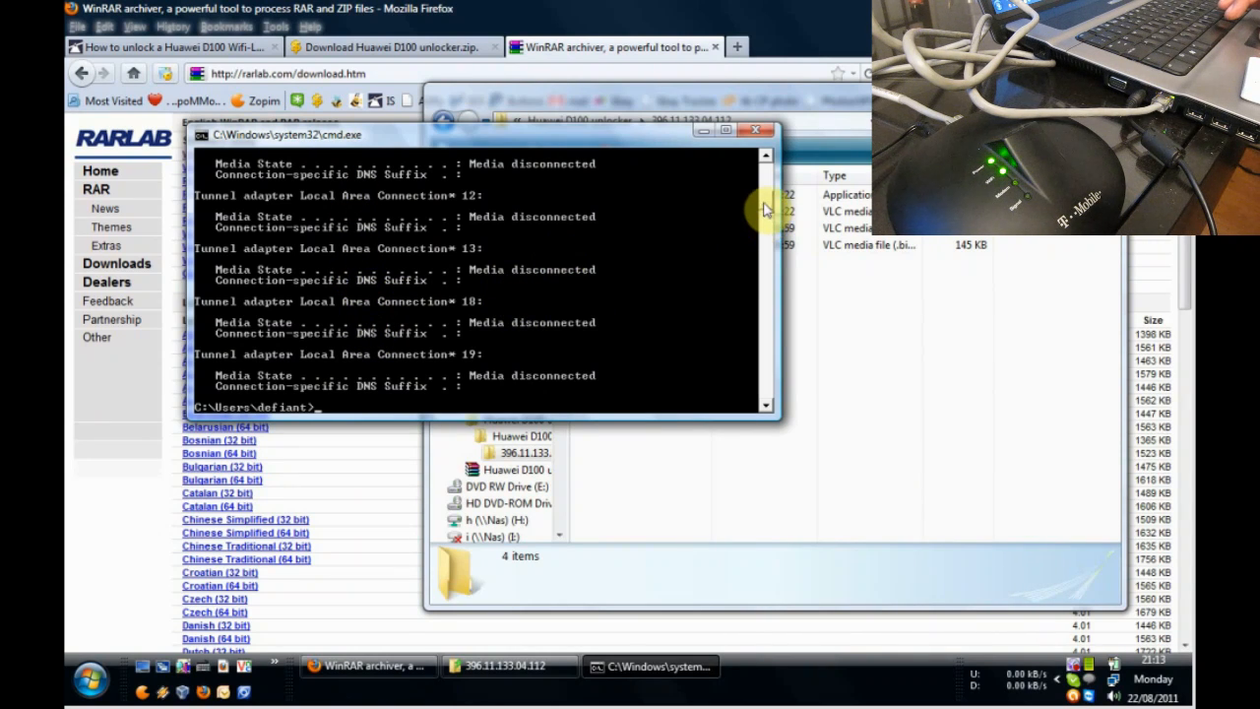
pyautogui.scroll(3)
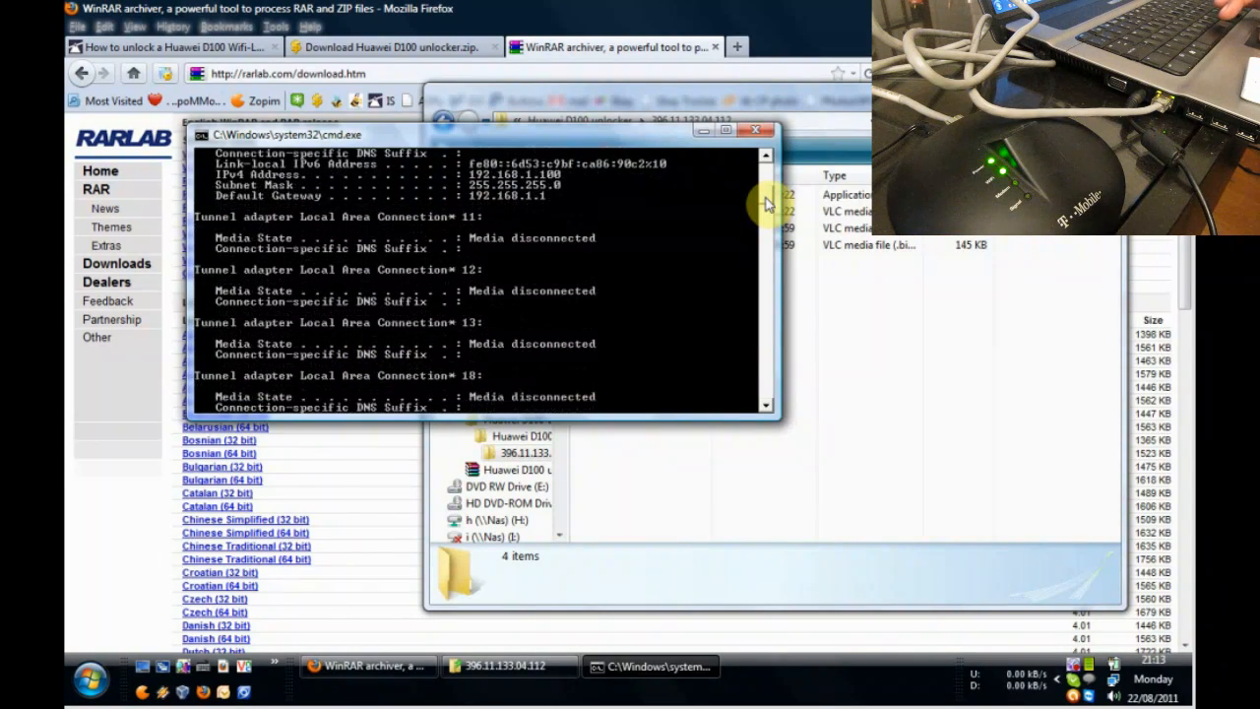
pyautogui.scroll(3)
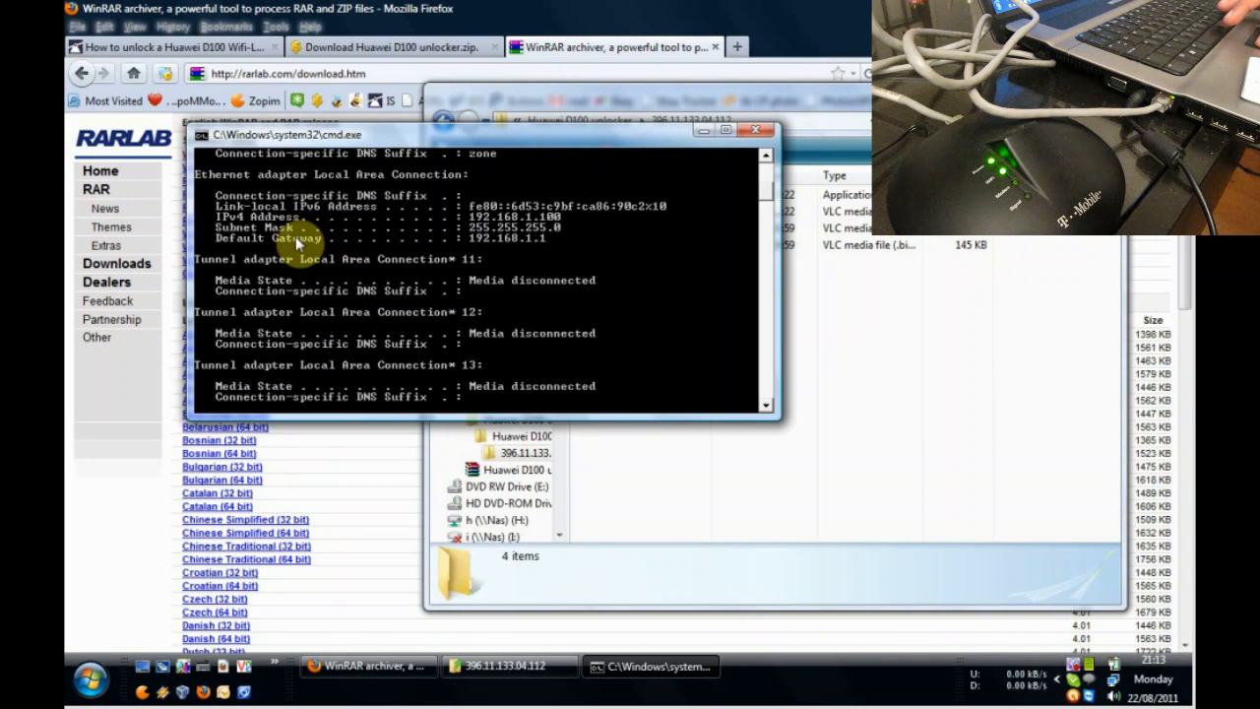
pyautogui.moveTo(472, 246)
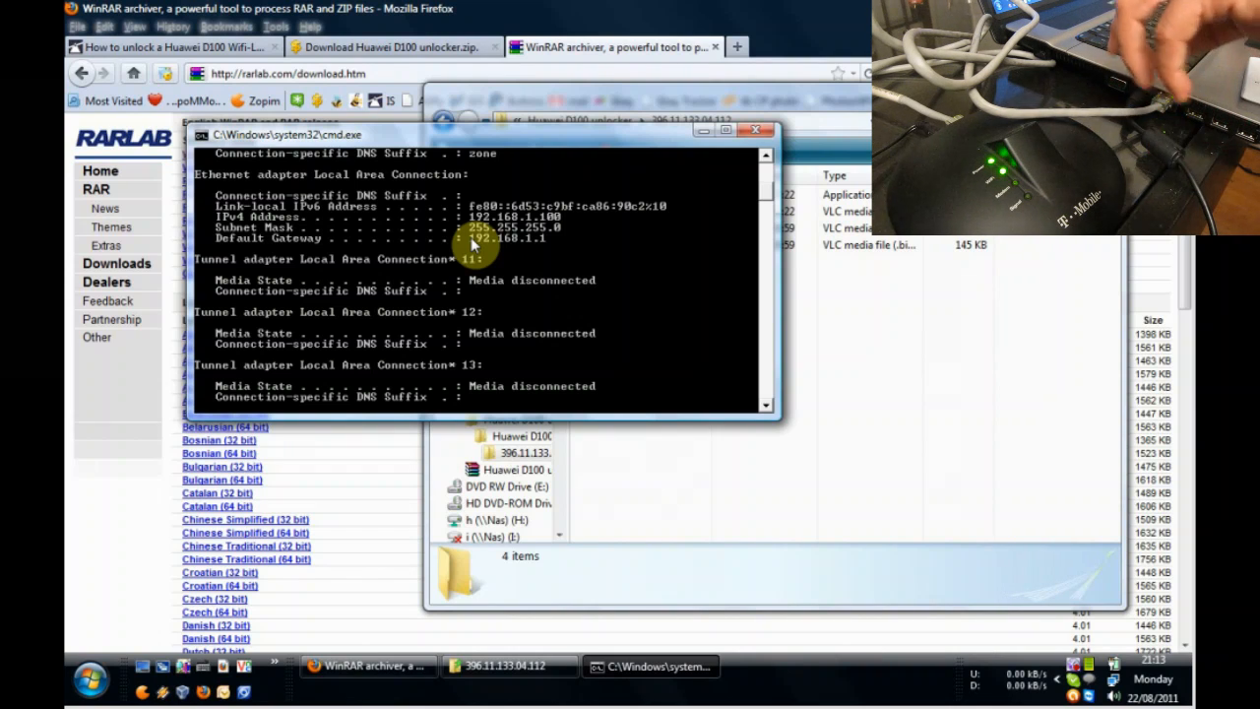
pyautogui.rightClick(478, 251)
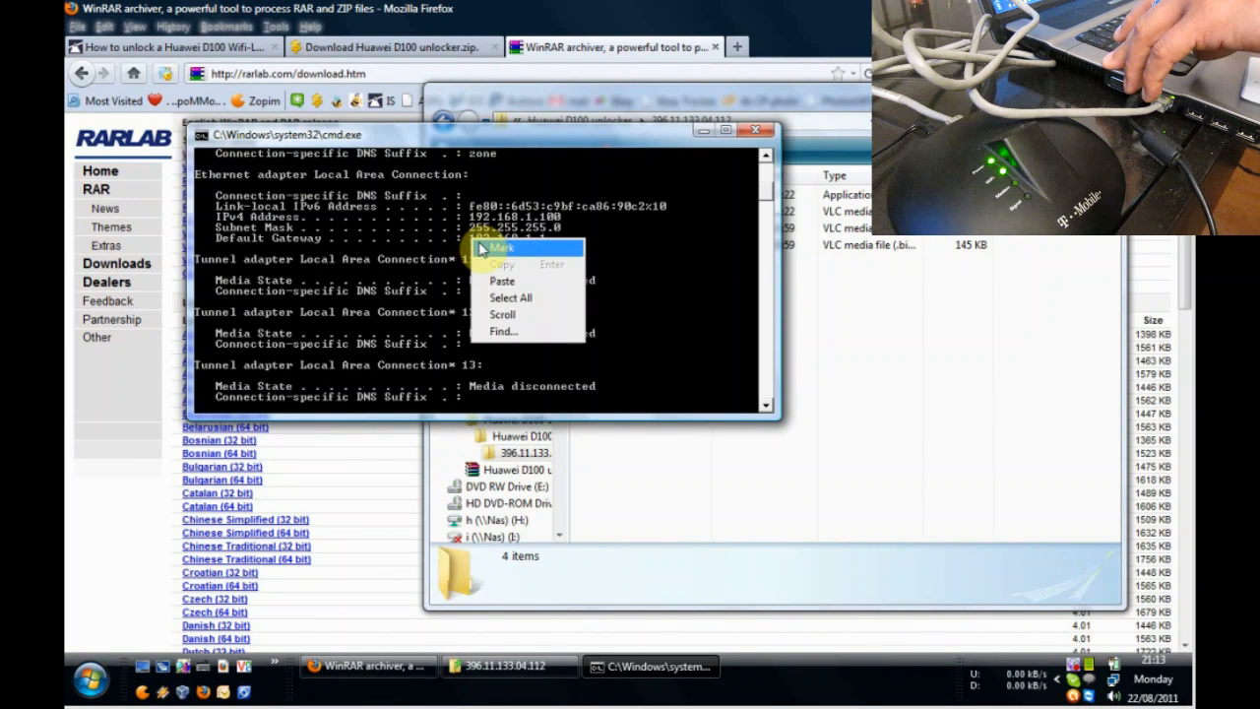
pyautogui.click(500, 247)
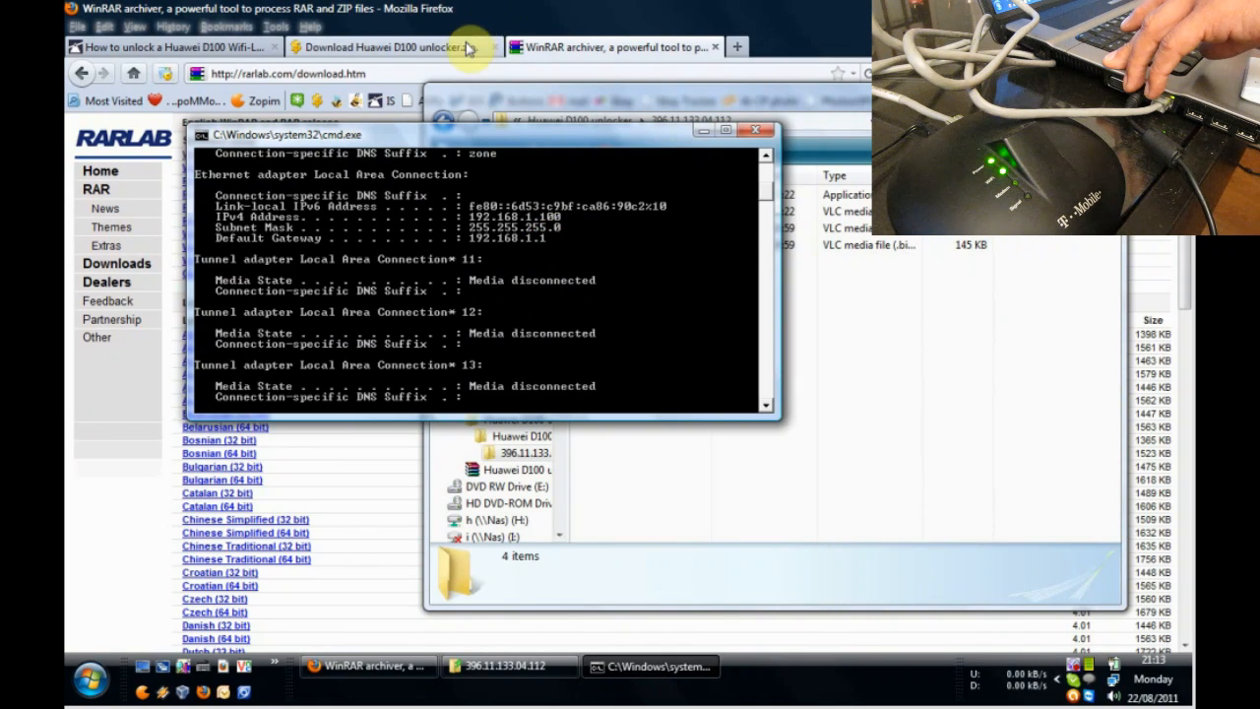
# Load the Huawei Wireless Gateway login page at 192.168.1.1, then return to the firmware folder.
pyautogui.click(384, 46)
pyautogui.write('192.168.1.1')
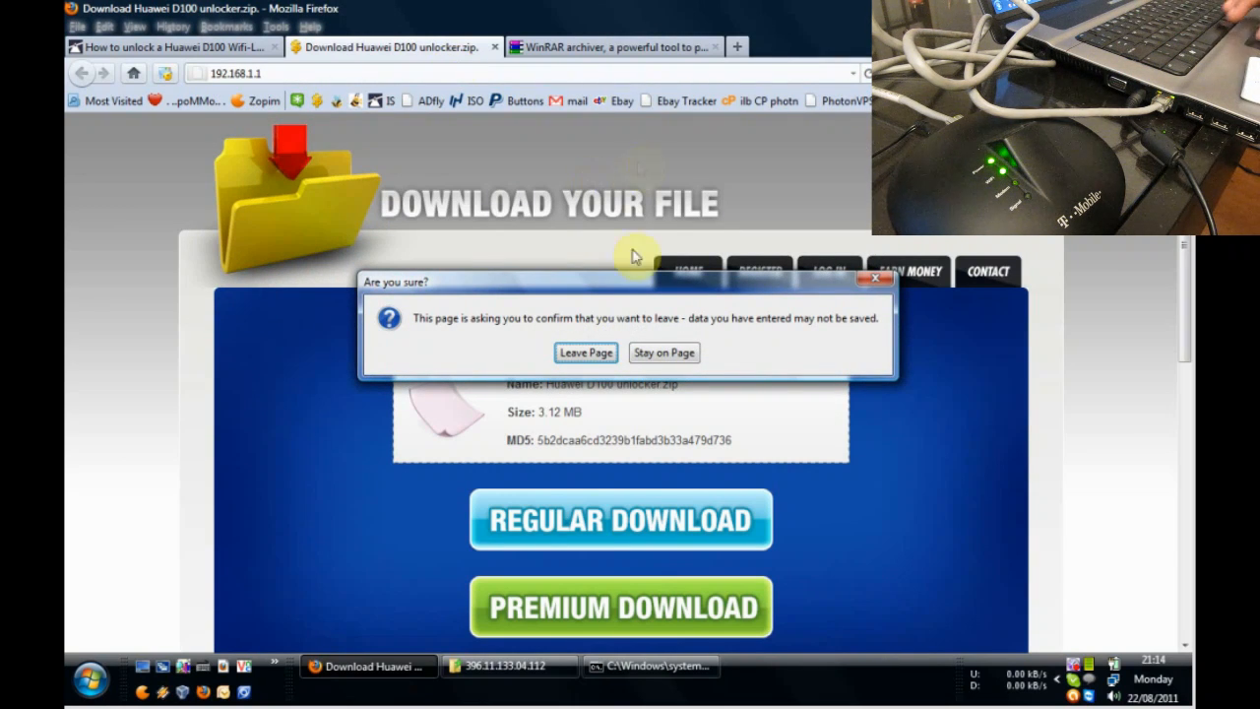
pyautogui.click(586, 353)
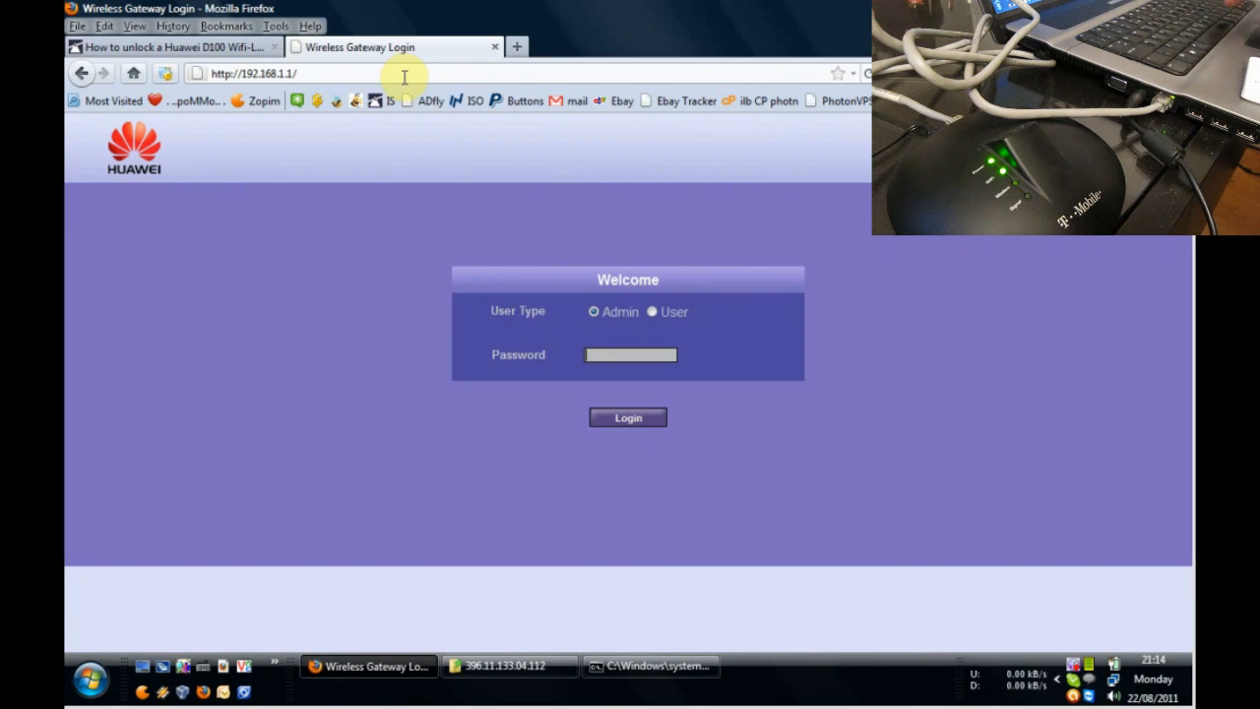
pyautogui.moveTo(202, 140)
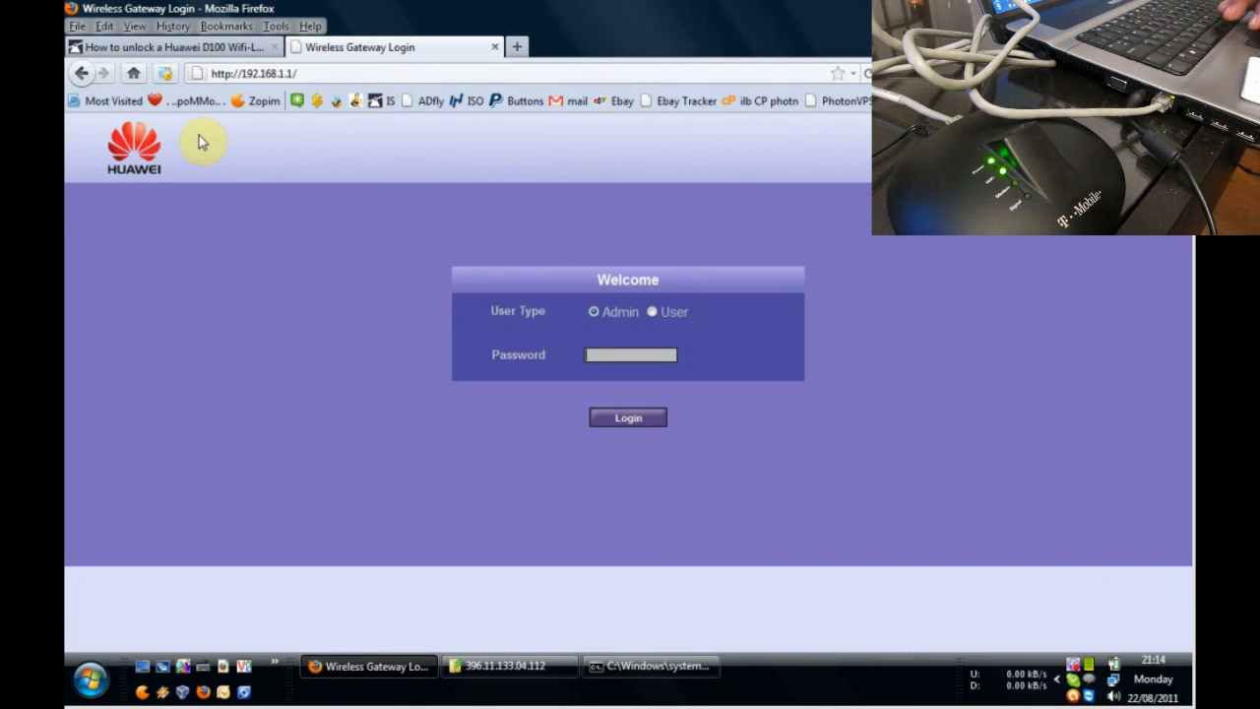
pyautogui.moveTo(280, 174)
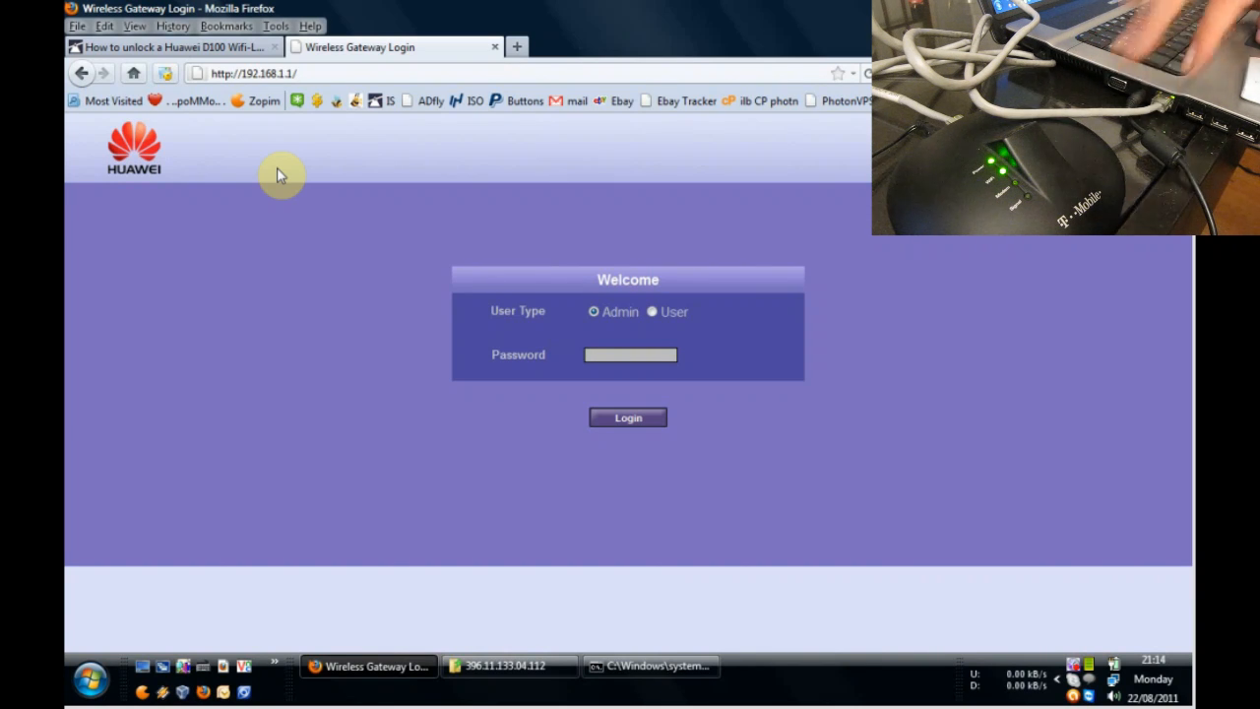
pyautogui.moveTo(464, 552)
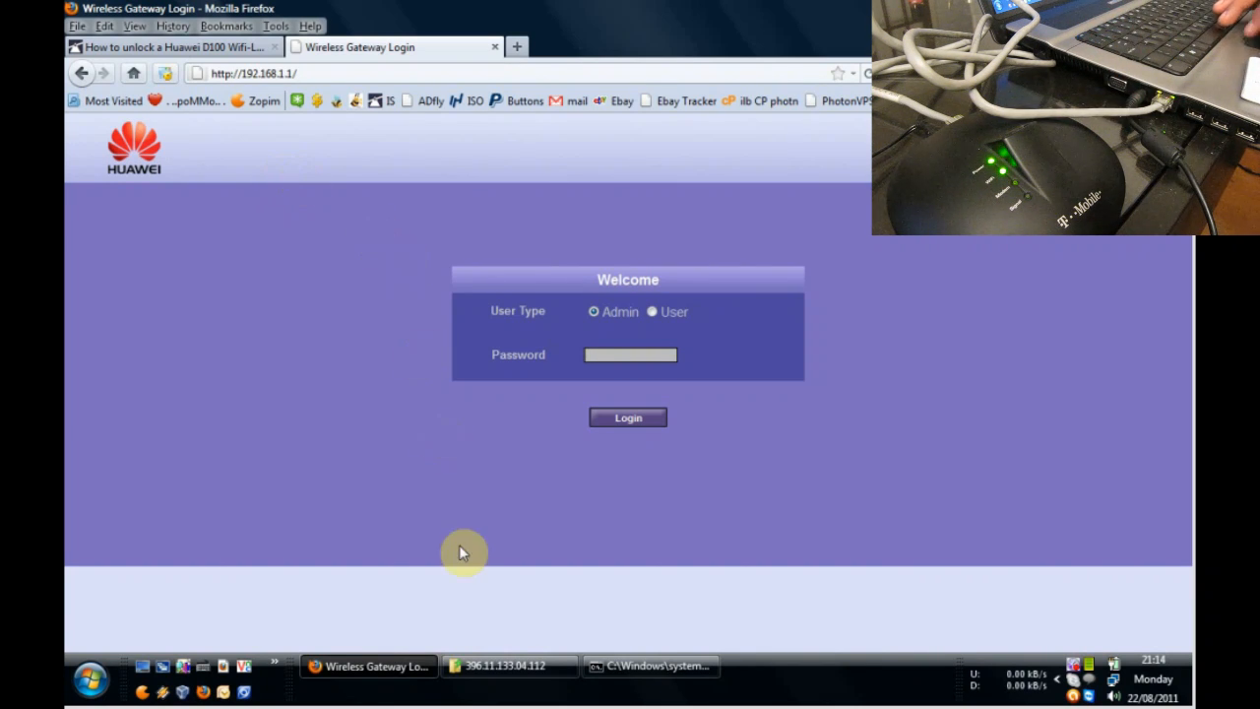
pyautogui.click(506, 665)
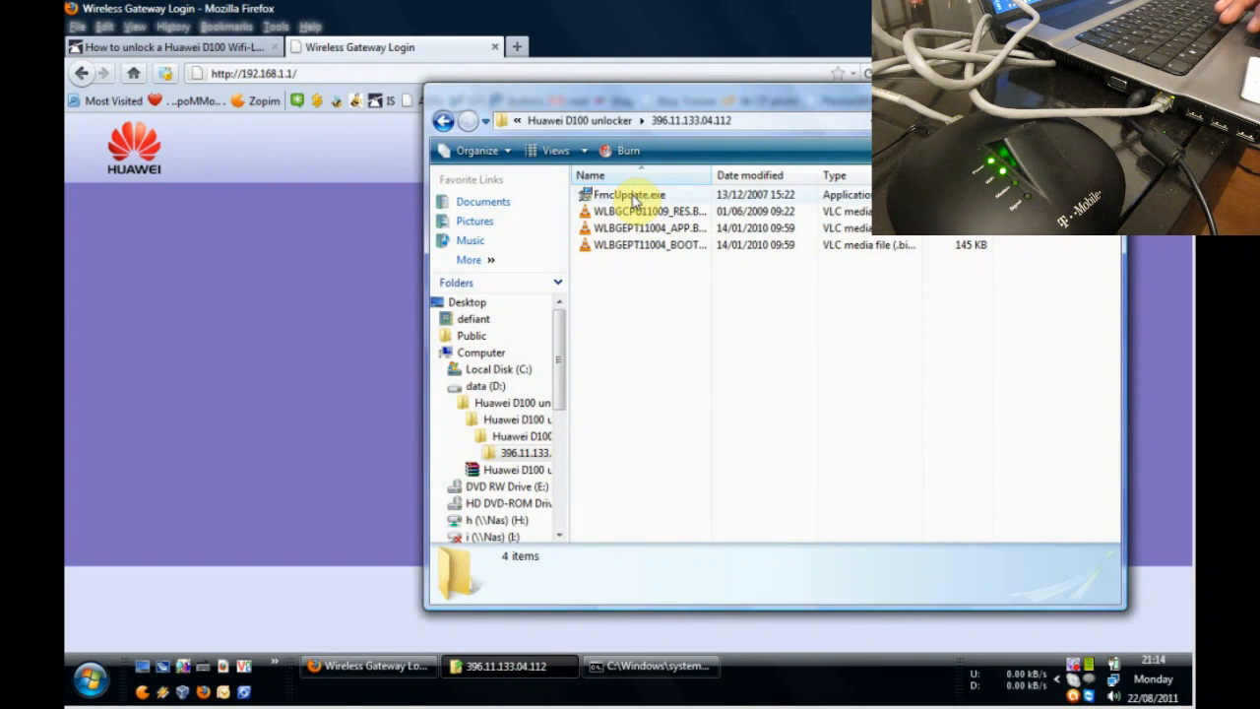
# Launch FmcUpdate.exe and run Check, finding BOOT, APP and Resource waiting update.
pyautogui.click(628, 194)
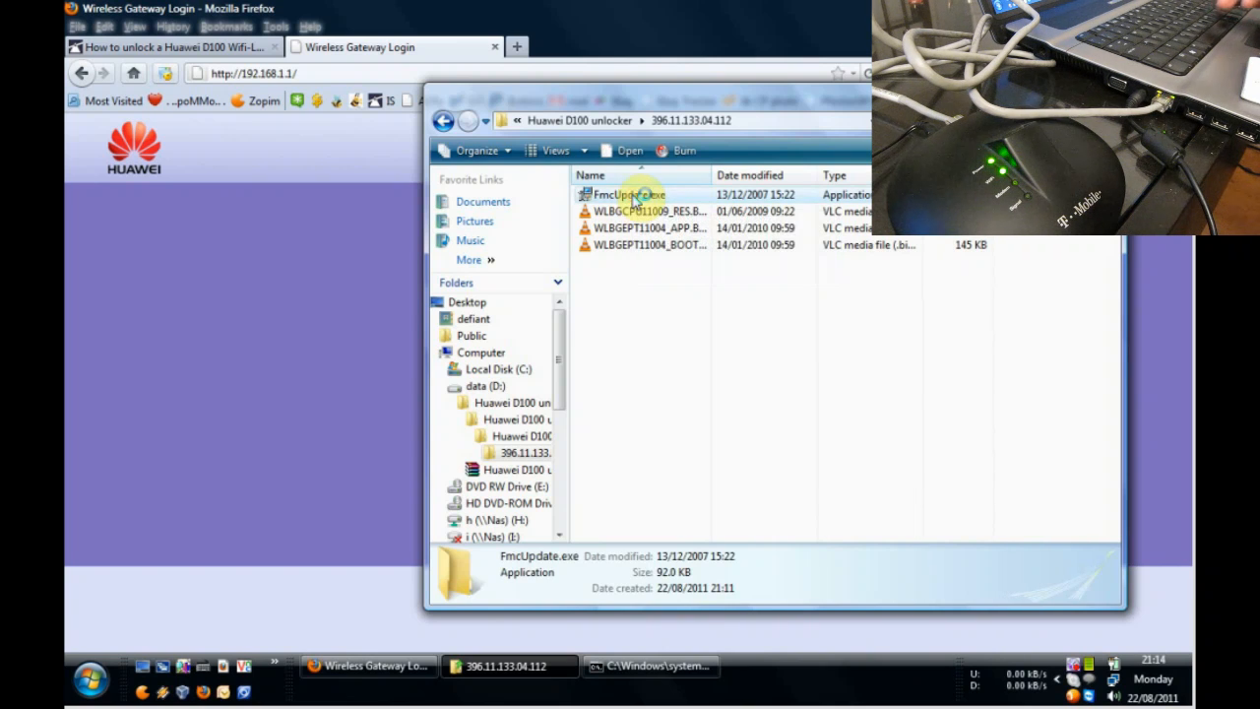
pyautogui.click(629, 194)
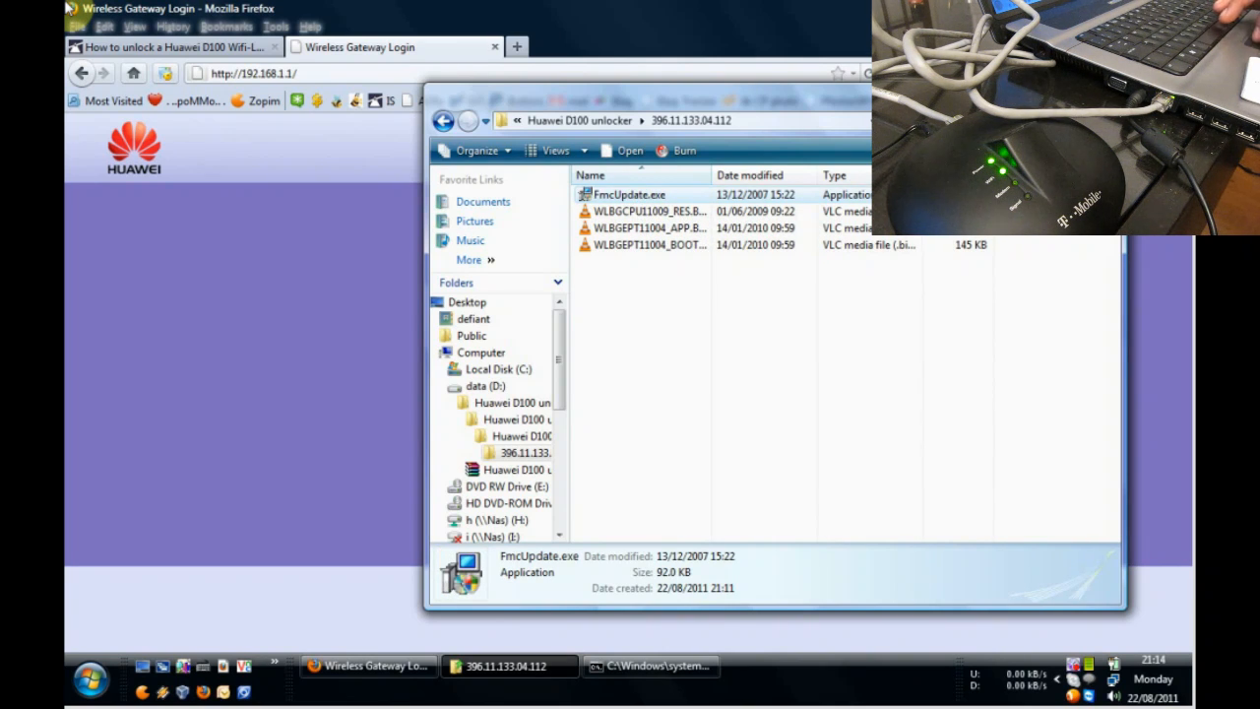
pyautogui.doubleClick(629, 194)
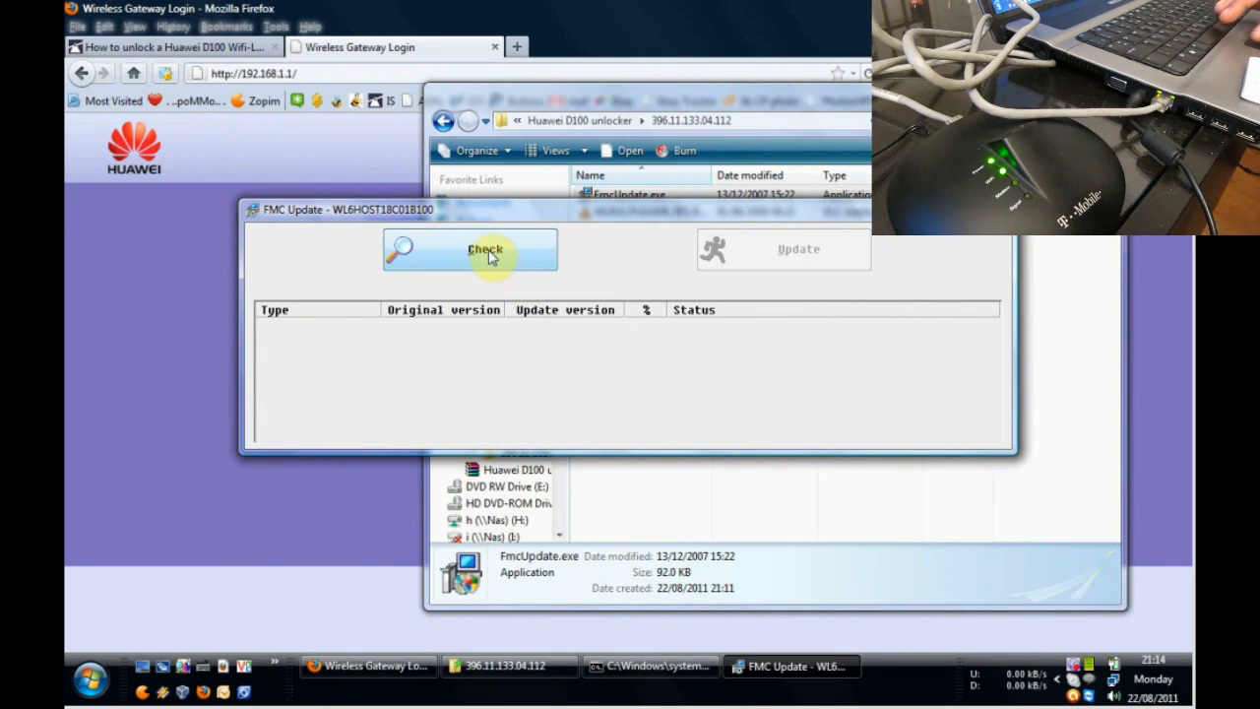
pyautogui.click(471, 249)
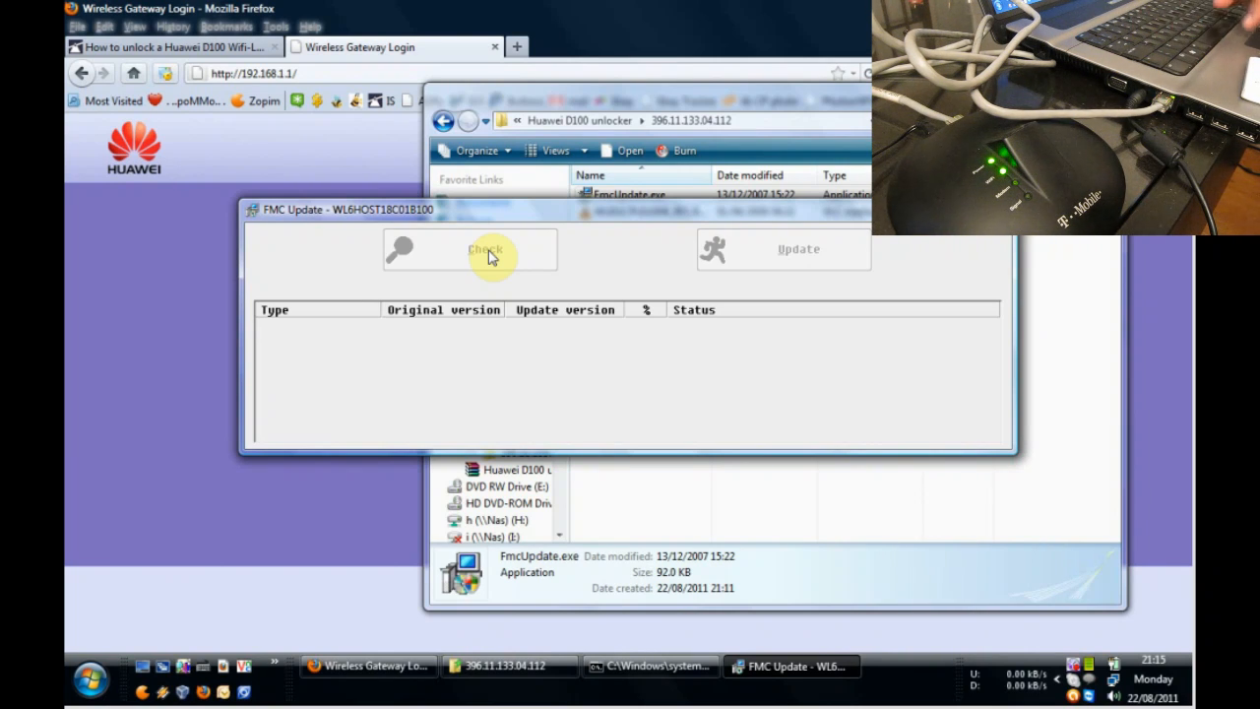
pyautogui.click(470, 249)
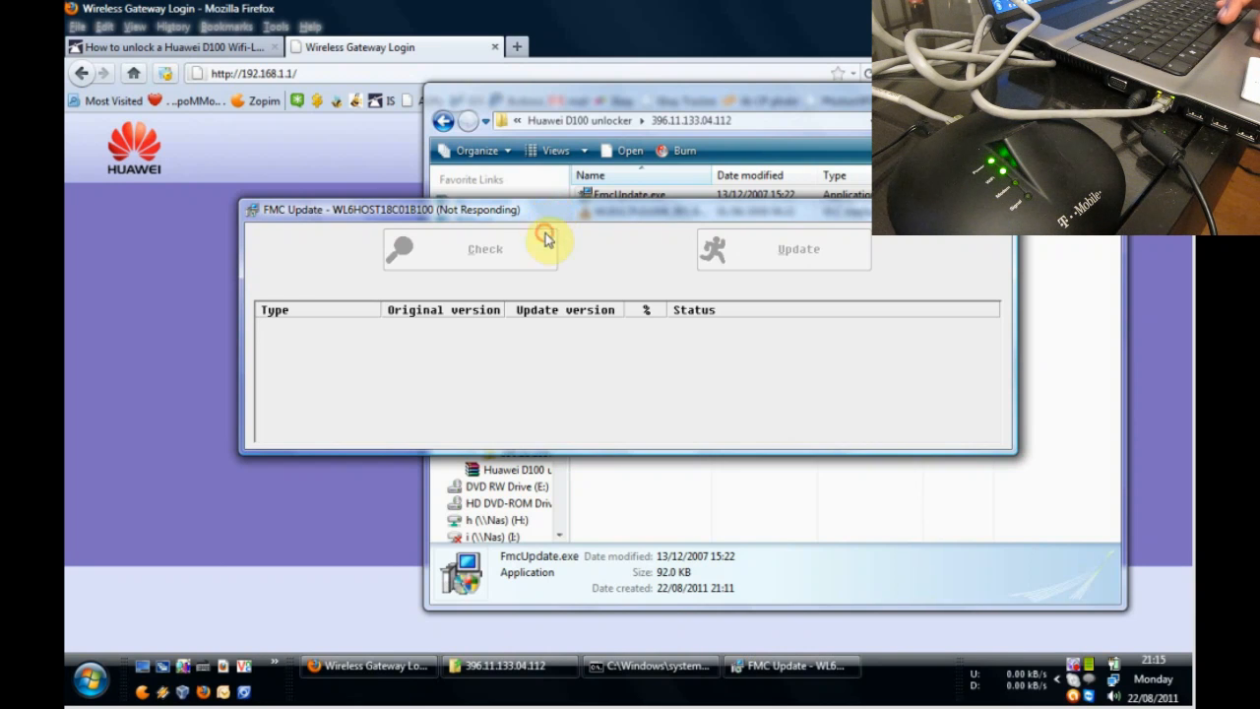
pyautogui.click(468, 248)
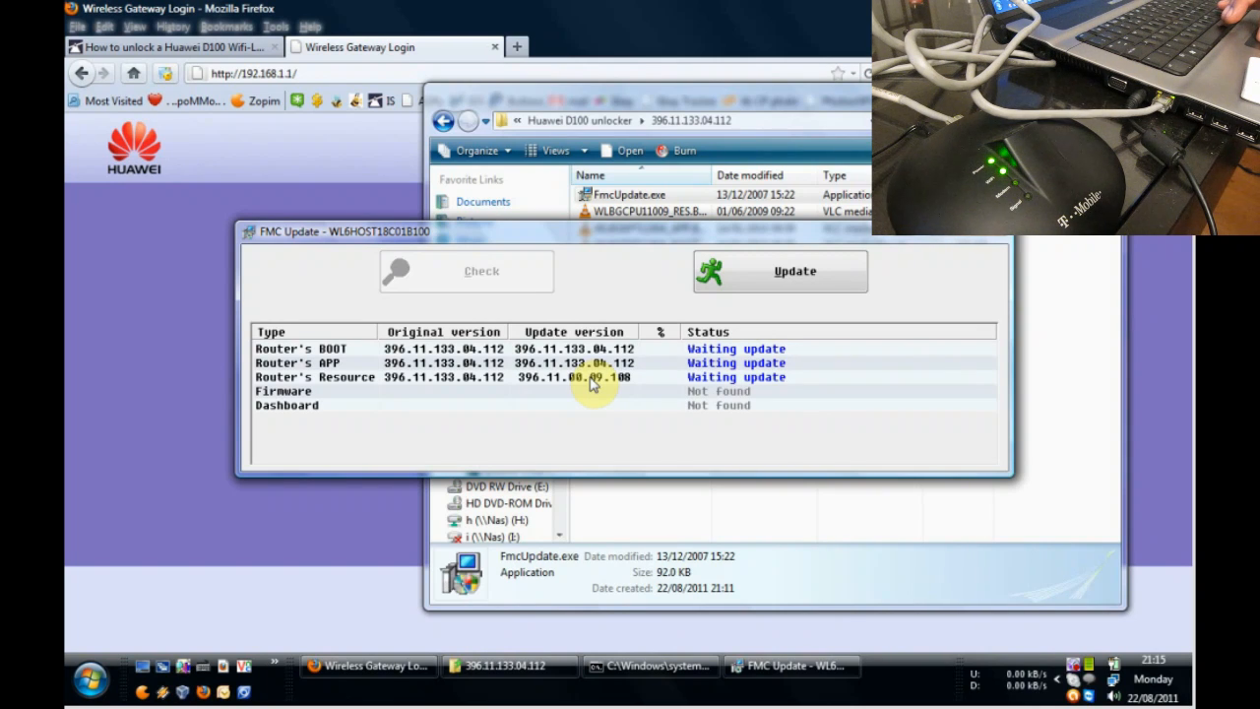
pyautogui.moveTo(438, 318)
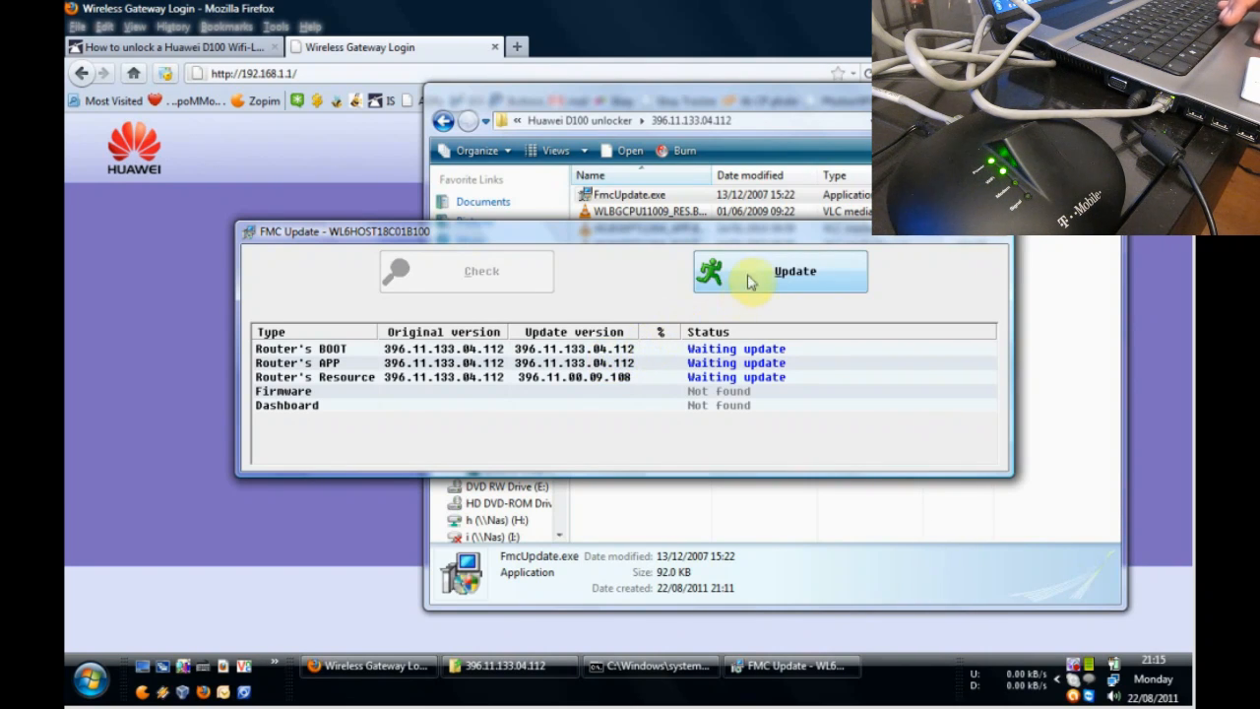
# Start the FMC Update flash of the BOOT, APP and Resource components.
pyautogui.click(780, 271)
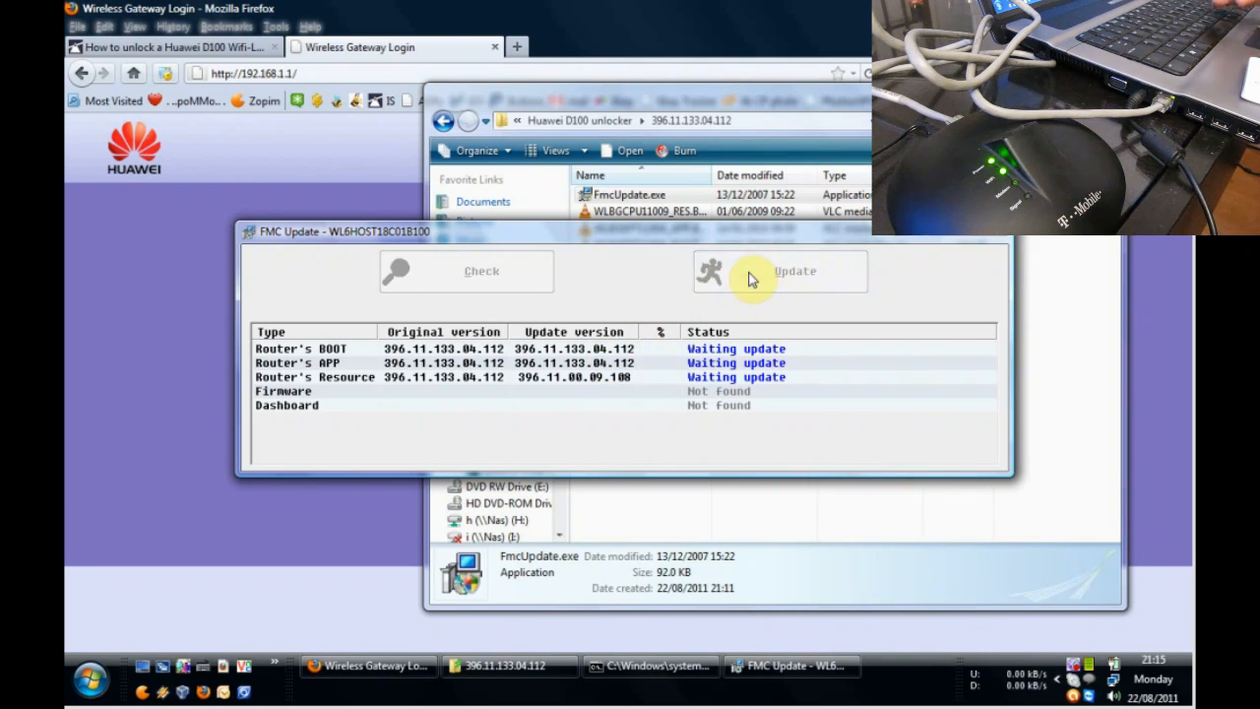
pyautogui.click(795, 270)
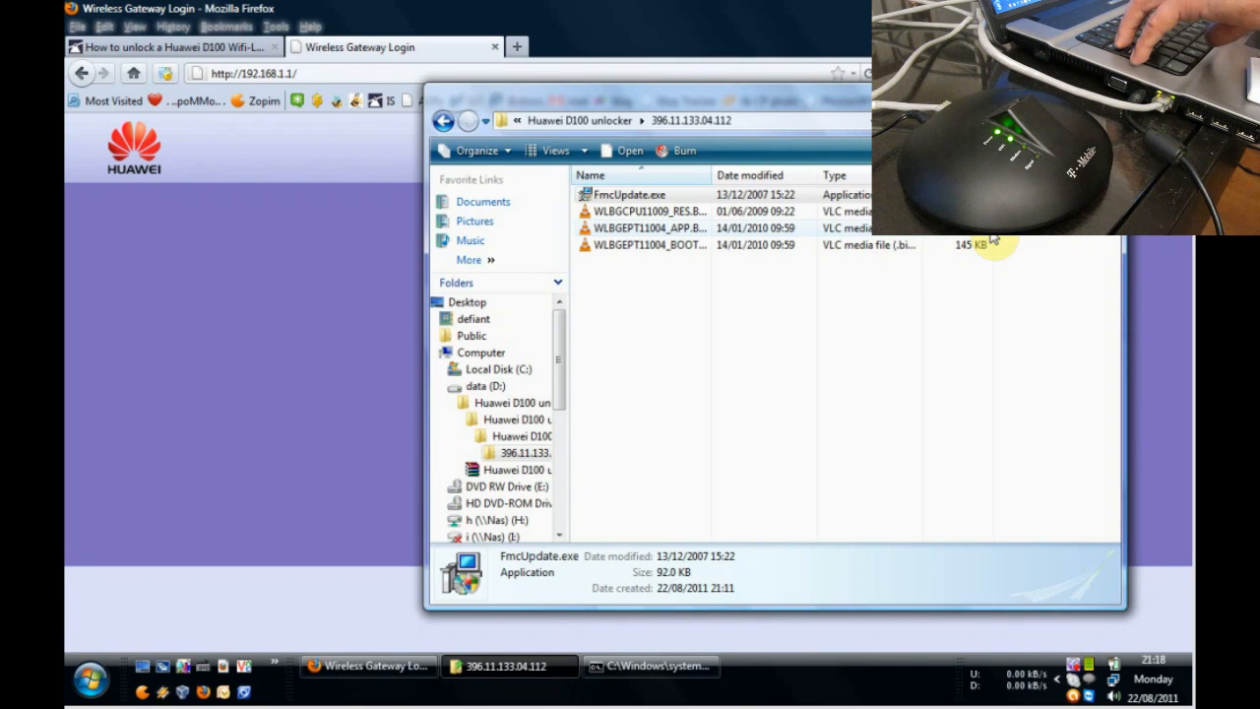
pyautogui.moveTo(949, 315)
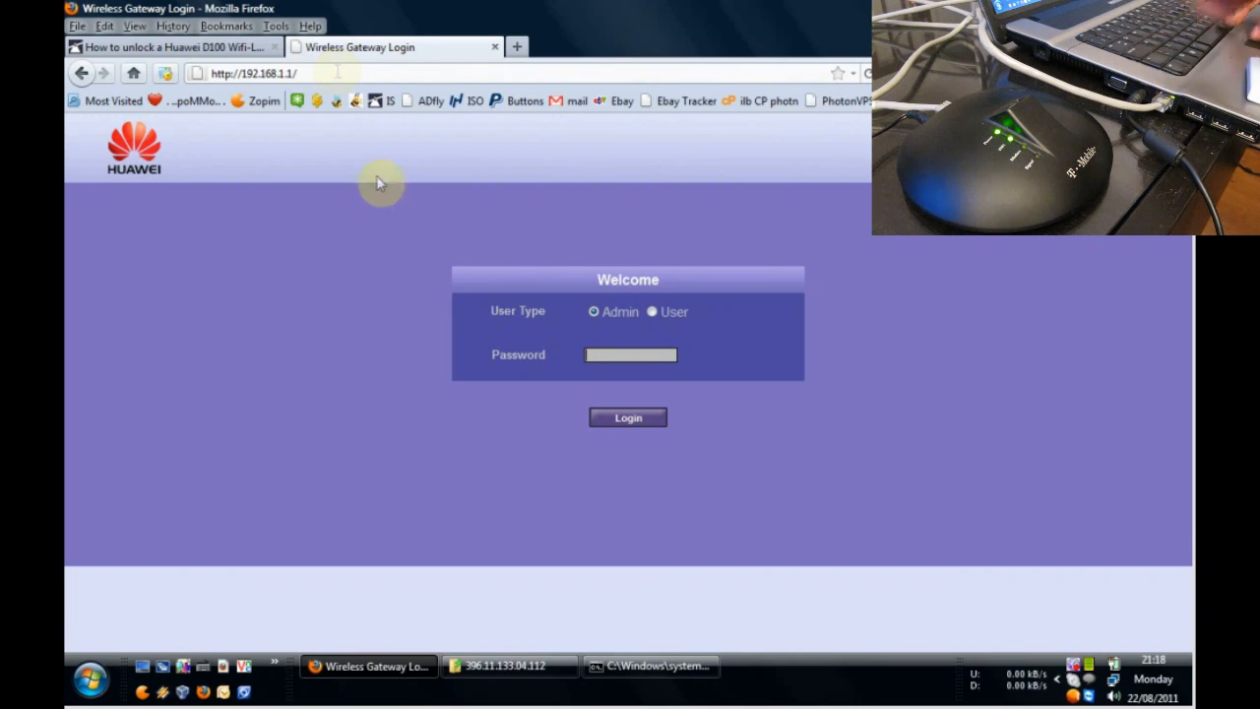
pyautogui.moveTo(576, 162)
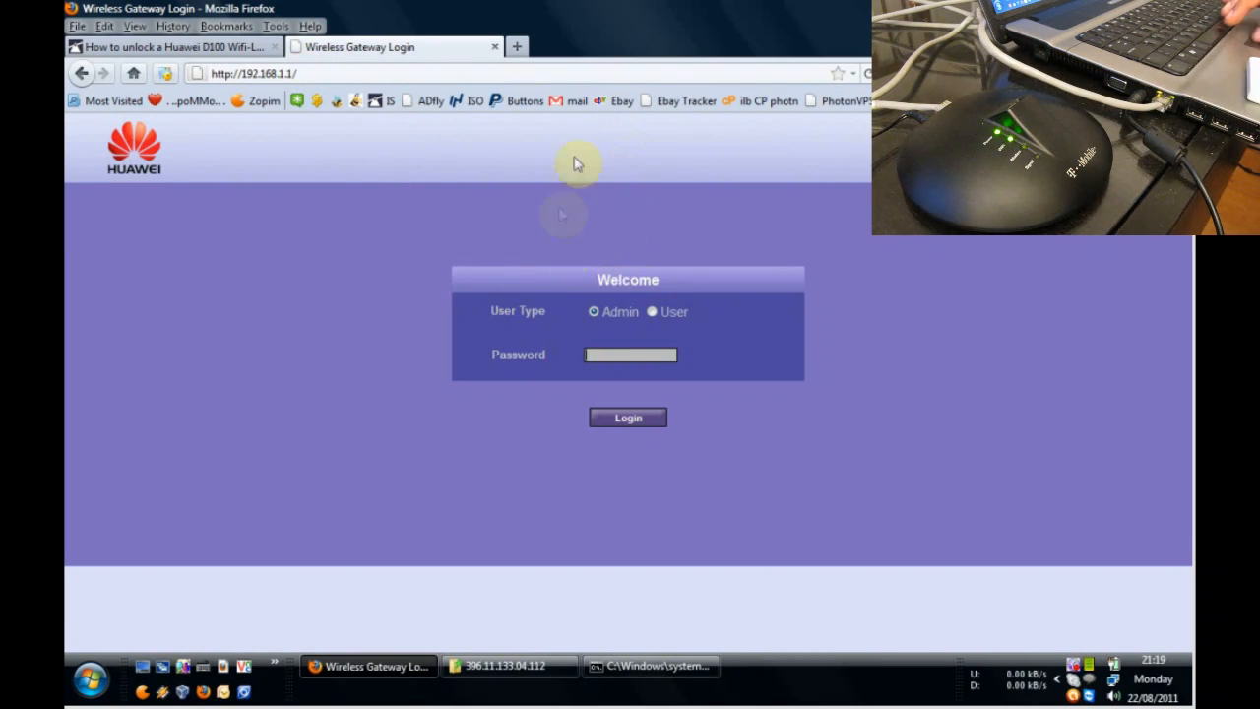
pyautogui.moveTo(563, 214)
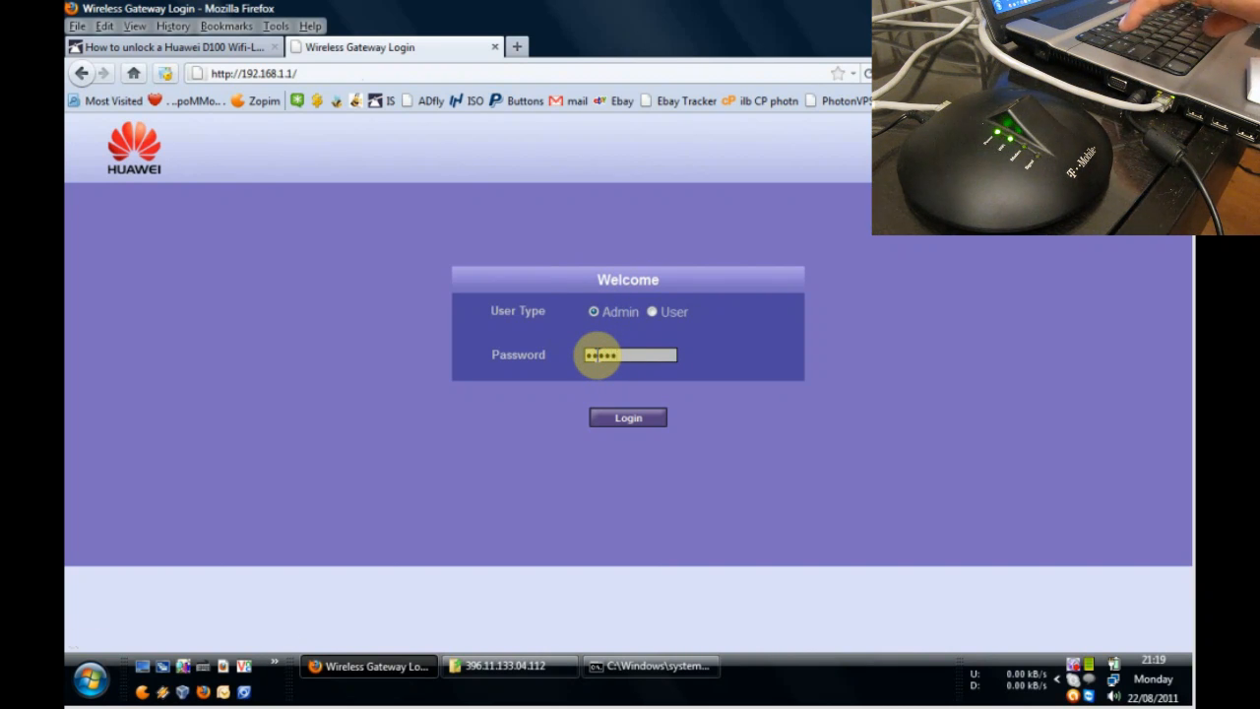
# Log in to the Huawei gateway admin to reach the Quick Setup wizard introduction.
pyautogui.click(627, 417)
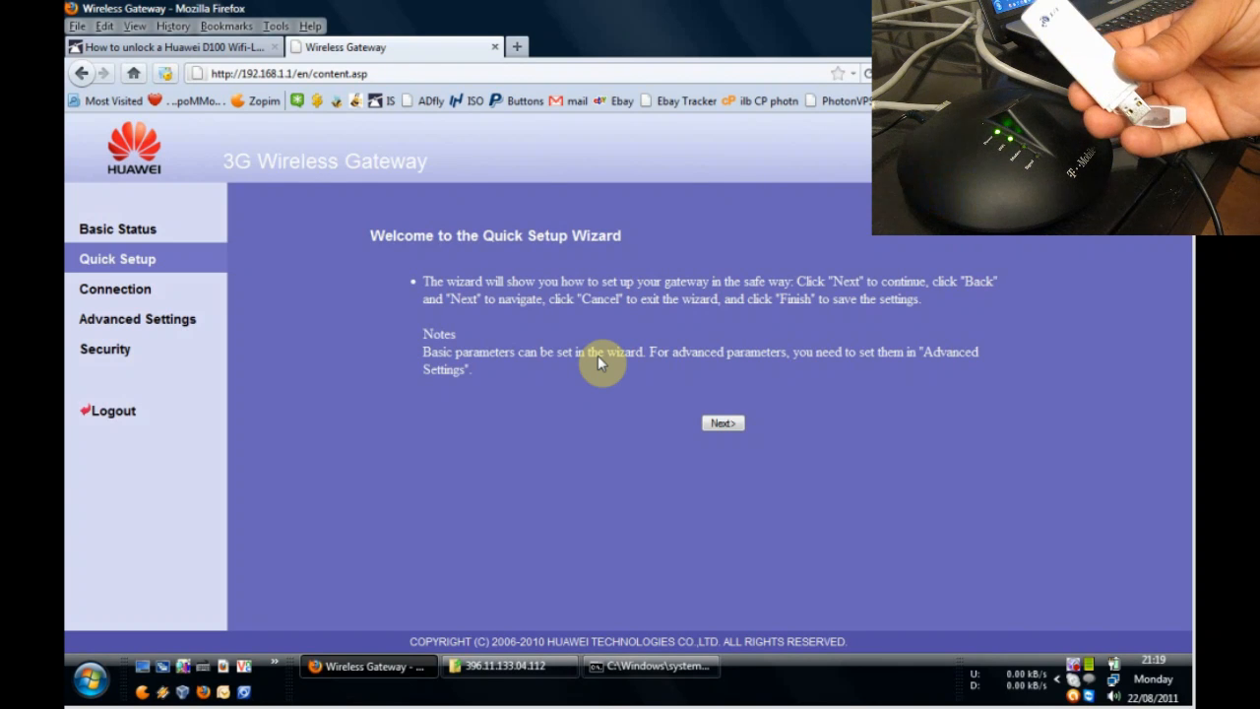
pyautogui.moveTo(362, 233)
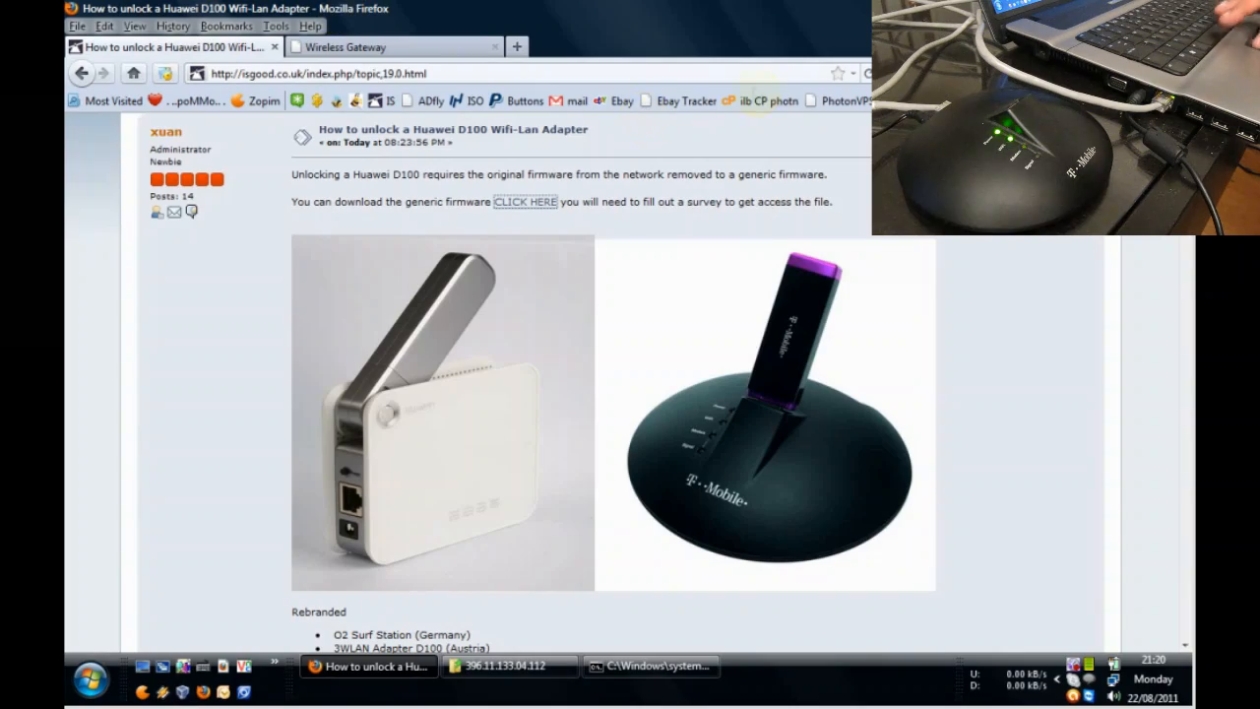
# Scroll the unlock guide to the UK APN list and highlight Vodafone's settings.
pyautogui.scroll(-3)
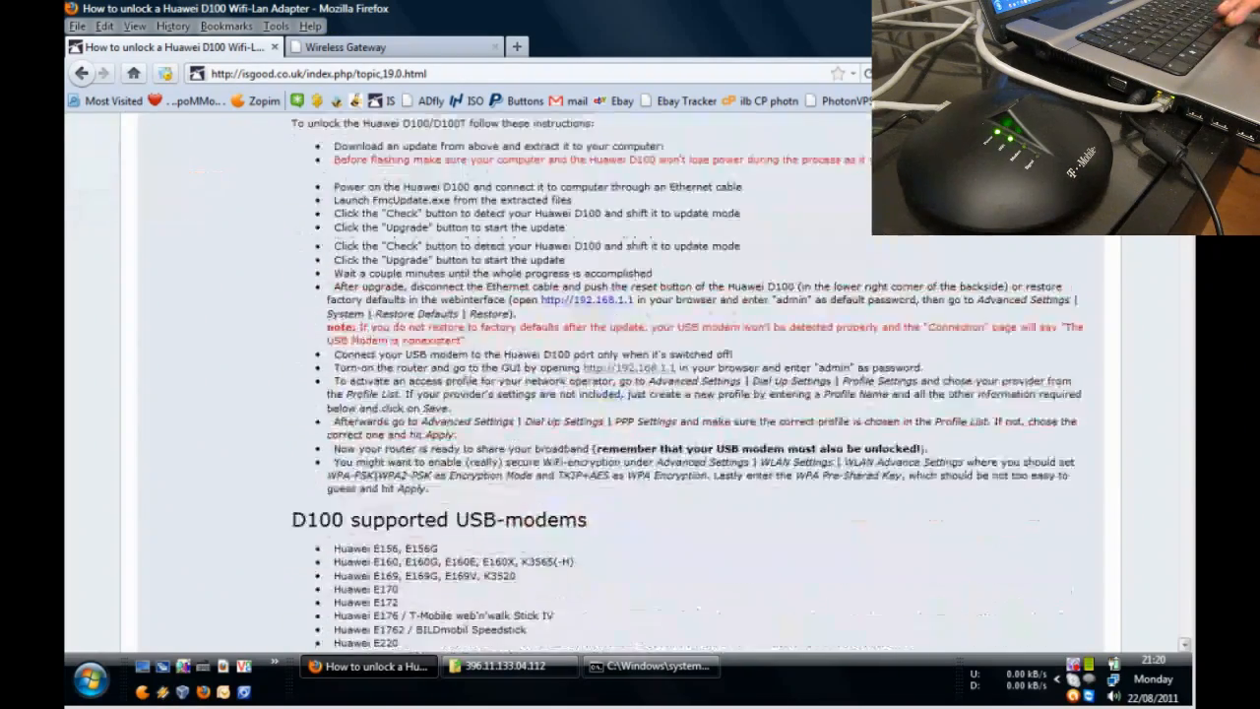
pyautogui.scroll(-3)
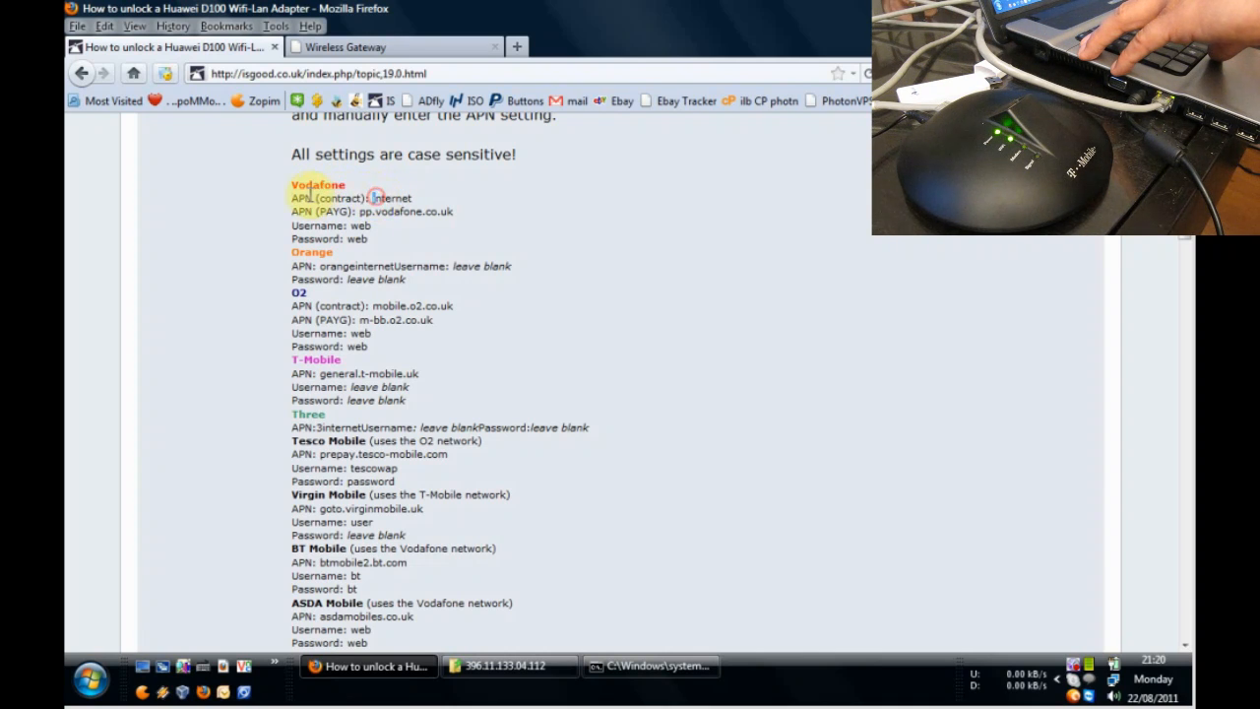
pyautogui.doubleClick(301, 198)
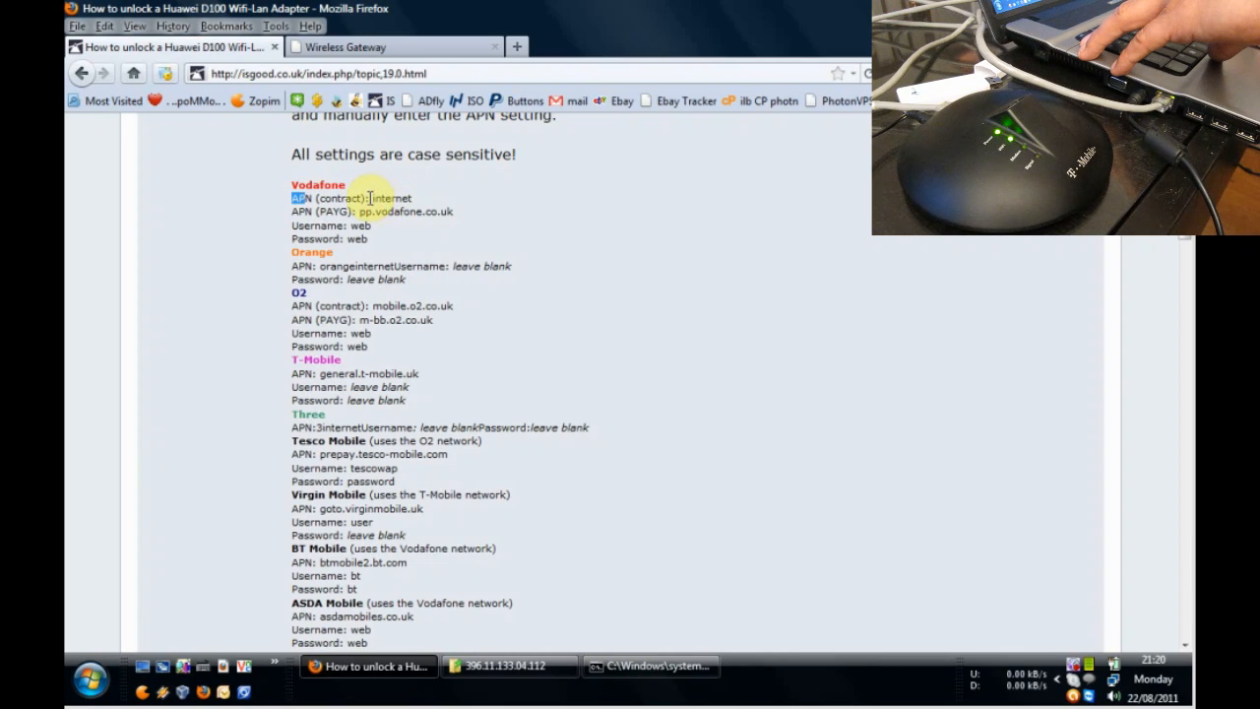
pyautogui.doubleClick(390, 198)
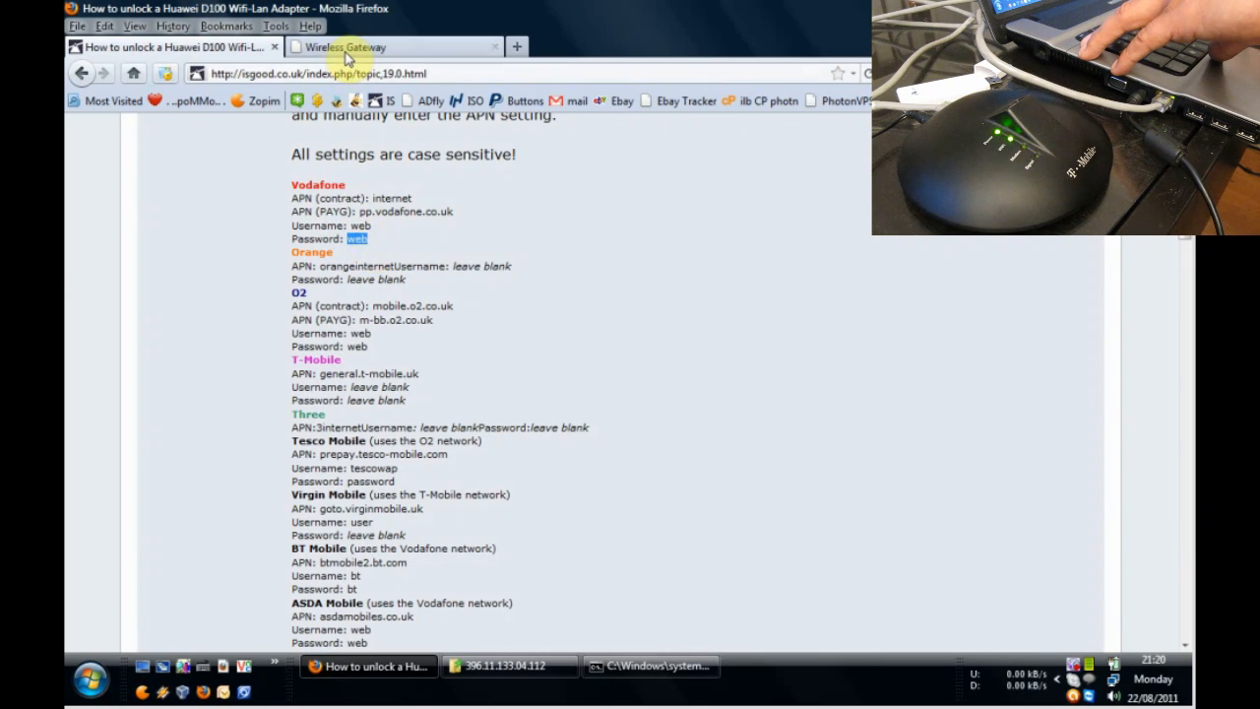
# Return to the gateway wizard and advance to Configure PPP Profile Settings.
pyautogui.click(393, 47)
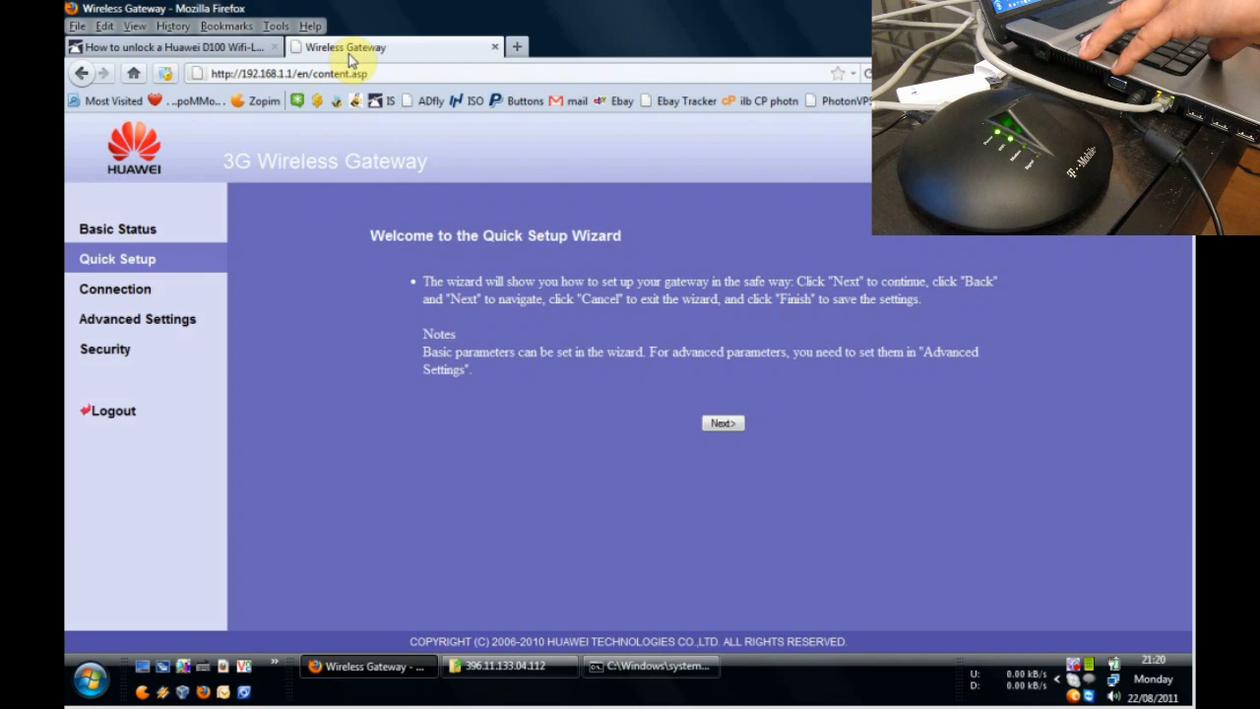
pyautogui.moveTo(403, 83)
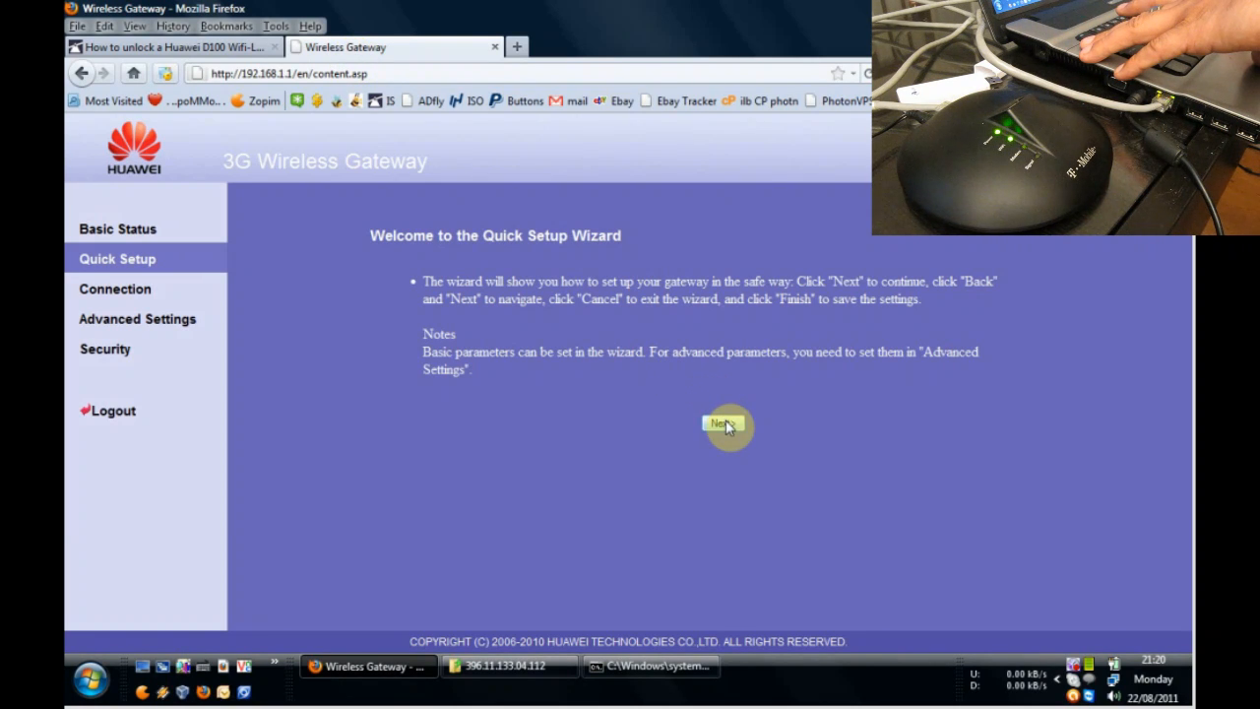
pyautogui.click(726, 424)
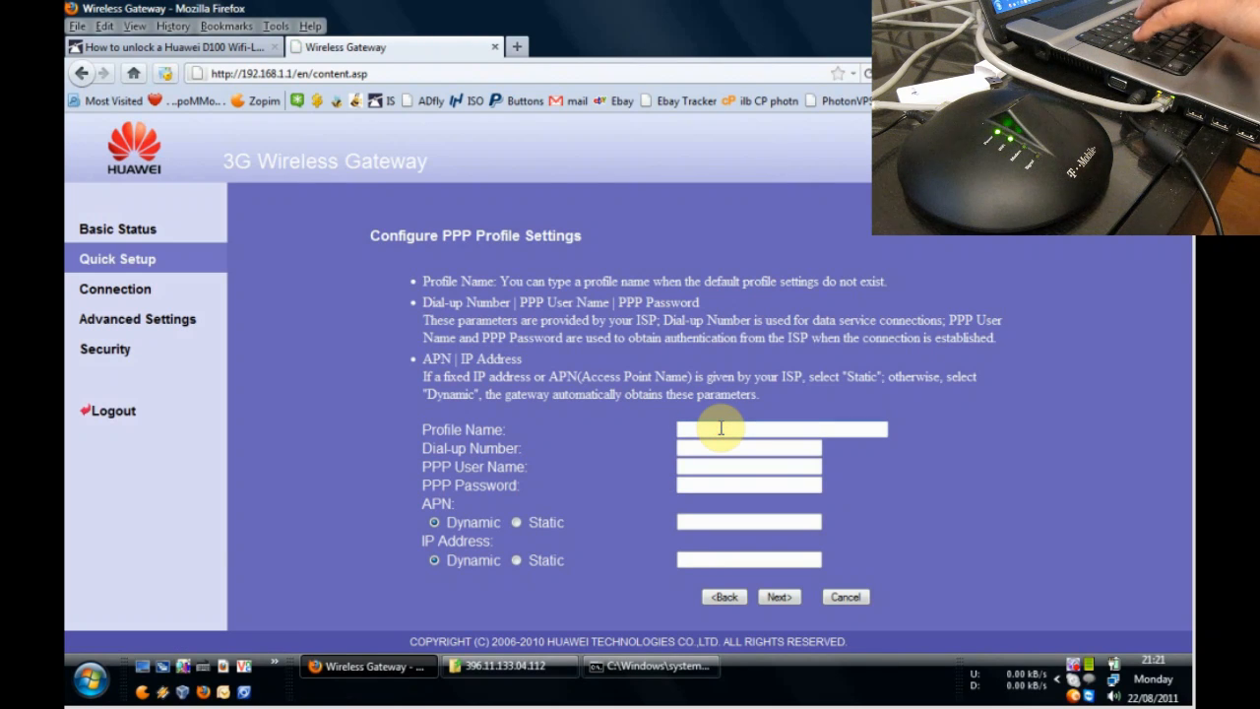
# Enter 'vodafone' as the PPP Profile Name and move to Dial-up Number.
pyautogui.write('vo')
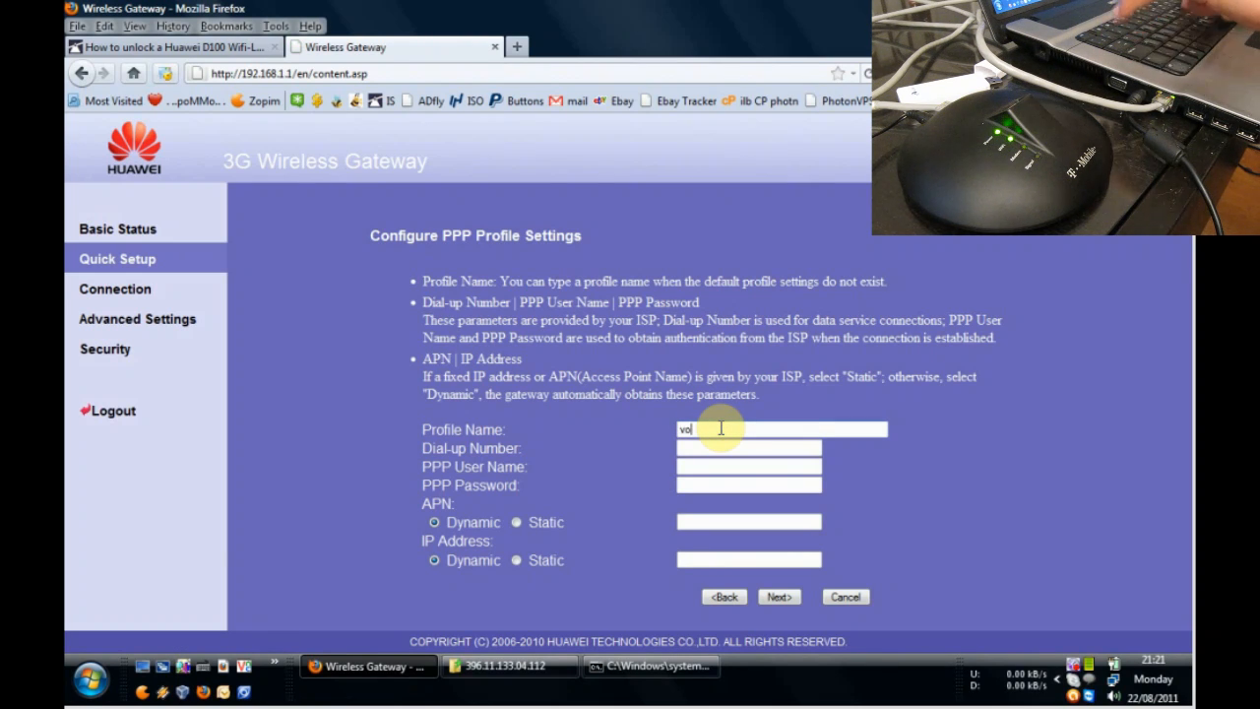
pyautogui.write('daf')
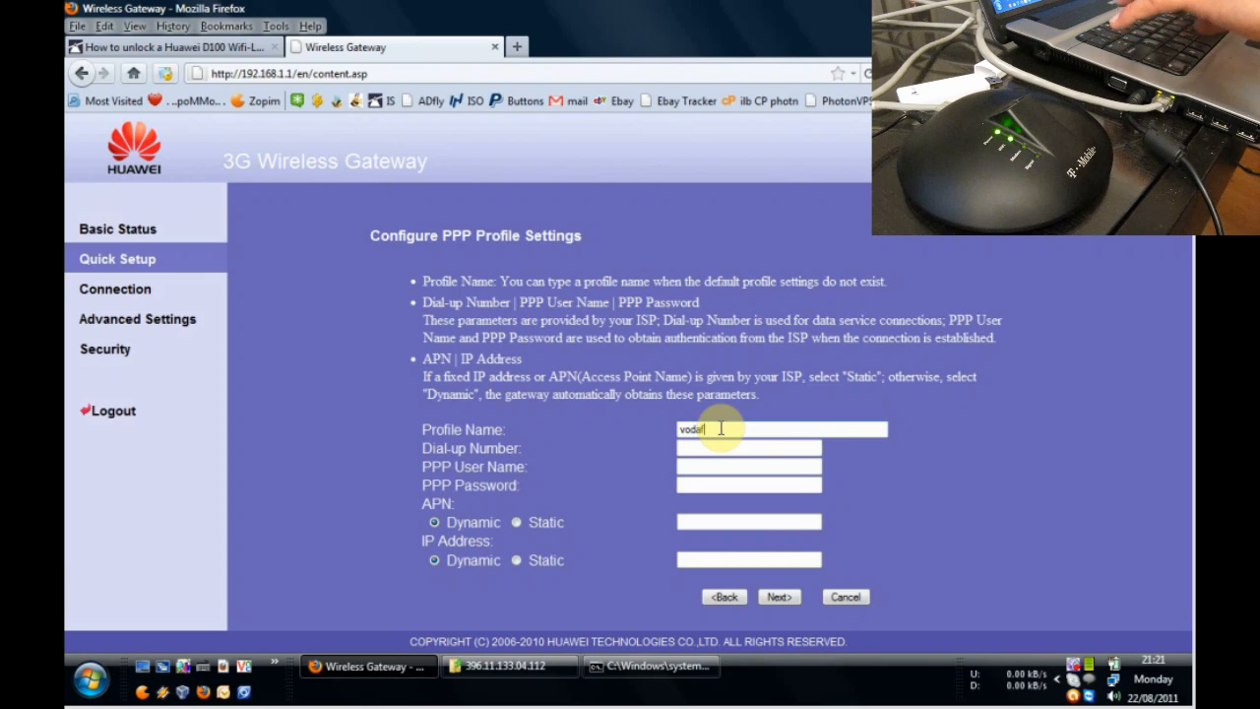
pyautogui.write('one')
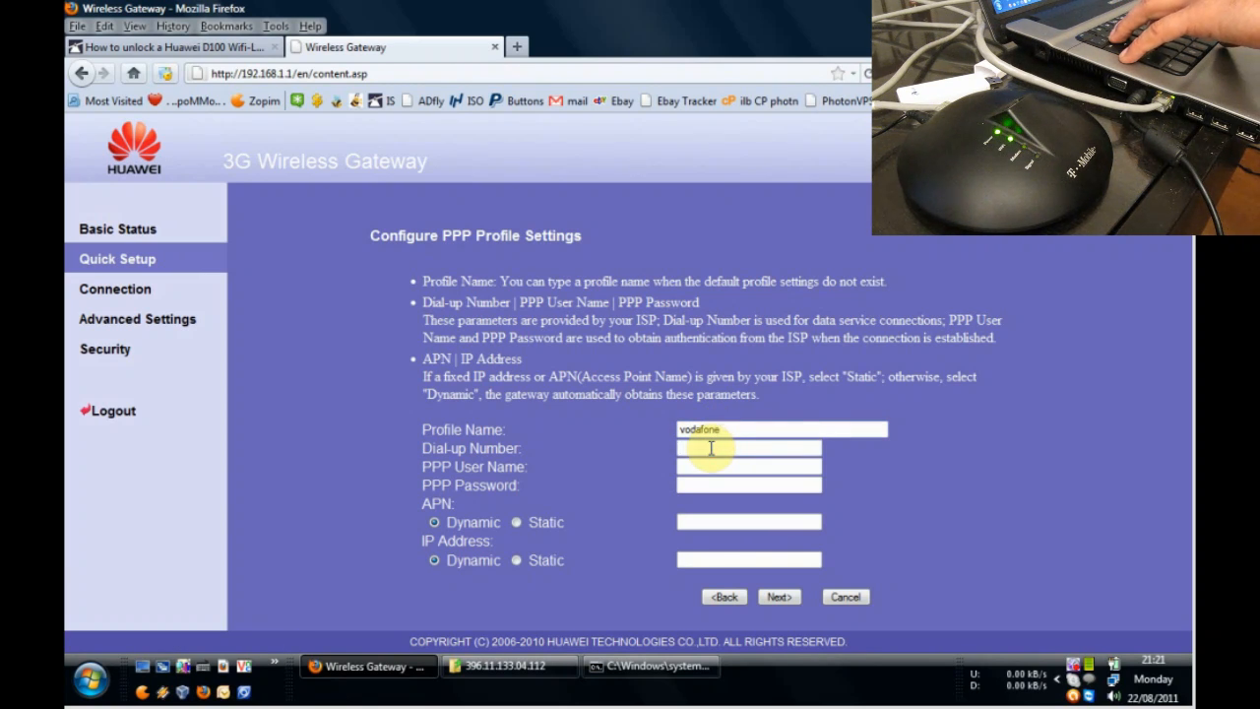
pyautogui.click(748, 448)
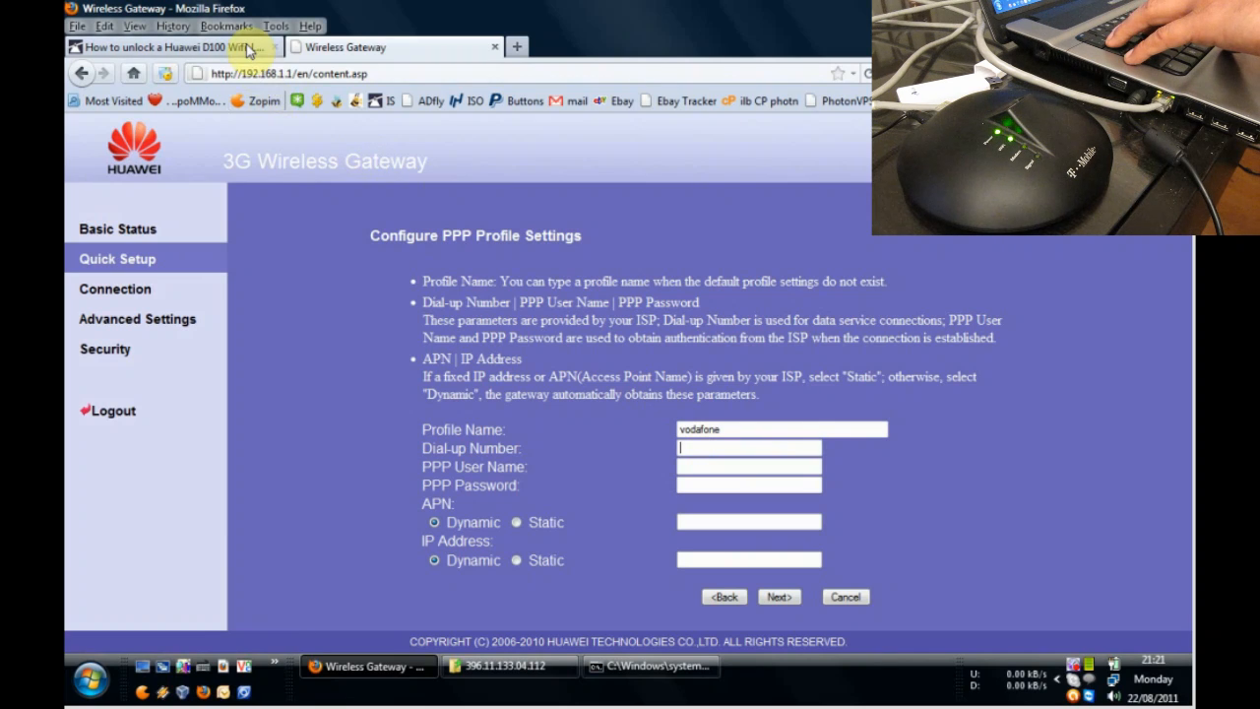
pyautogui.click(167, 46)
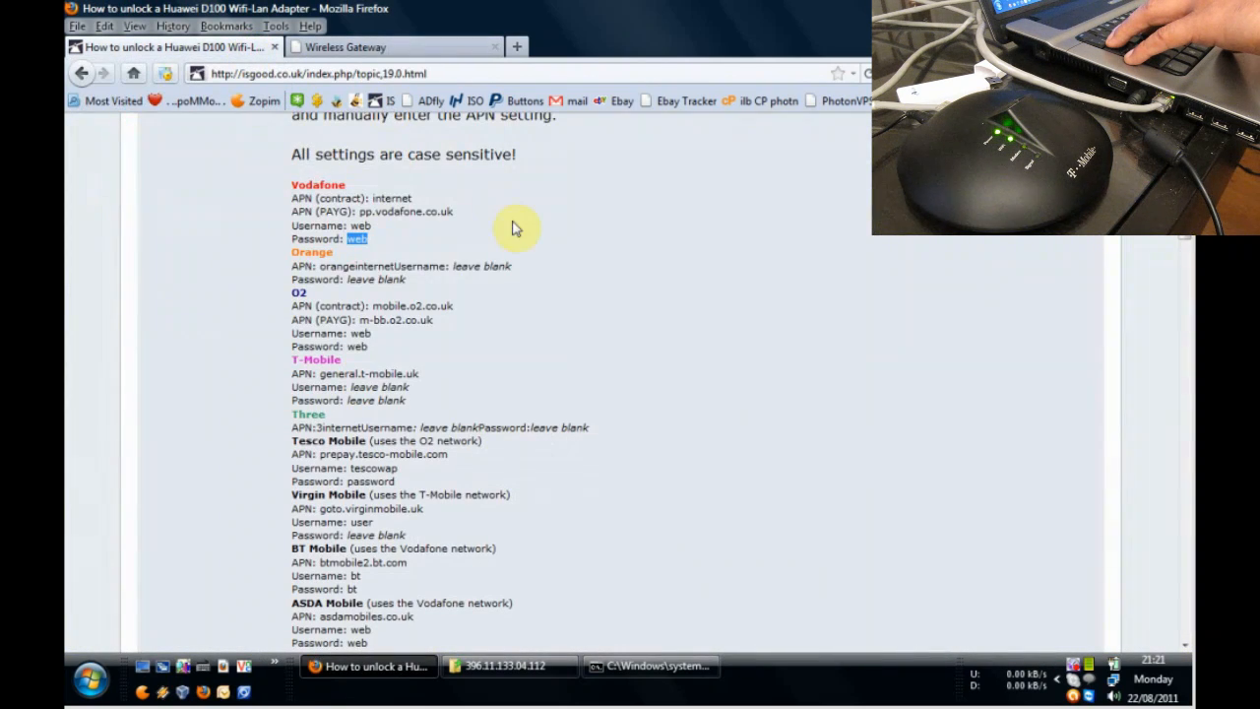
pyautogui.scroll(3)
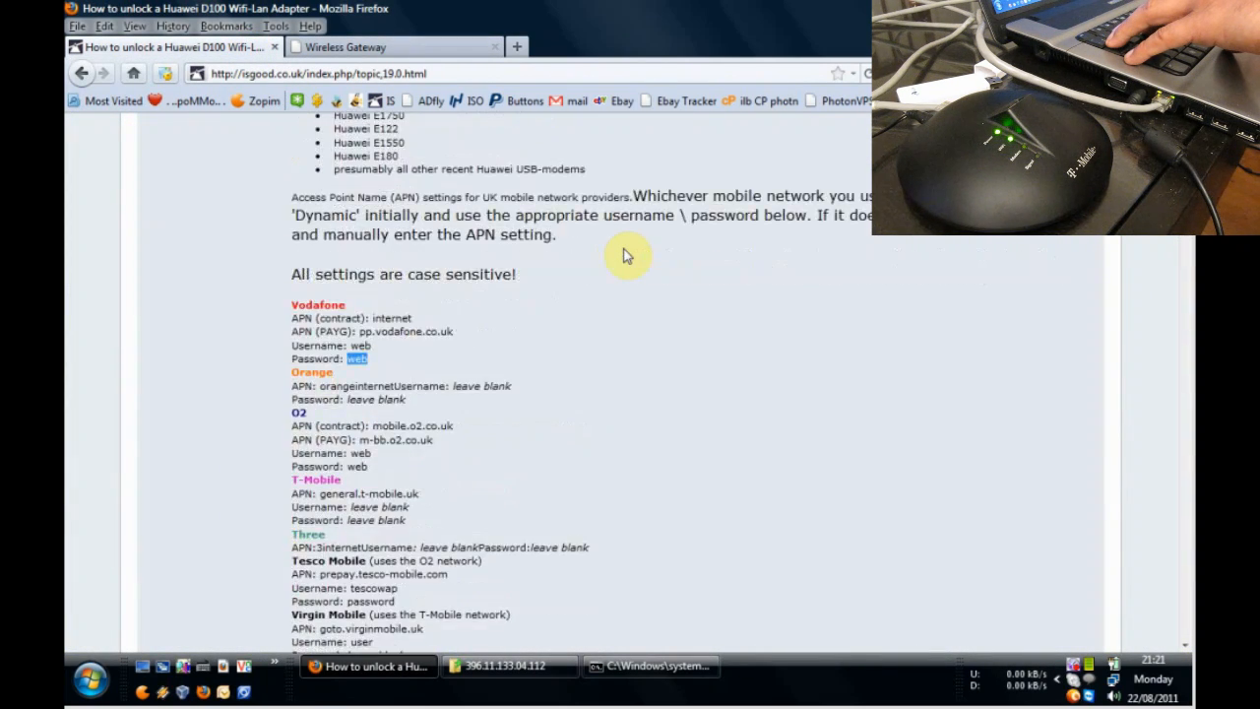
pyautogui.scroll(-3)
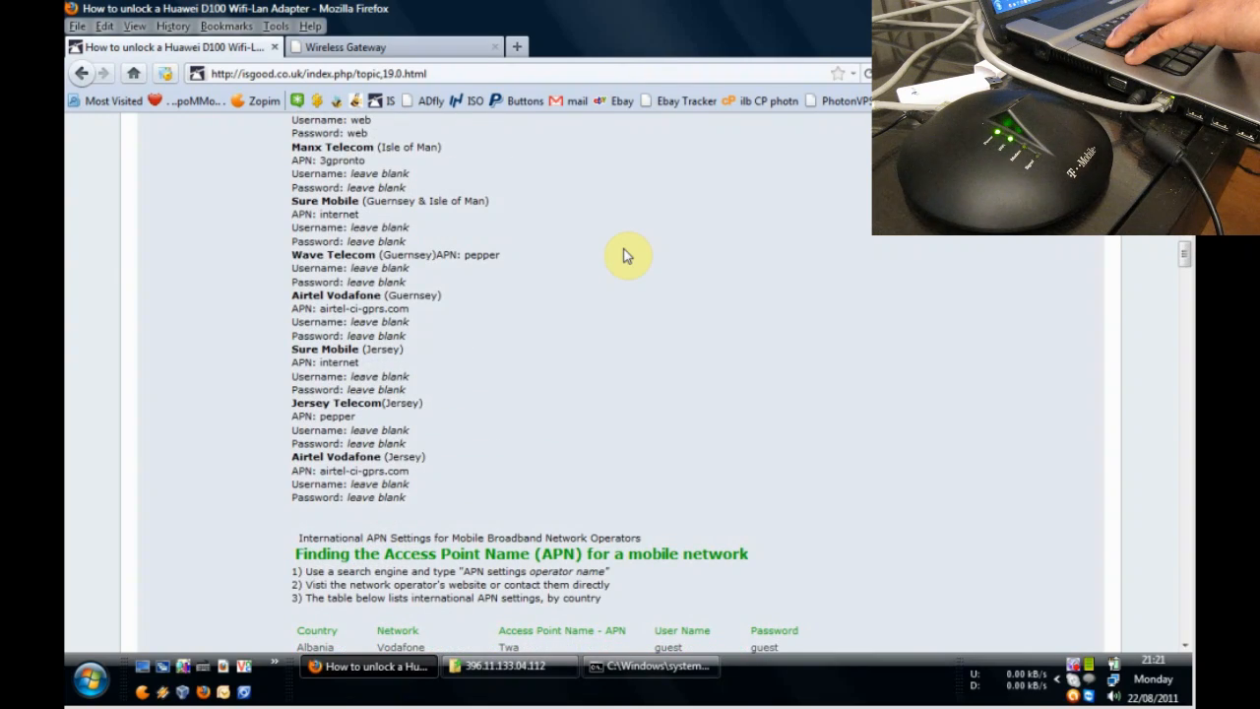
pyautogui.scroll(3)
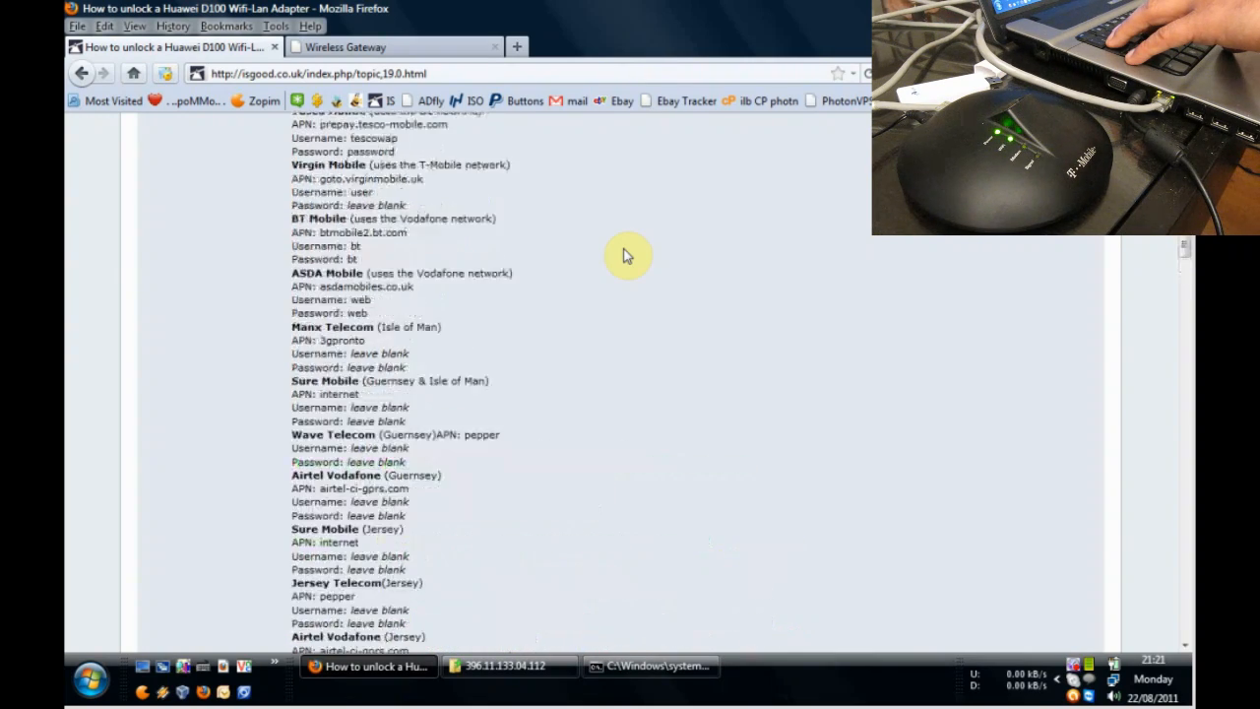
# Enter the dial-up number #*99* in the vodafone profile.
pyautogui.click(394, 47)
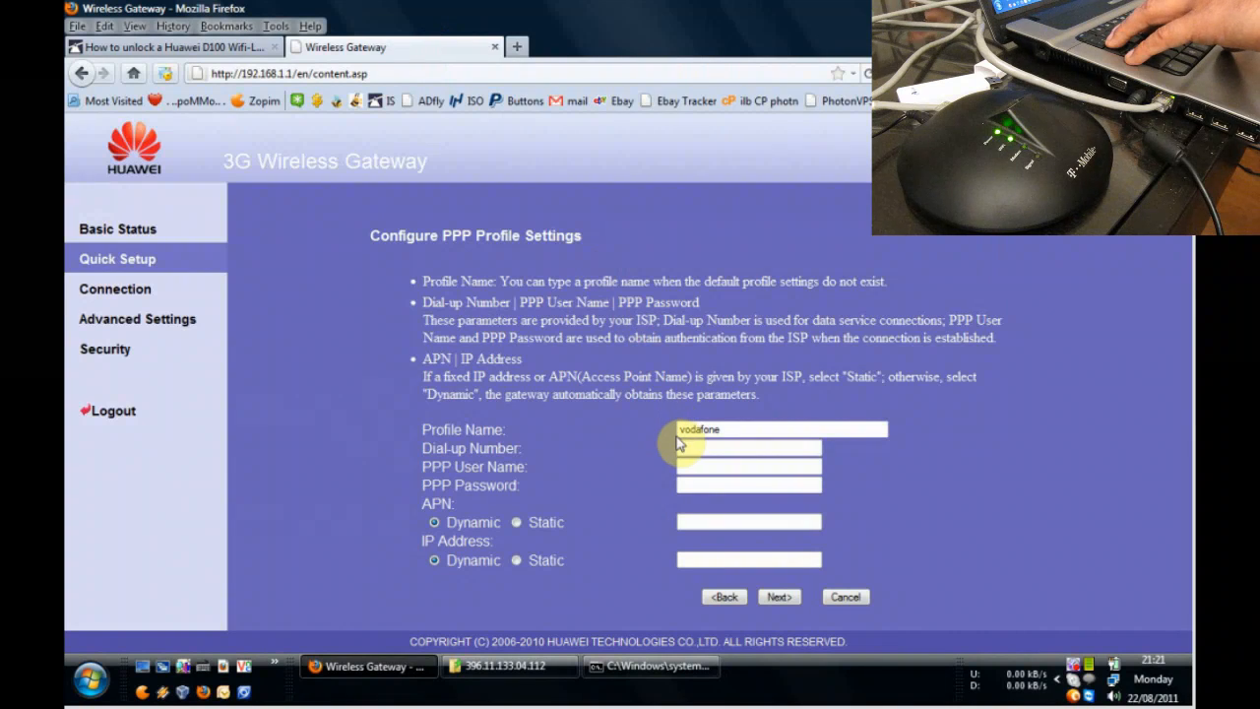
pyautogui.click(748, 448)
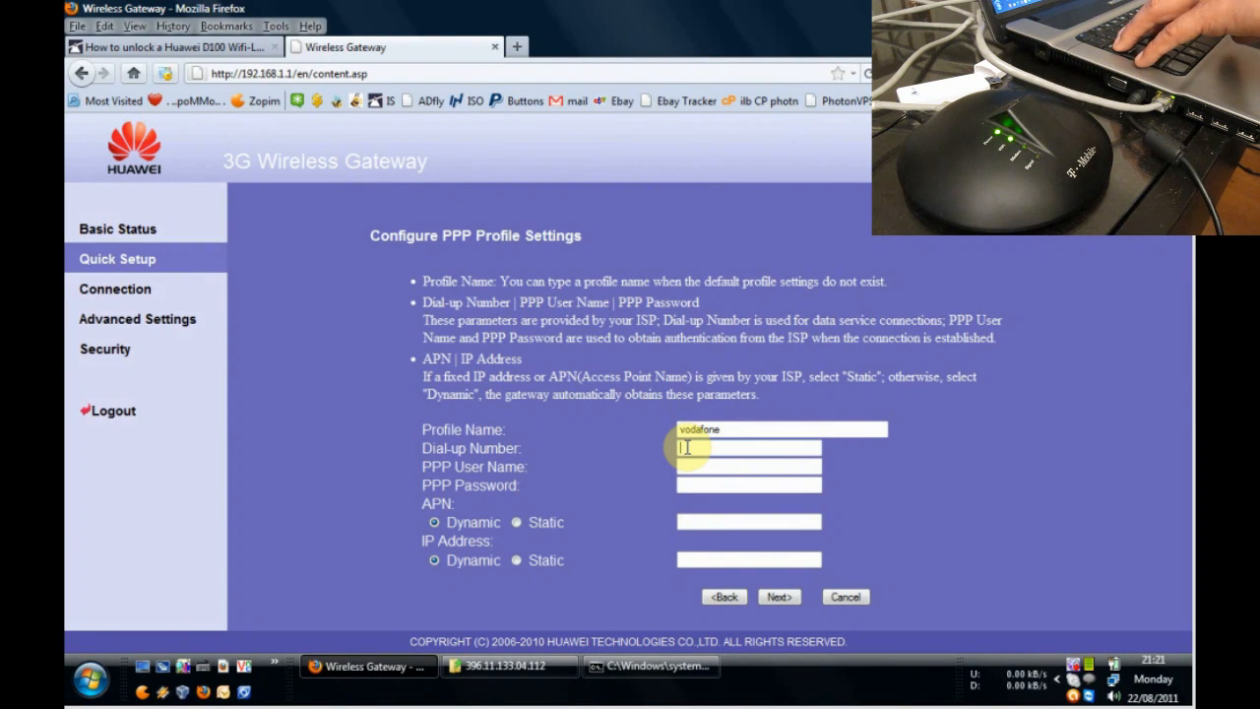
pyautogui.write('*1')
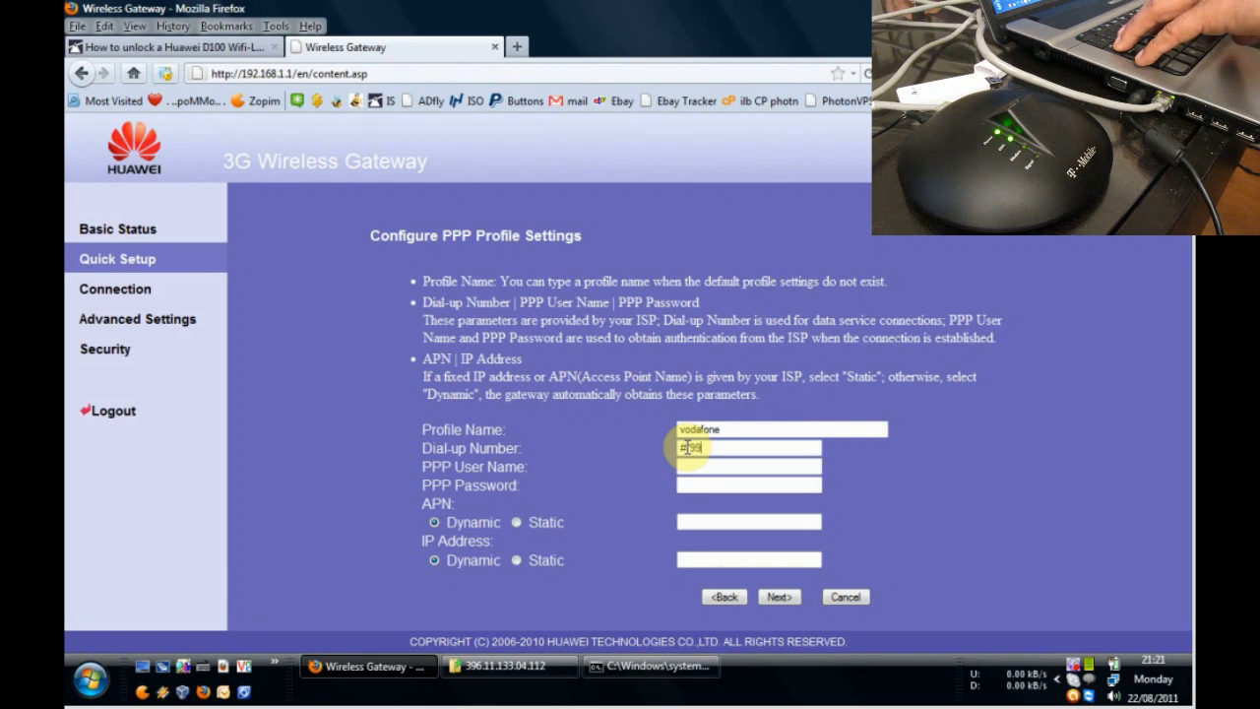
pyautogui.write('#*99*')
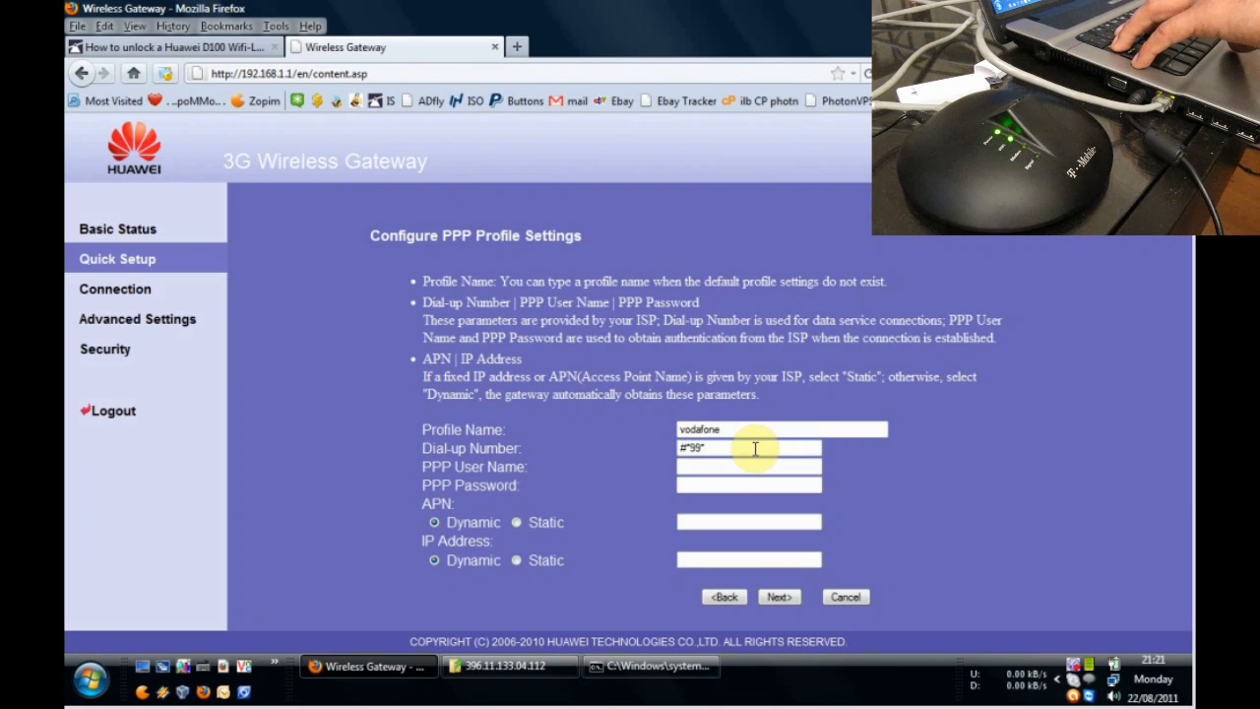
pyautogui.moveTo(765, 514)
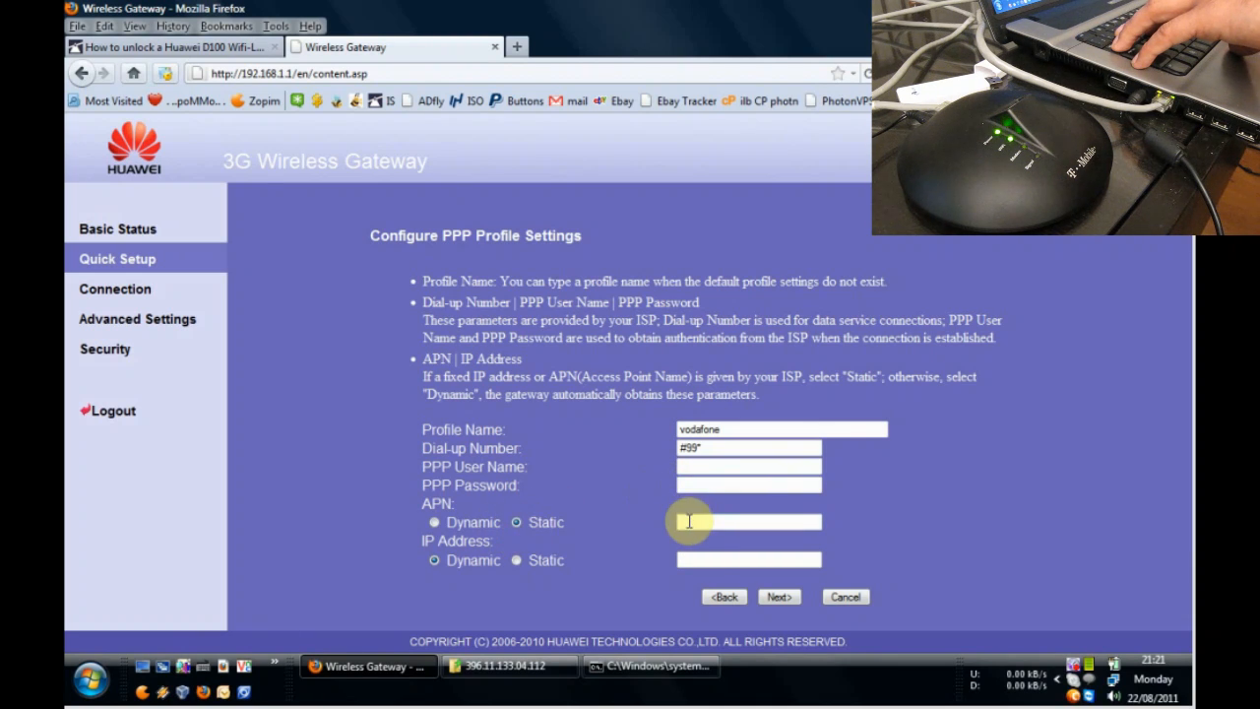
# Set the static APN to 'internet', user name 'web', and the password.
pyautogui.click(167, 46)
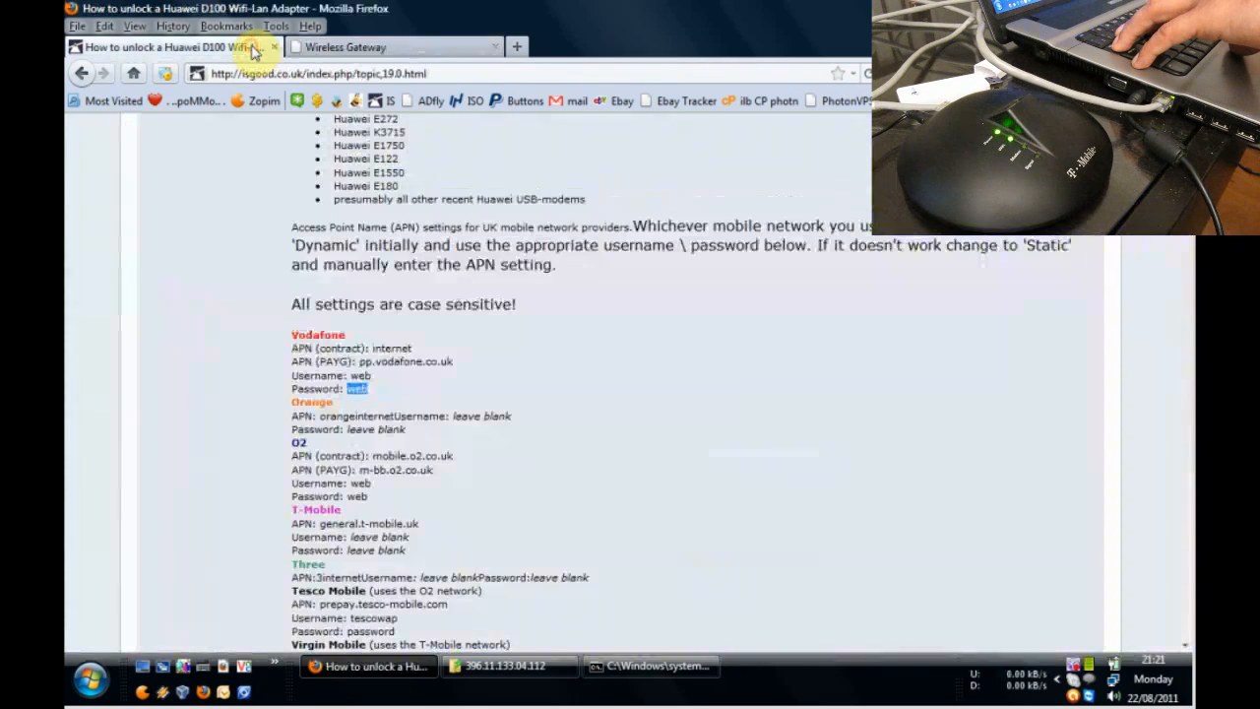
pyautogui.doubleClick(391, 347)
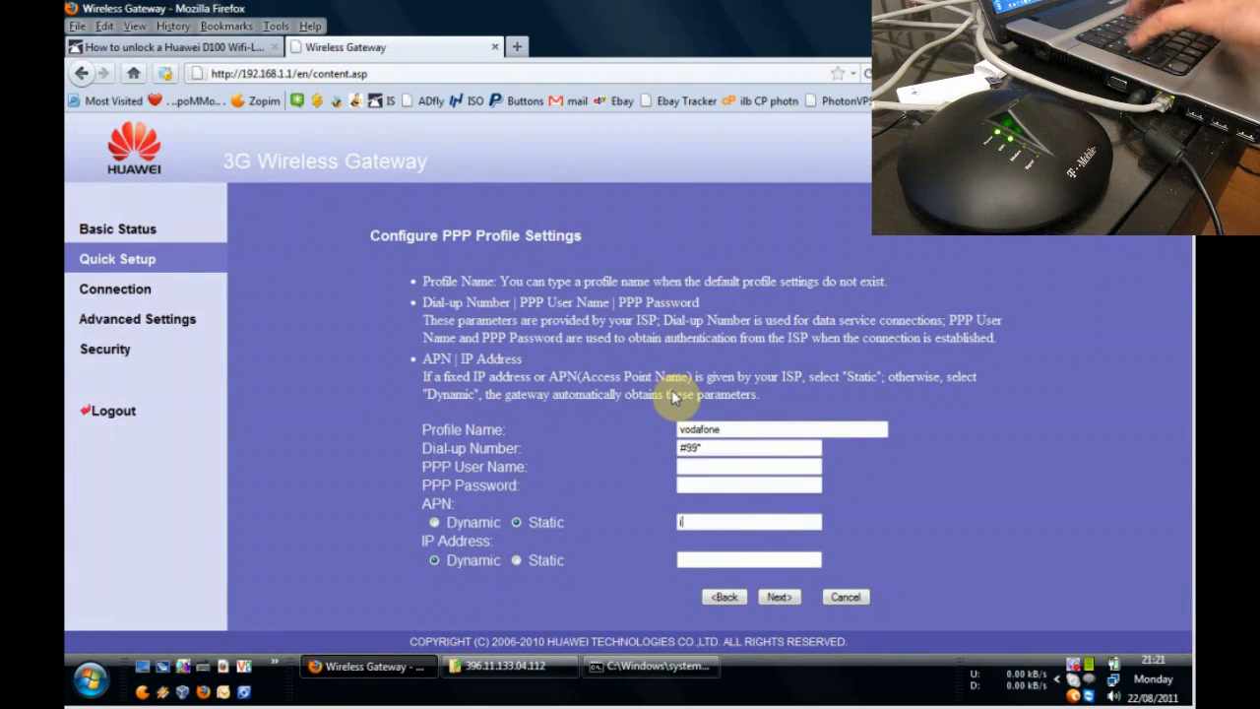
pyautogui.write('nternet')
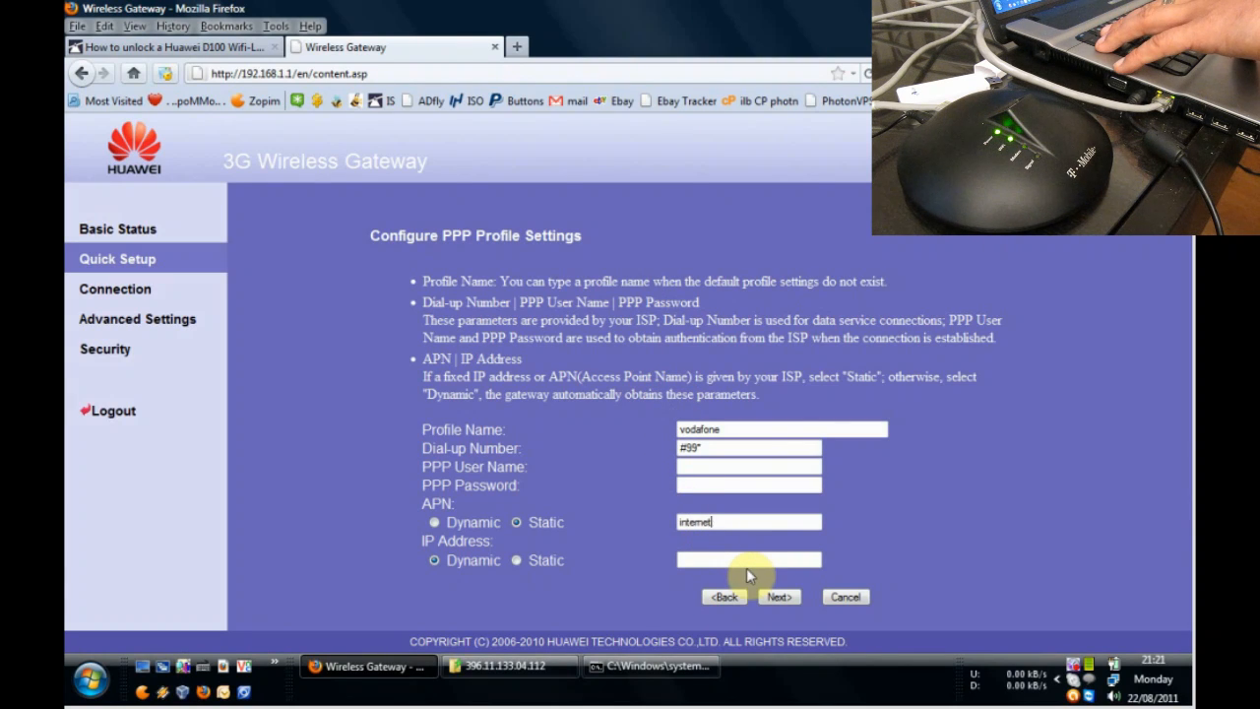
pyautogui.moveTo(477, 588)
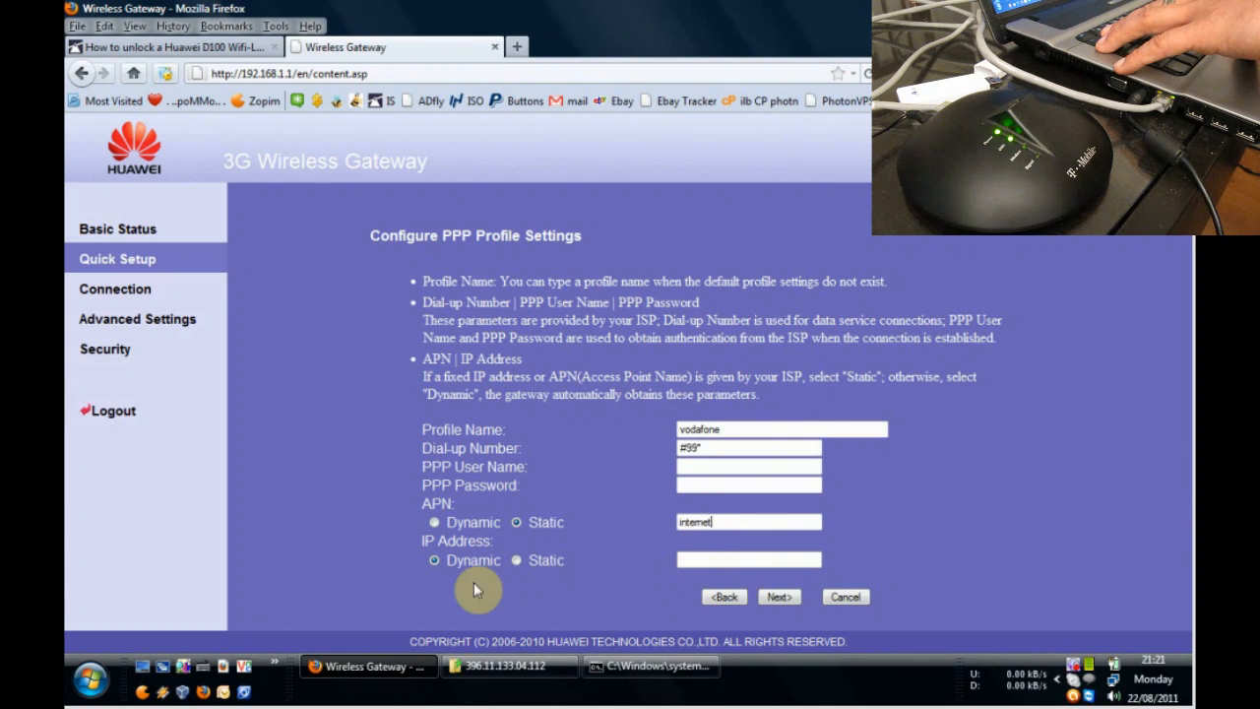
pyautogui.moveTo(778, 595)
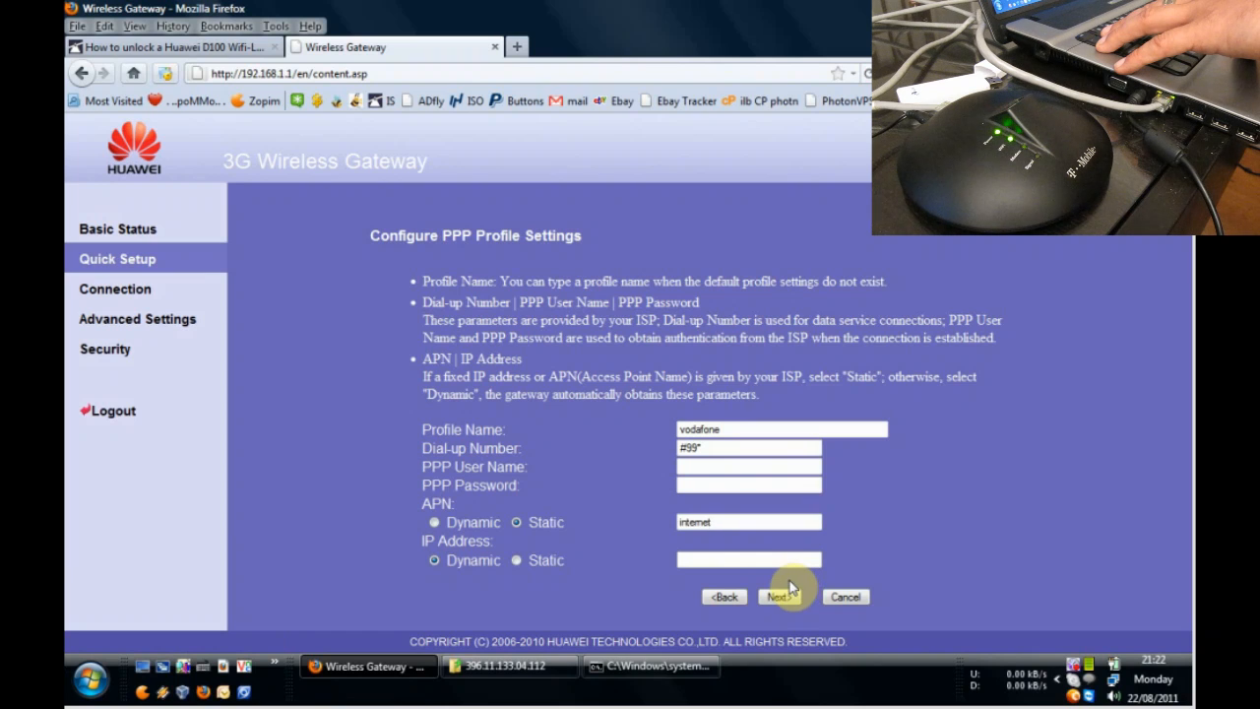
pyautogui.click(748, 466)
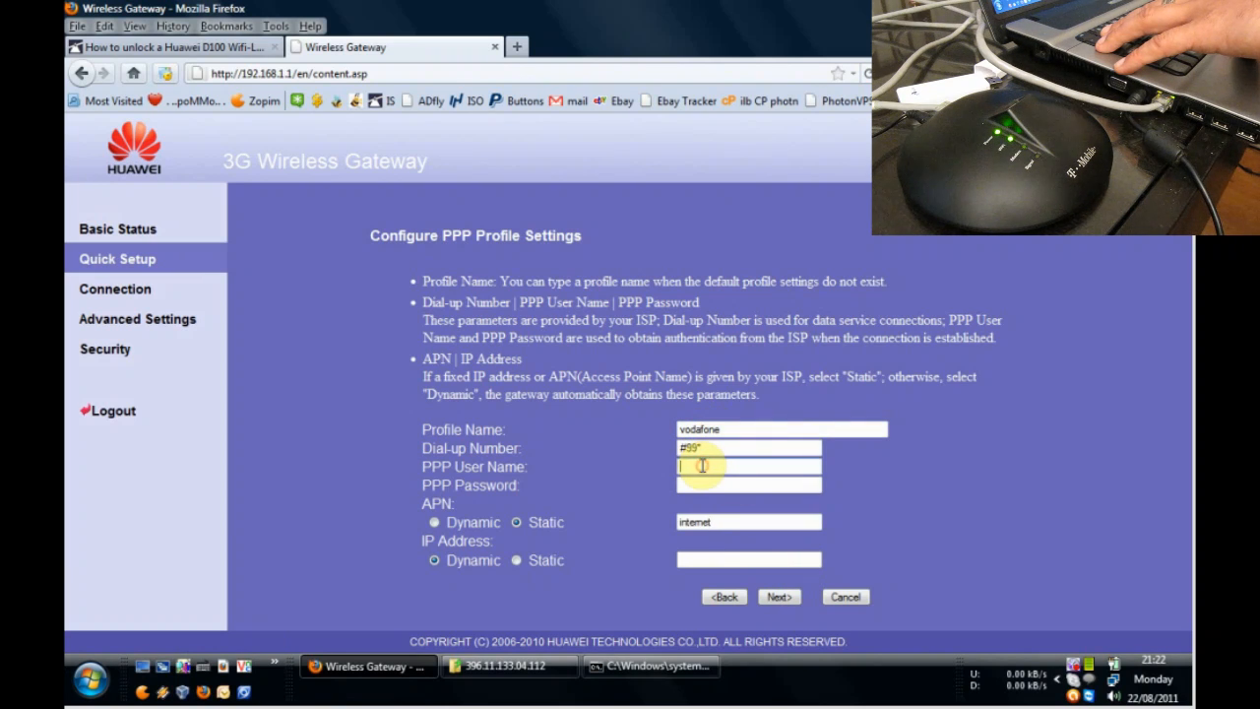
pyautogui.write('web')
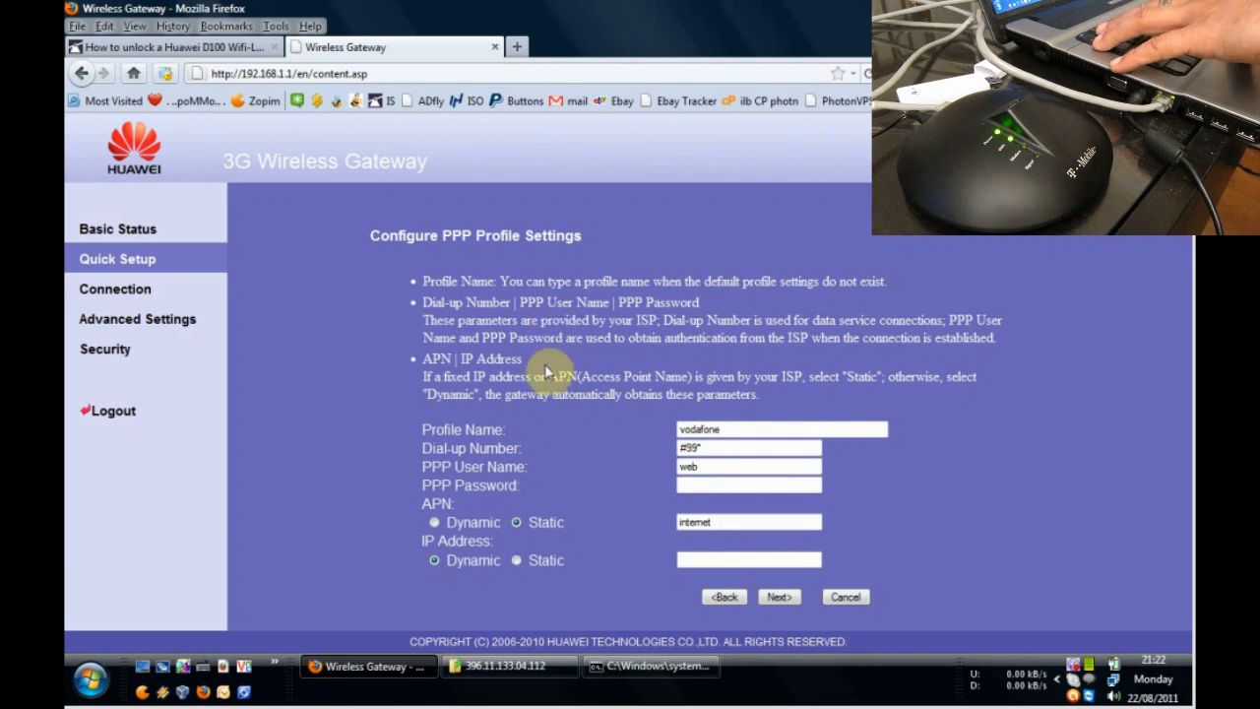
pyautogui.write('••')
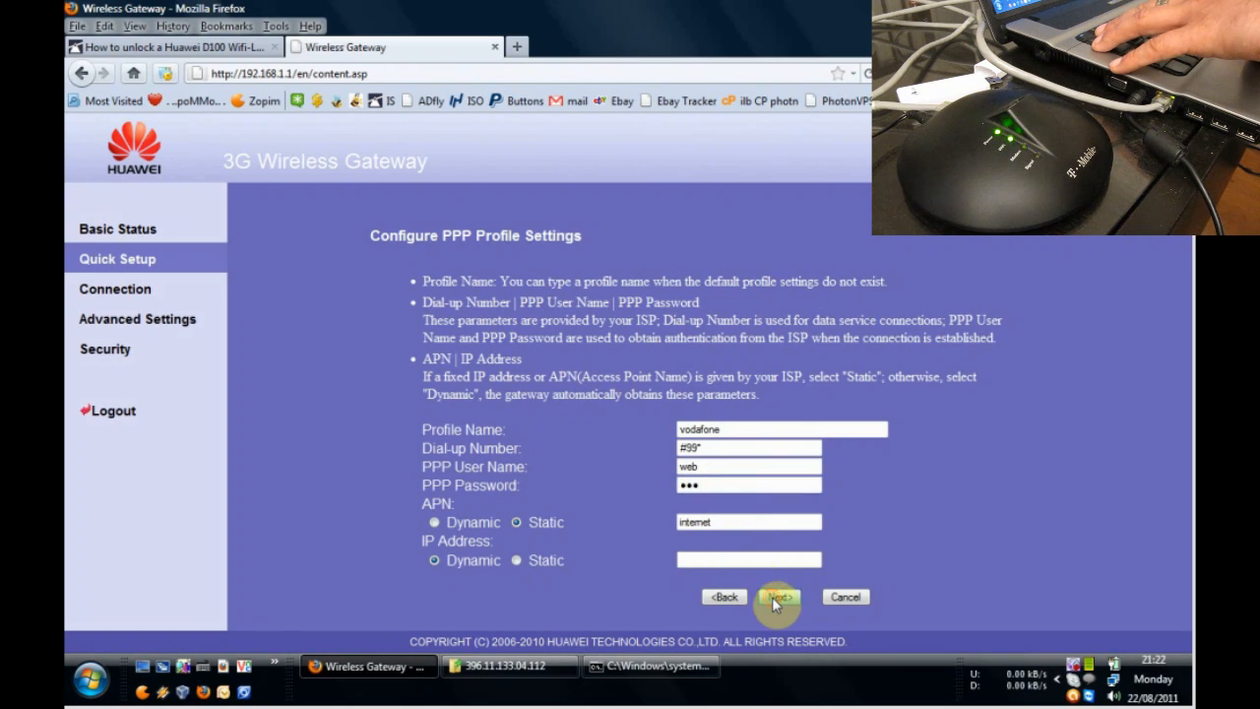
# Save the profile and review dial-up settings, keeping On Demand and CHAP+PAP.
pyautogui.click(778, 596)
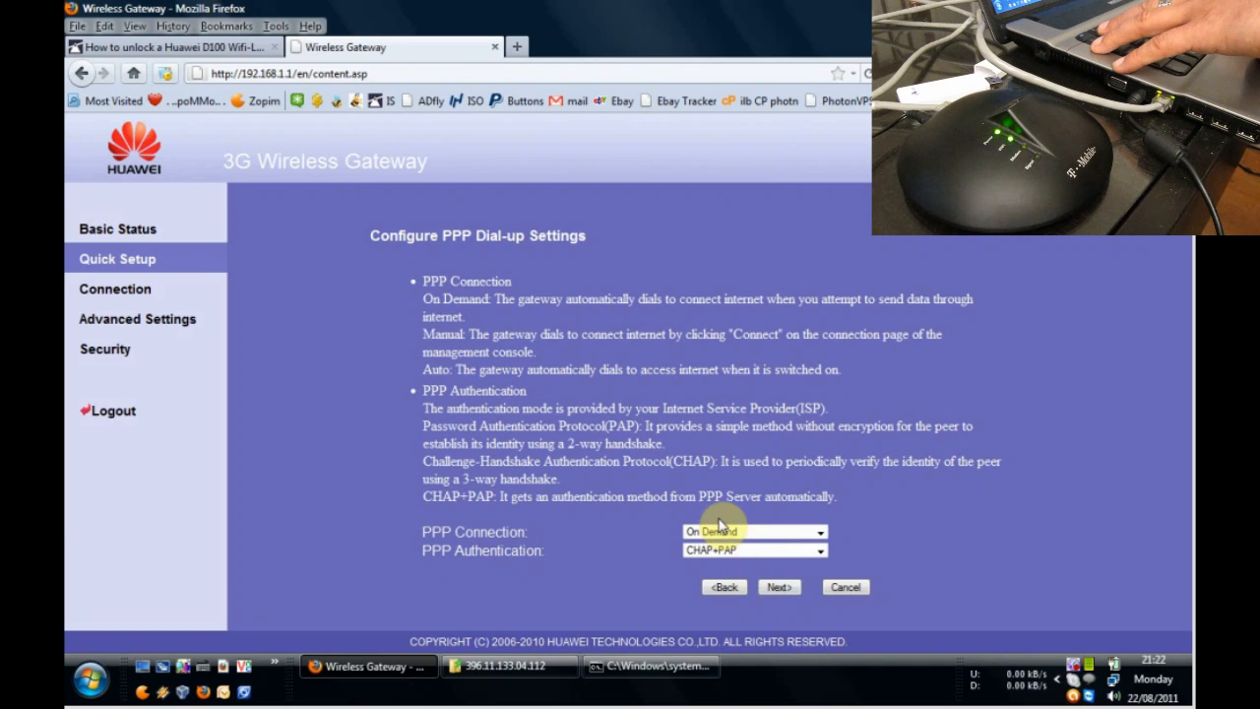
pyautogui.click(820, 531)
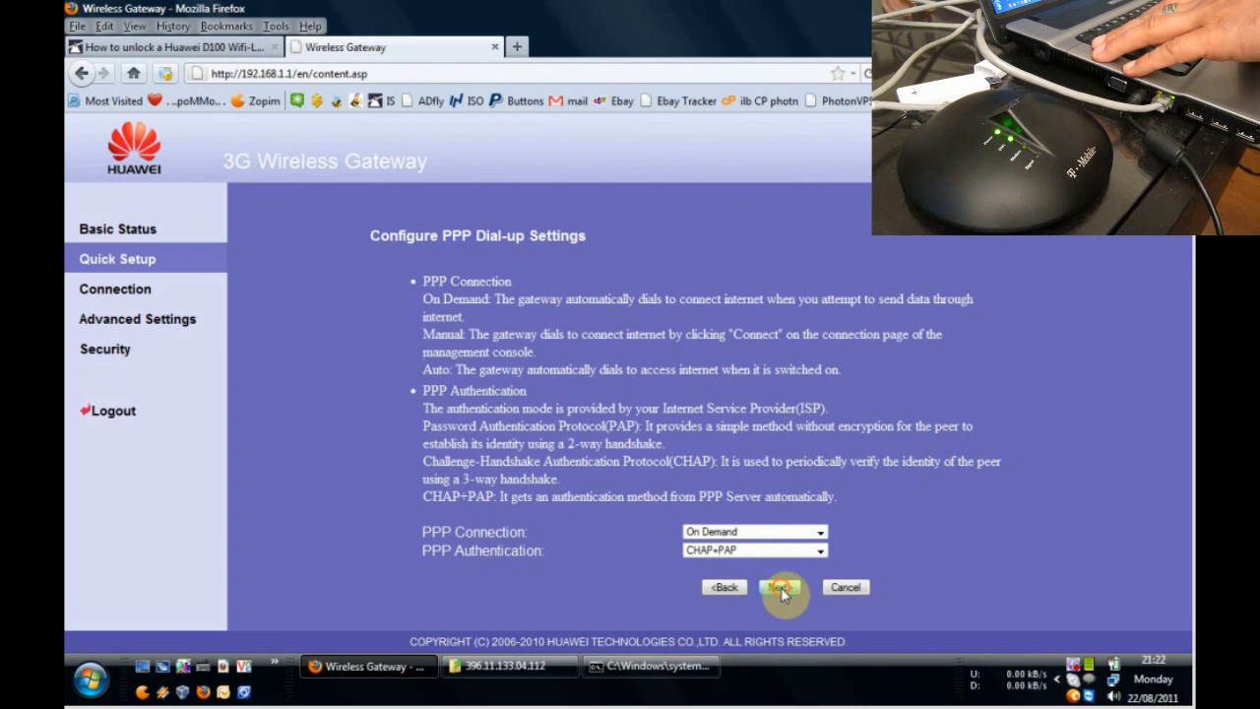
# Confirm the dial-up settings to reach WLAN settings with SSID 'gateway' broadcast enabled.
pyautogui.click(780, 587)
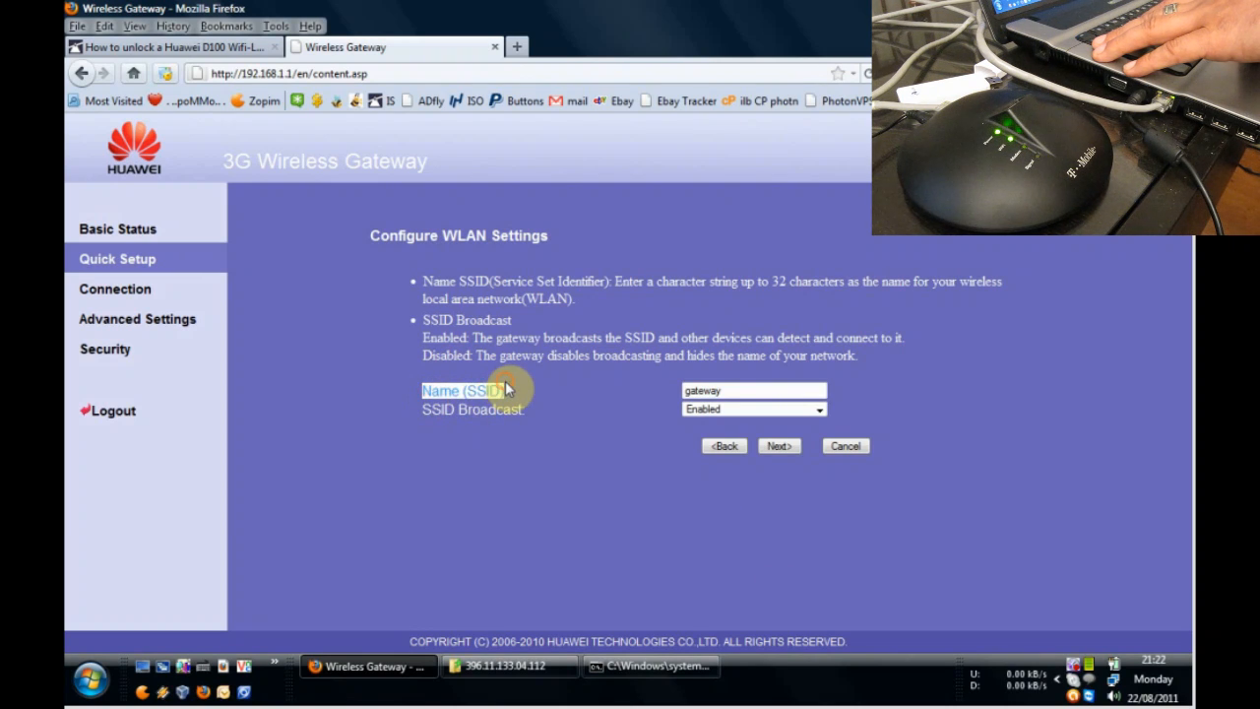
pyautogui.moveTo(561, 386)
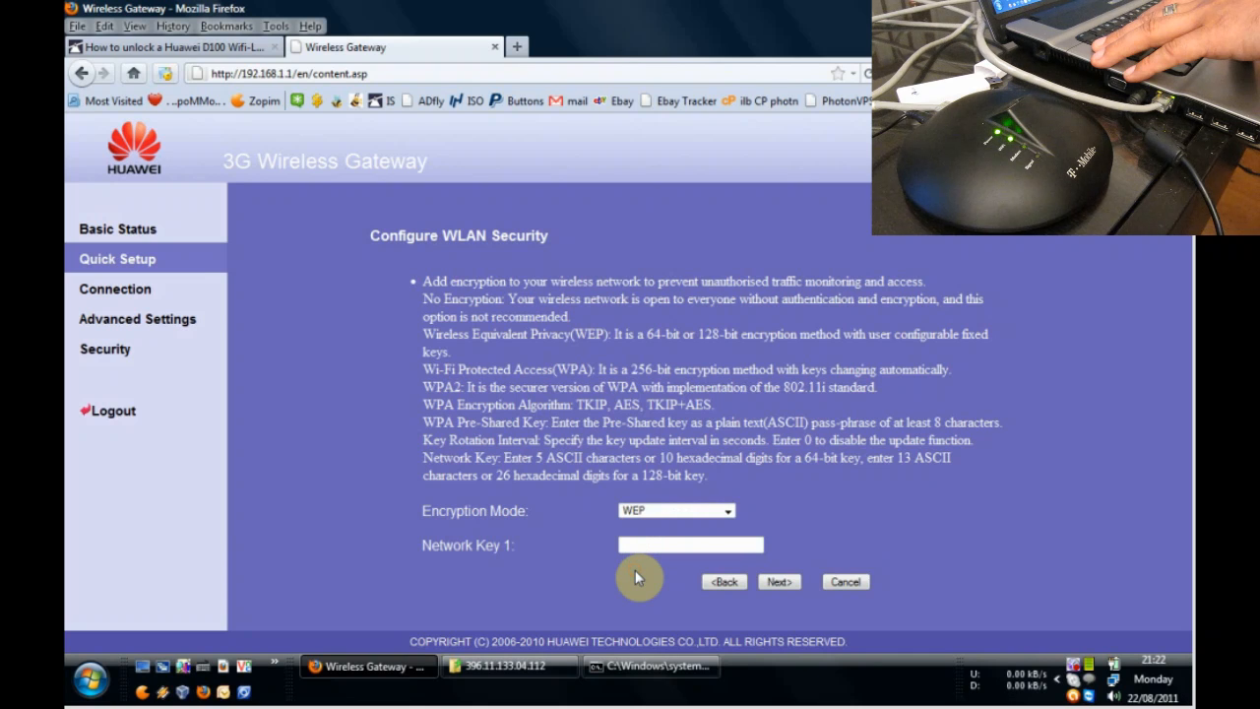
# Set the WLAN Encryption Mode to NO ENCRYPTION and submit.
pyautogui.click(689, 544)
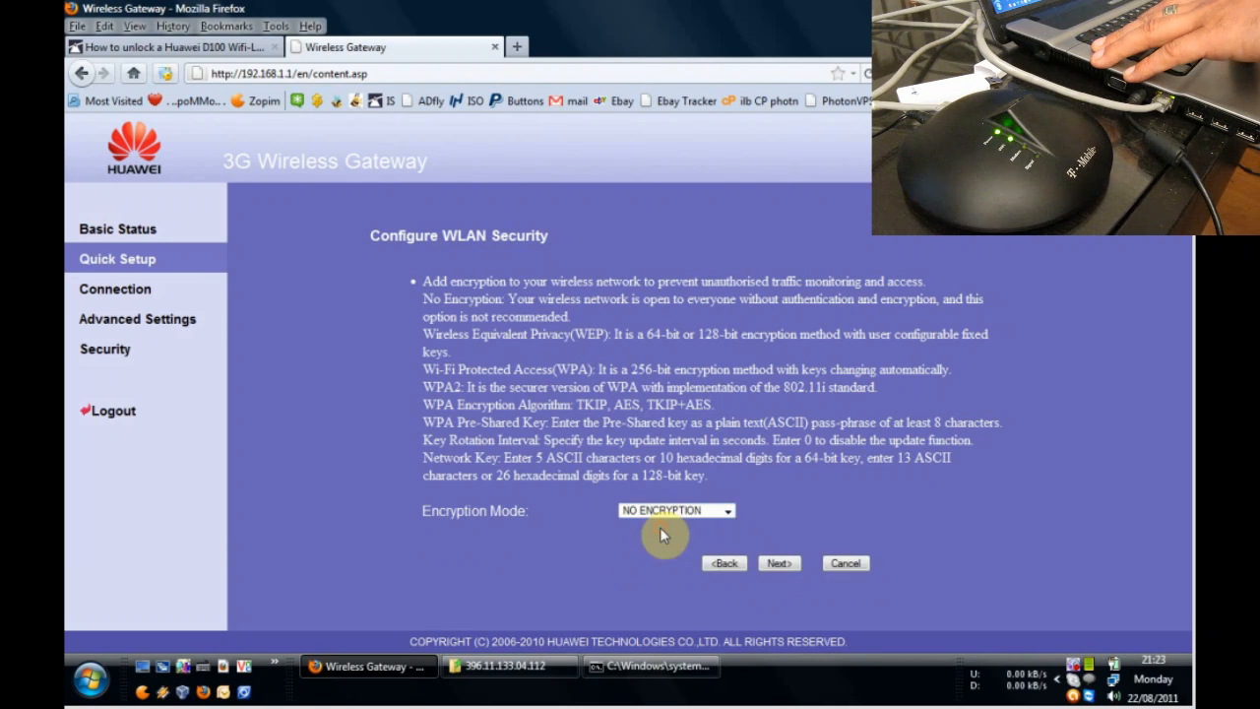
pyautogui.click(778, 562)
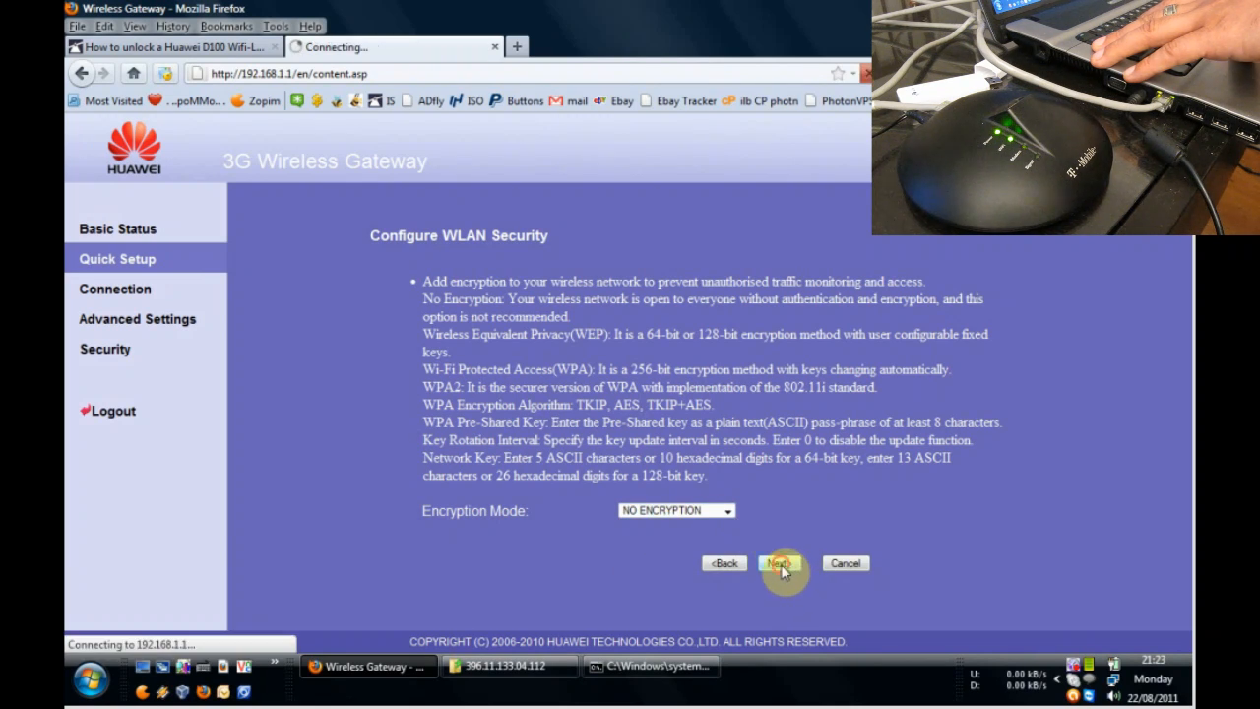
# Confirm the configuration summary with Finish and apply the settings until Done.
pyautogui.click(778, 562)
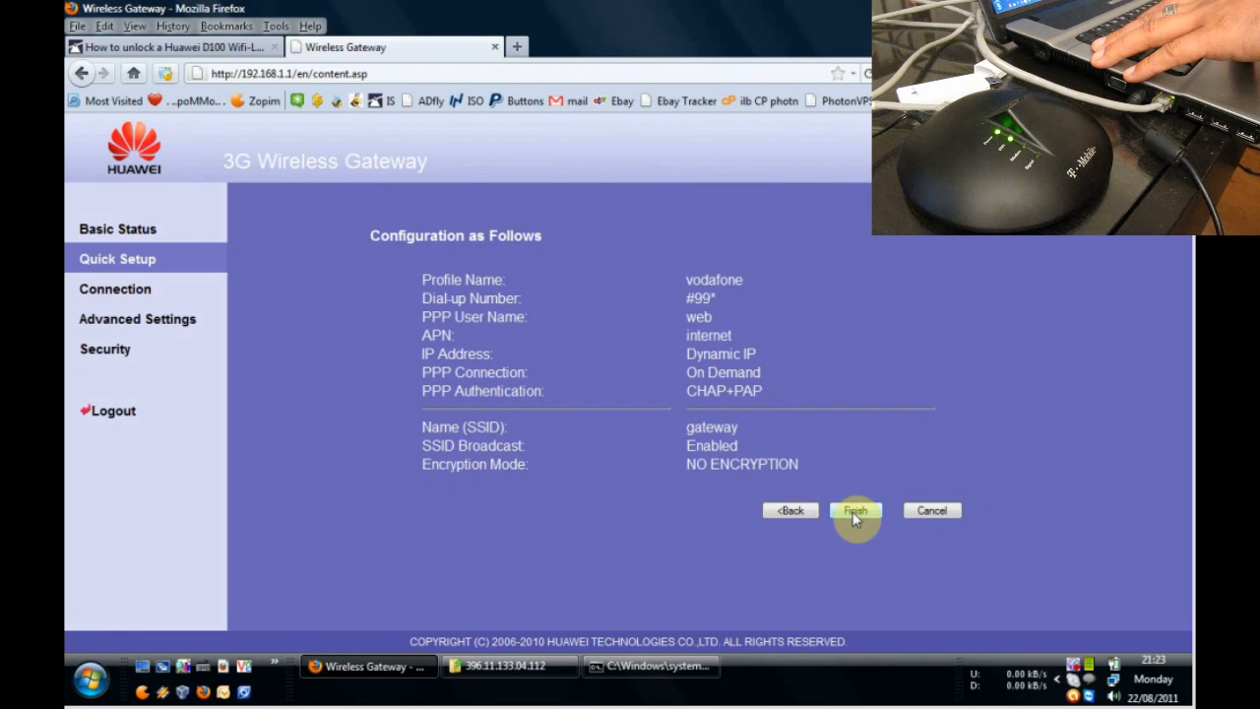
pyautogui.click(854, 510)
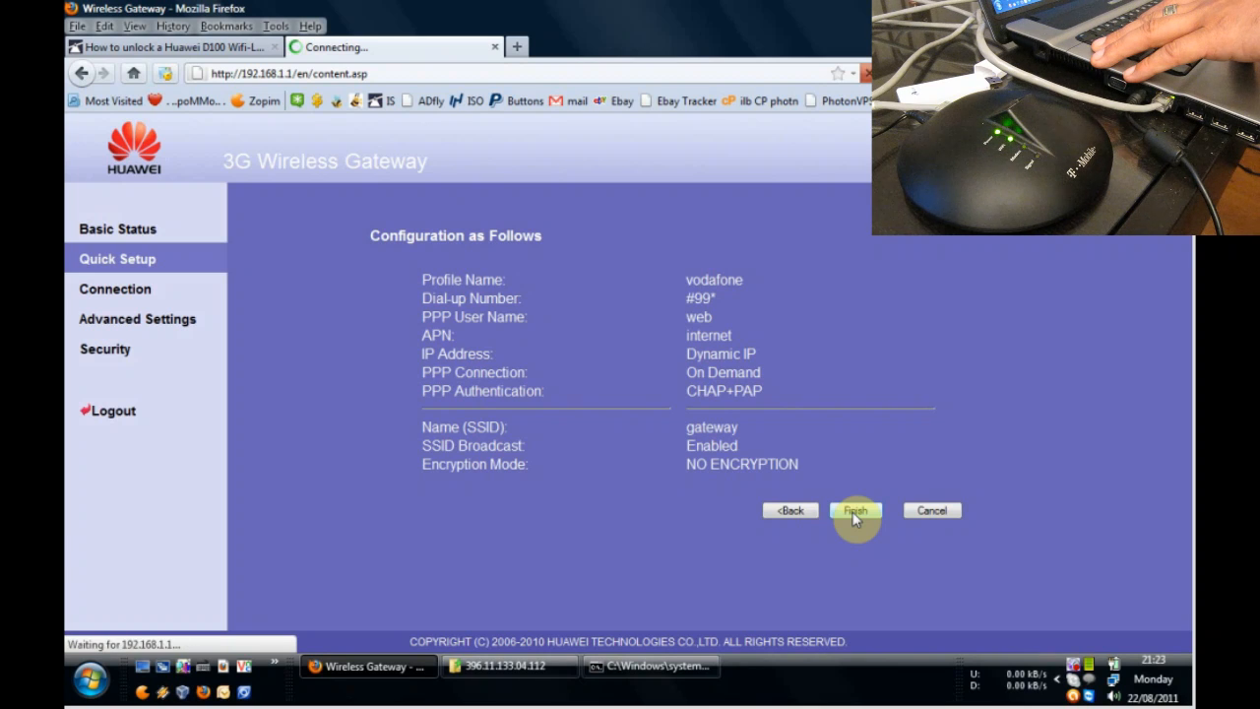
pyautogui.click(854, 510)
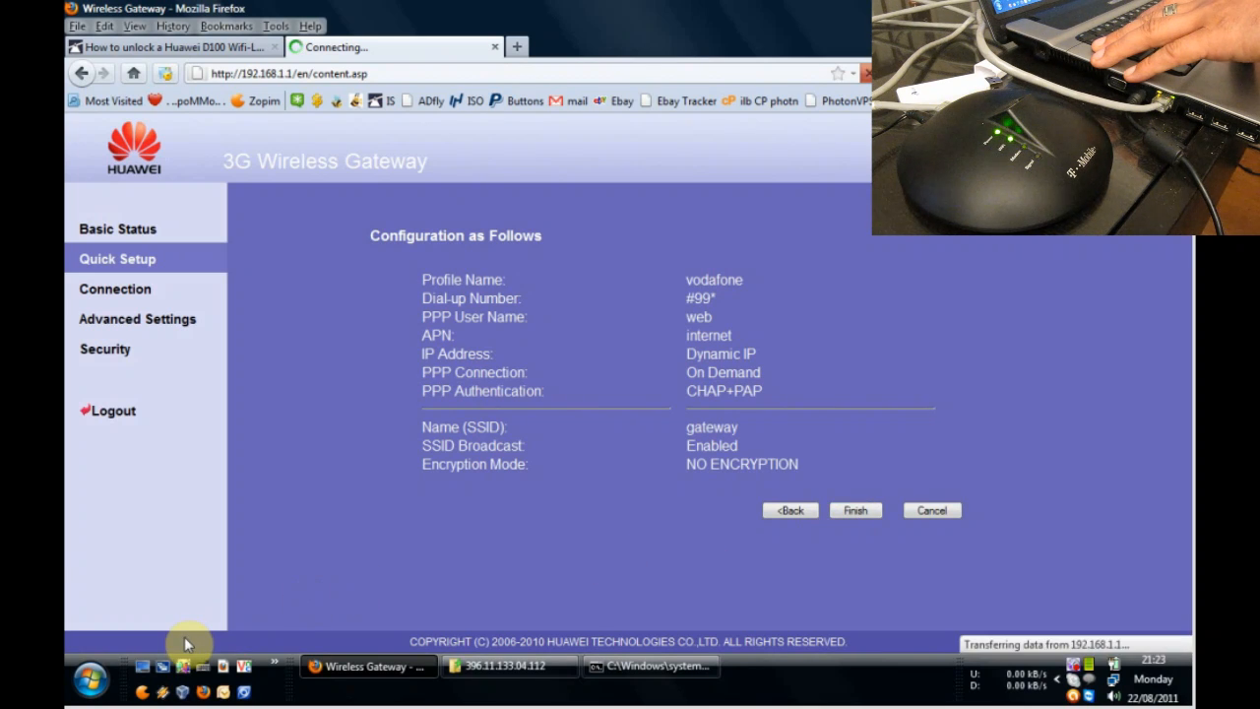
pyautogui.click(855, 510)
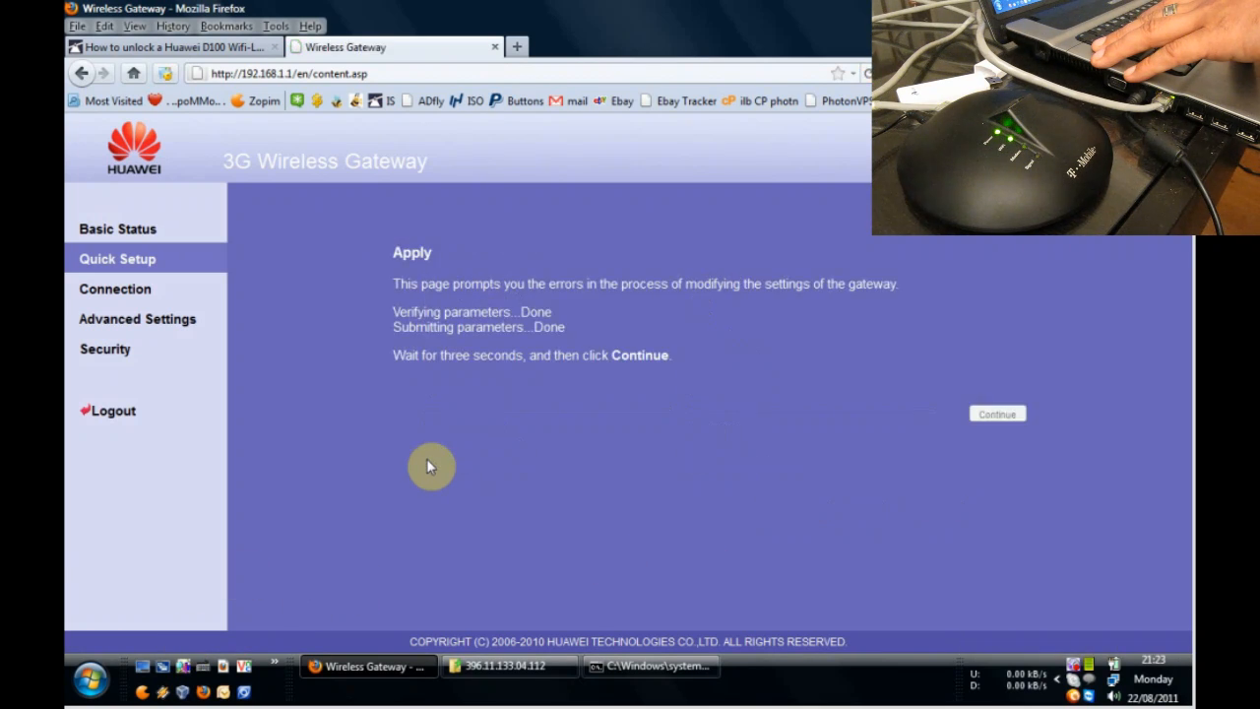
pyautogui.moveTo(517, 276)
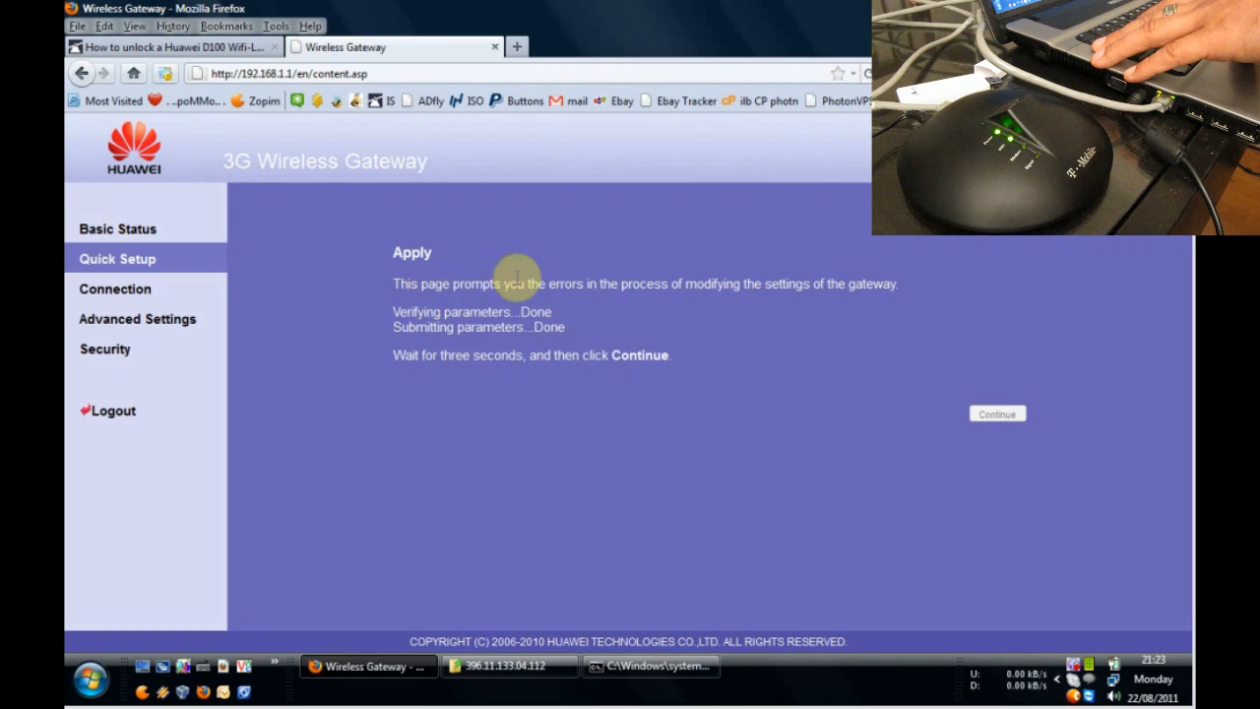